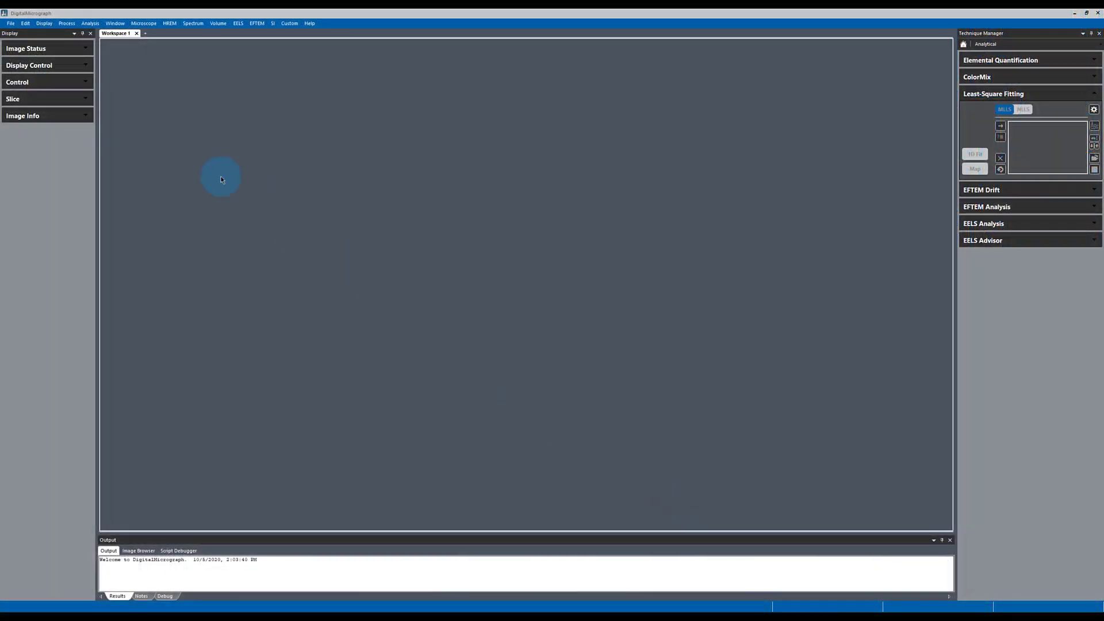
Step: Start opening an existing data file from the File menu
left_click(10, 23)
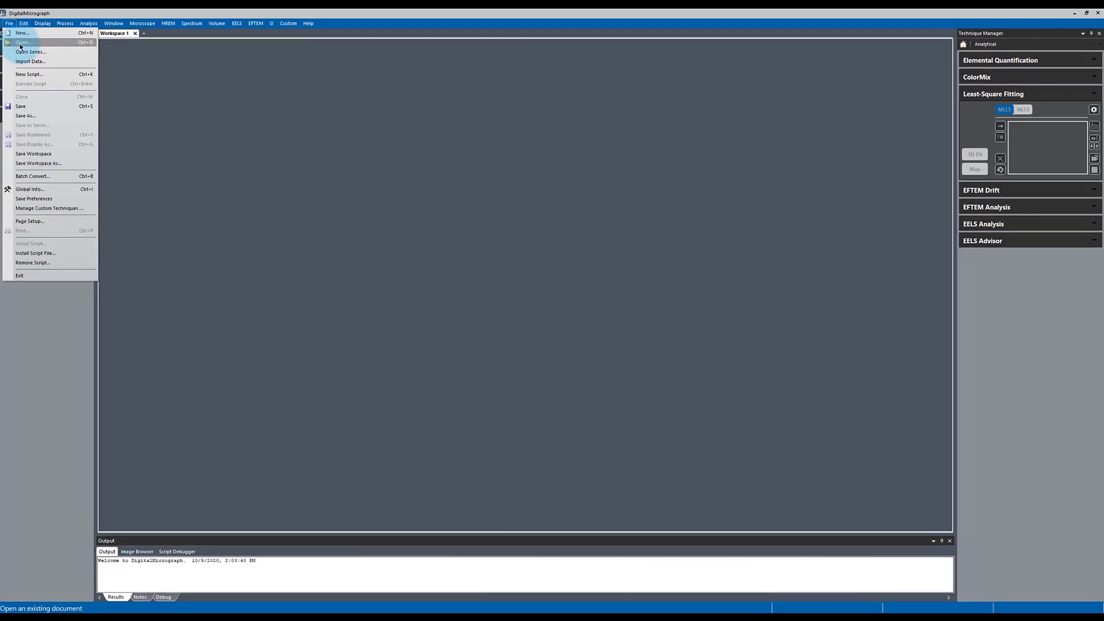
left_click(22, 43)
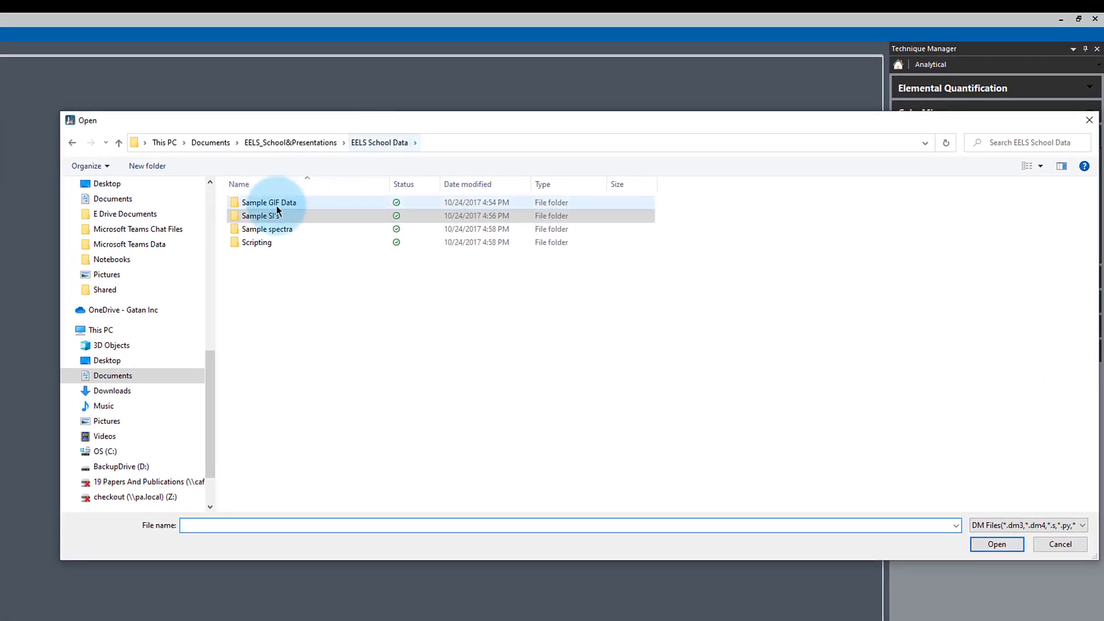
Step: Browse into Sample SI's > MLLS Examples and select Si_L23 Gate Contact.dm4
double_click(261, 215)
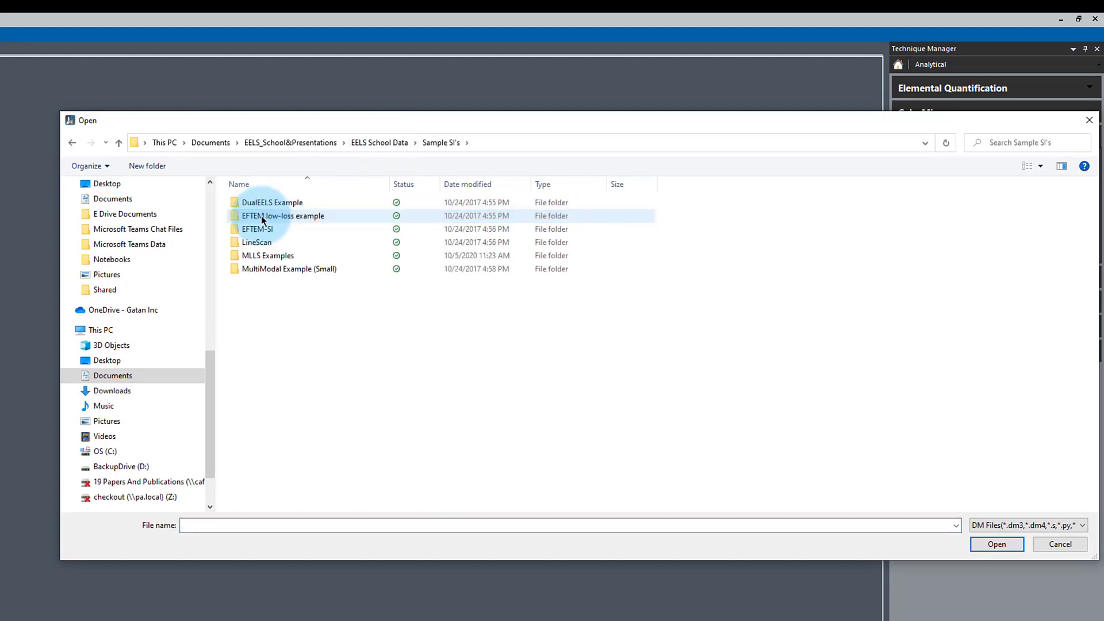
left_click(267, 255)
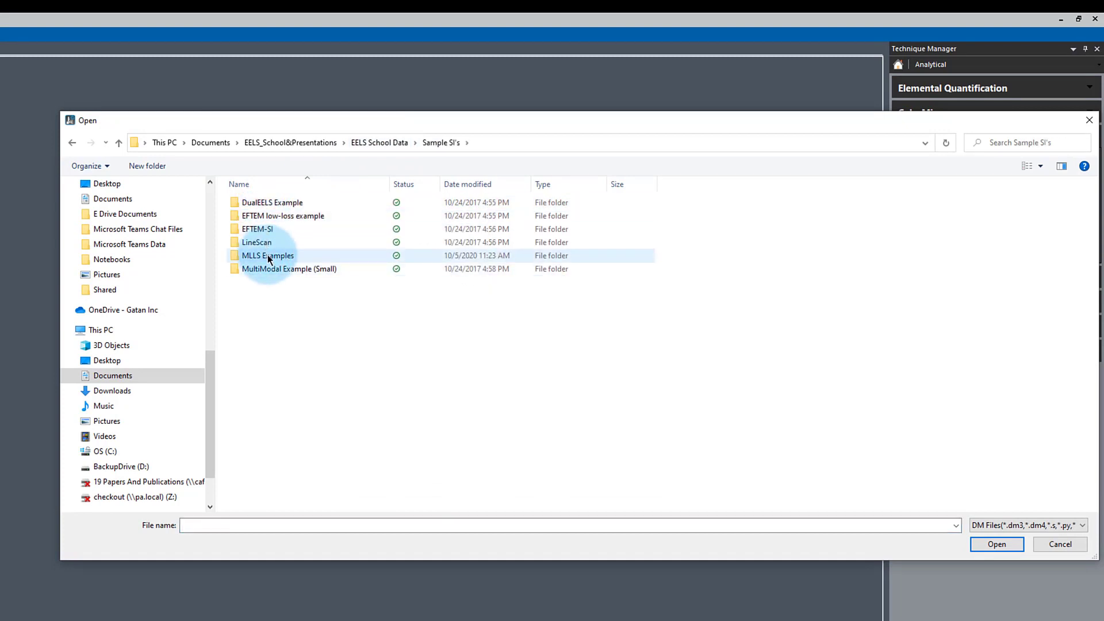
double_click(268, 255)
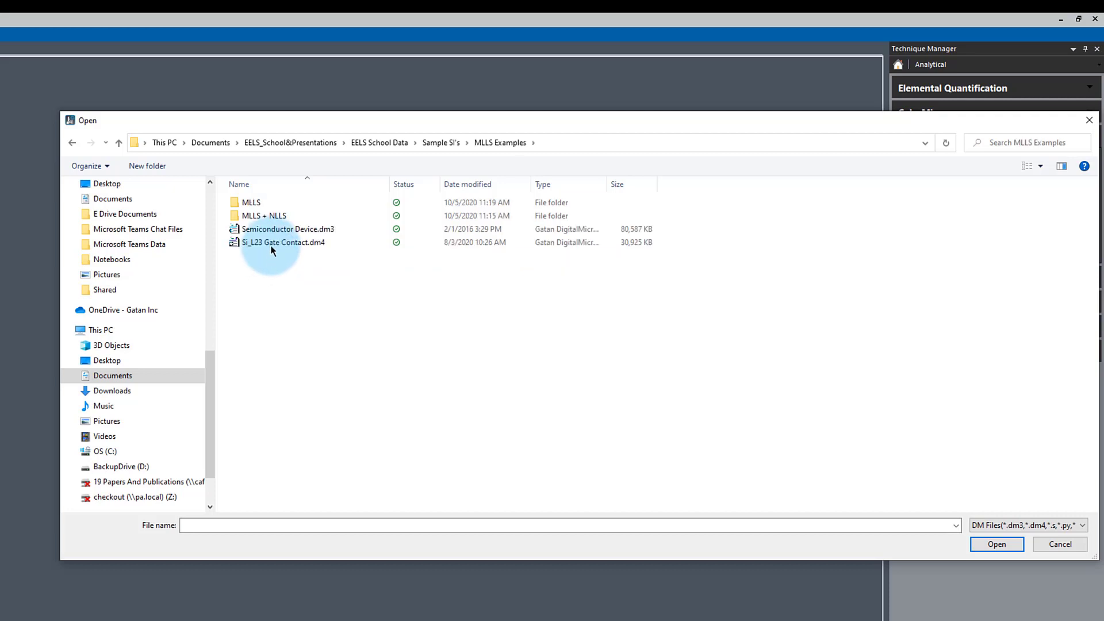
left_click(282, 243)
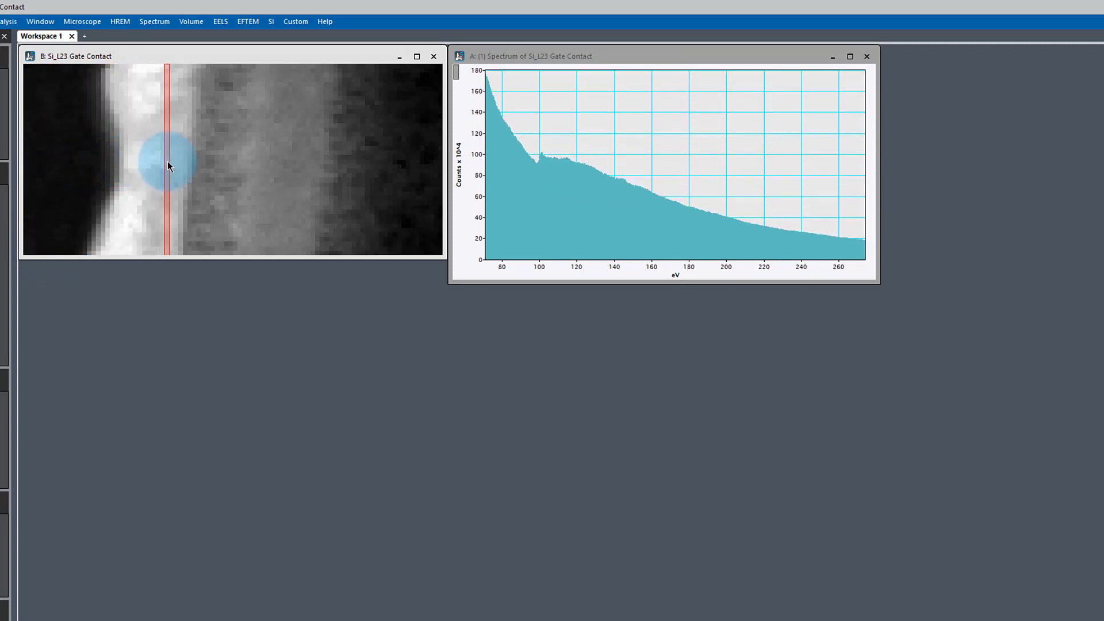
Step: Move the spectrum sampling line onto the dark band at the image's left edge
left_click_drag(166, 162, 218, 168)
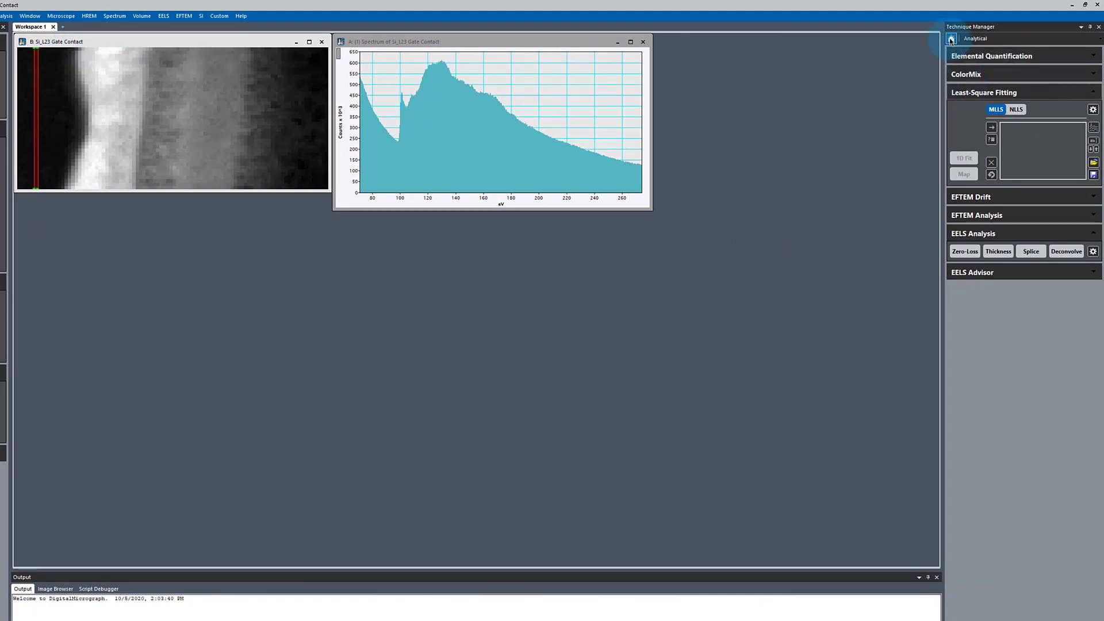
Step: Show the Analytical techniques and expand the Least-Square Fitting controls
left_click(950, 39)
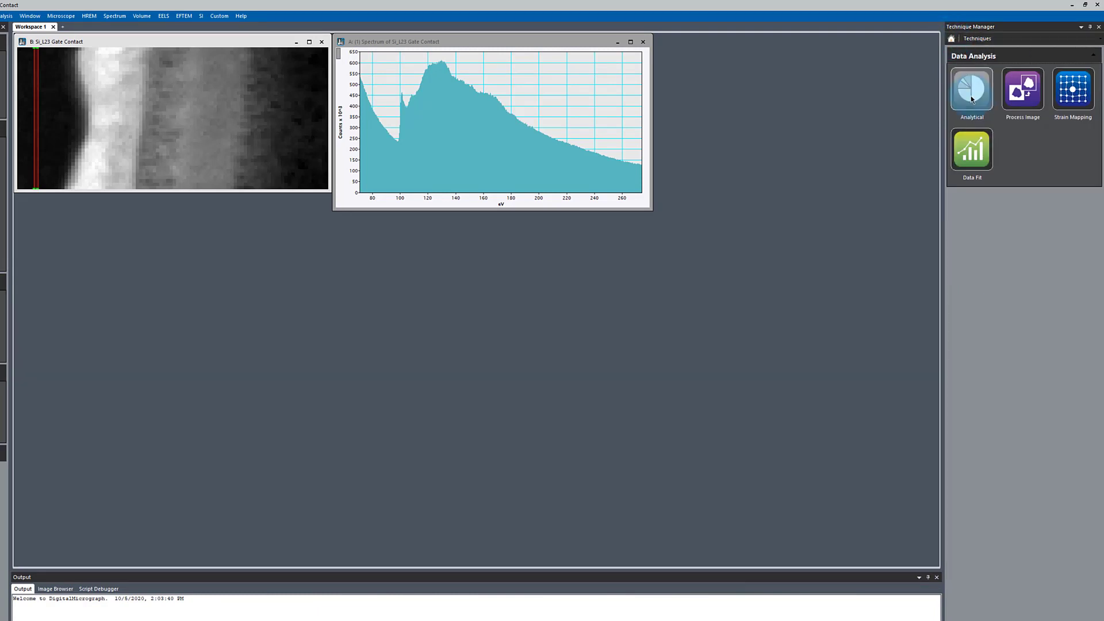
left_click(970, 92)
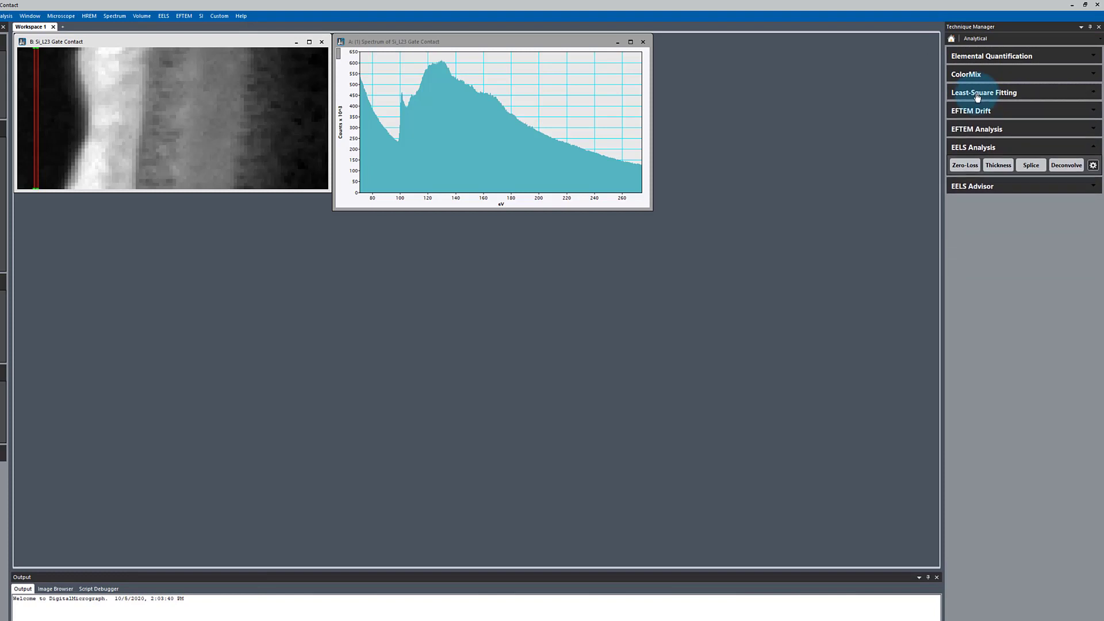
left_click(983, 92)
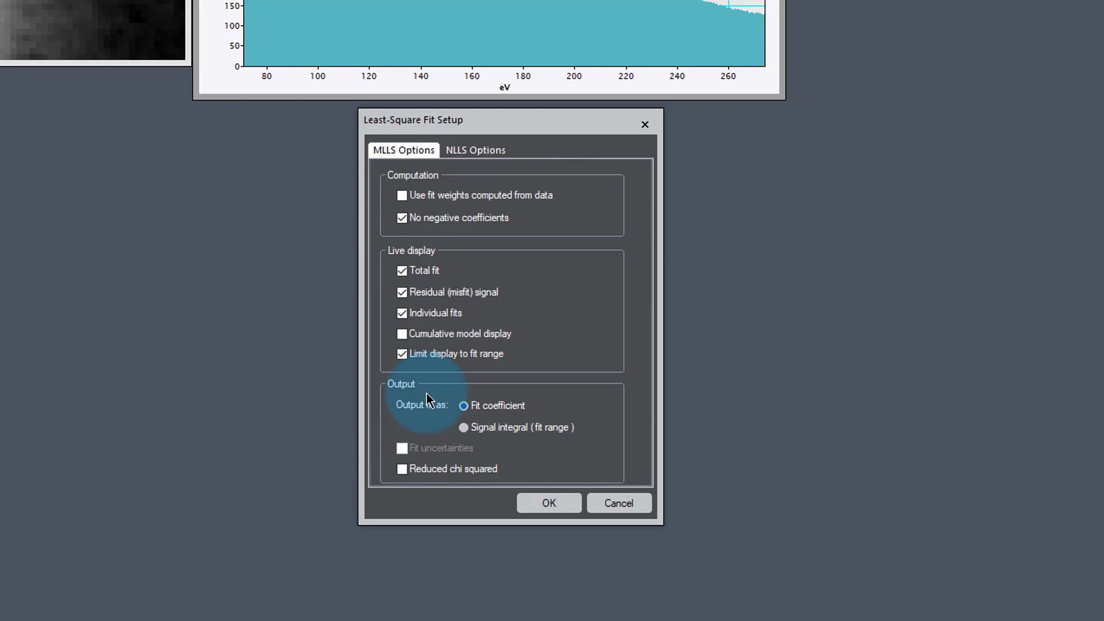
mouse_move(384, 212)
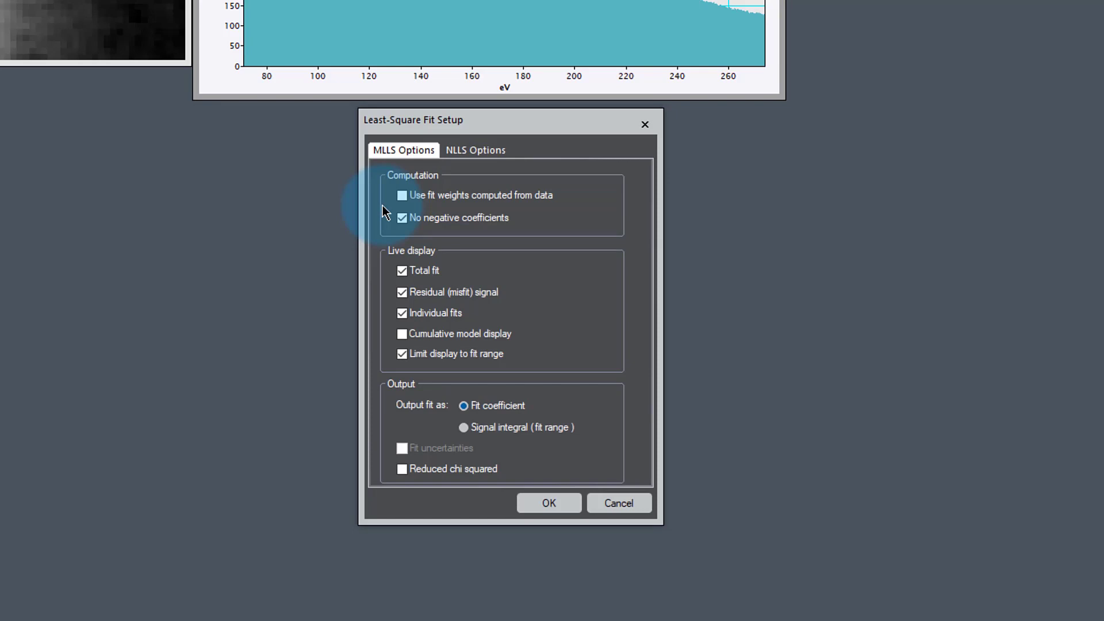
Step: Toggle data-computed fit weights and the no-negative-coefficients constraint, leaving both off
left_click(402, 195)
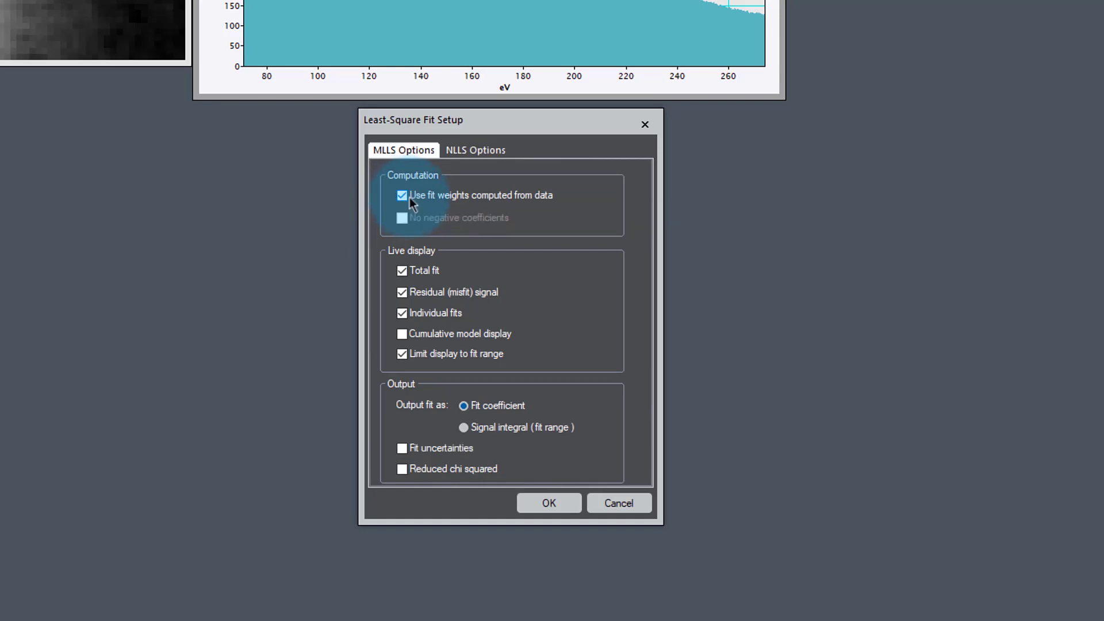
mouse_move(561, 259)
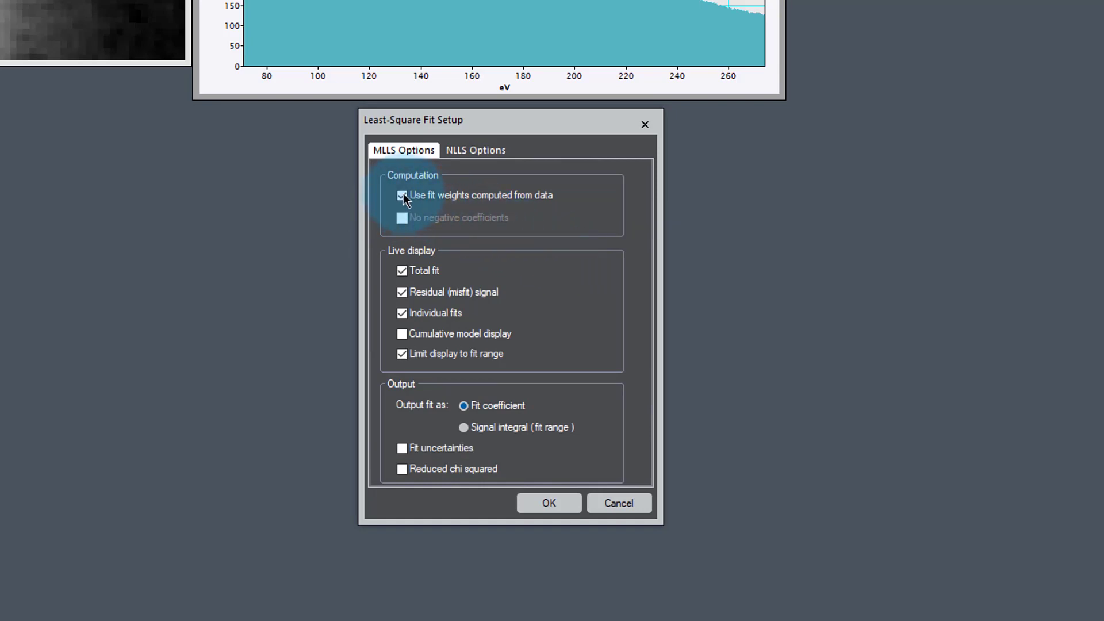
left_click(403, 195)
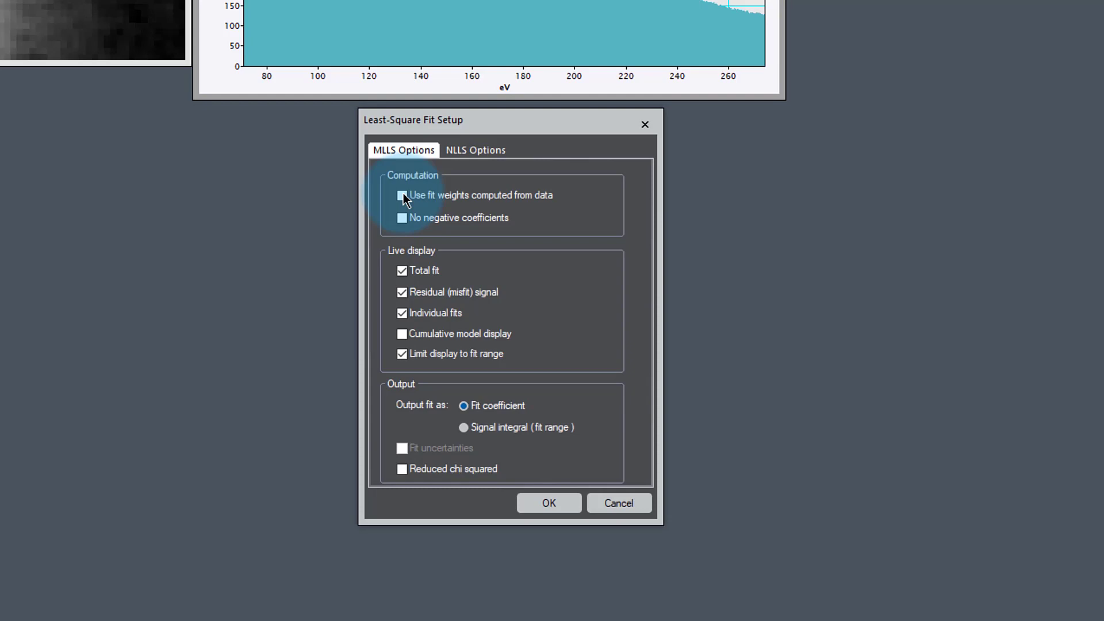
left_click(402, 217)
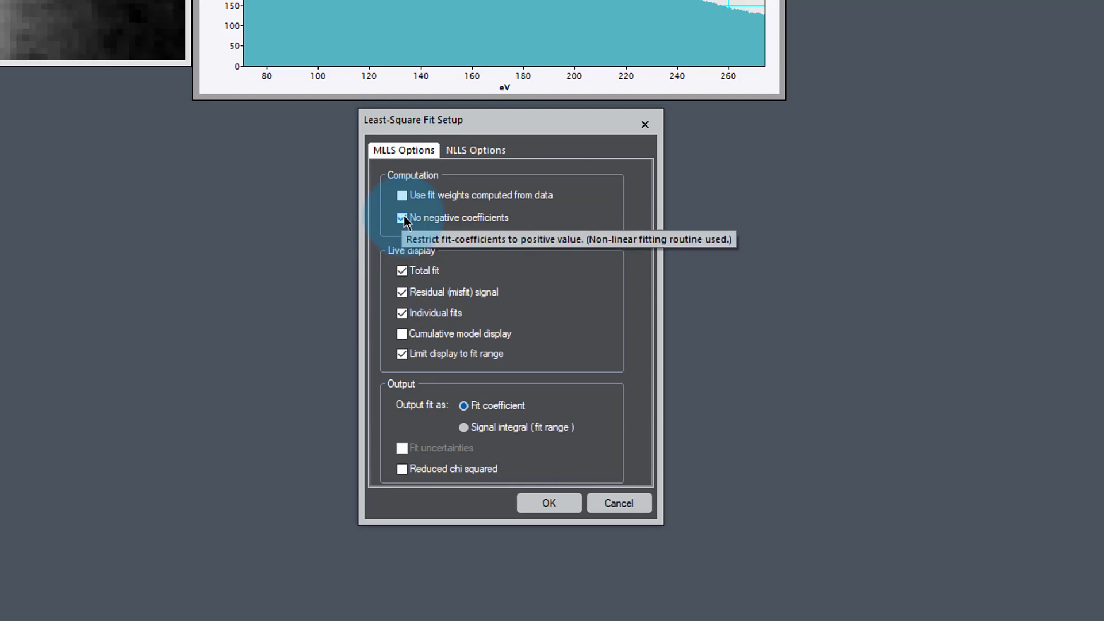
left_click(402, 217)
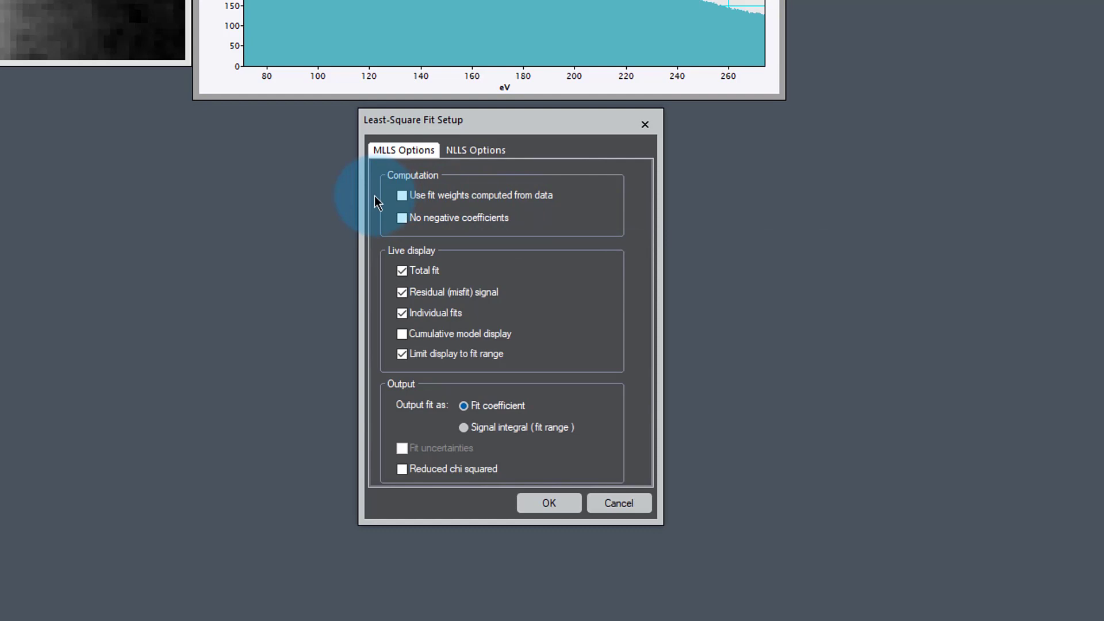
Step: Enable data-computed fit weights and reduced chi squared reporting in the MLLS options
left_click(402, 196)
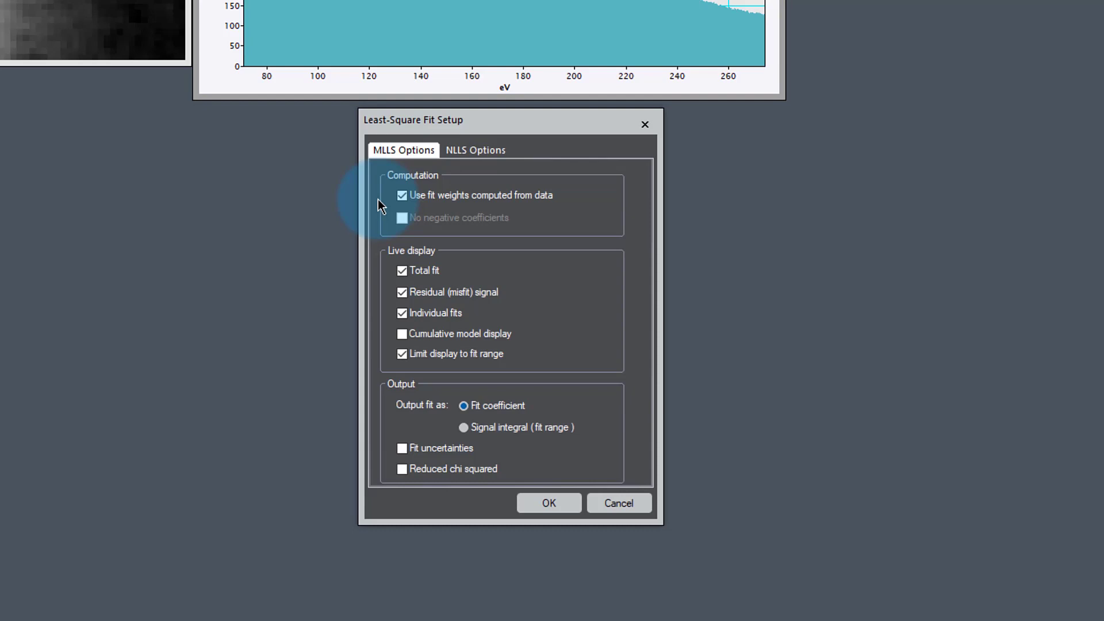
mouse_move(382, 221)
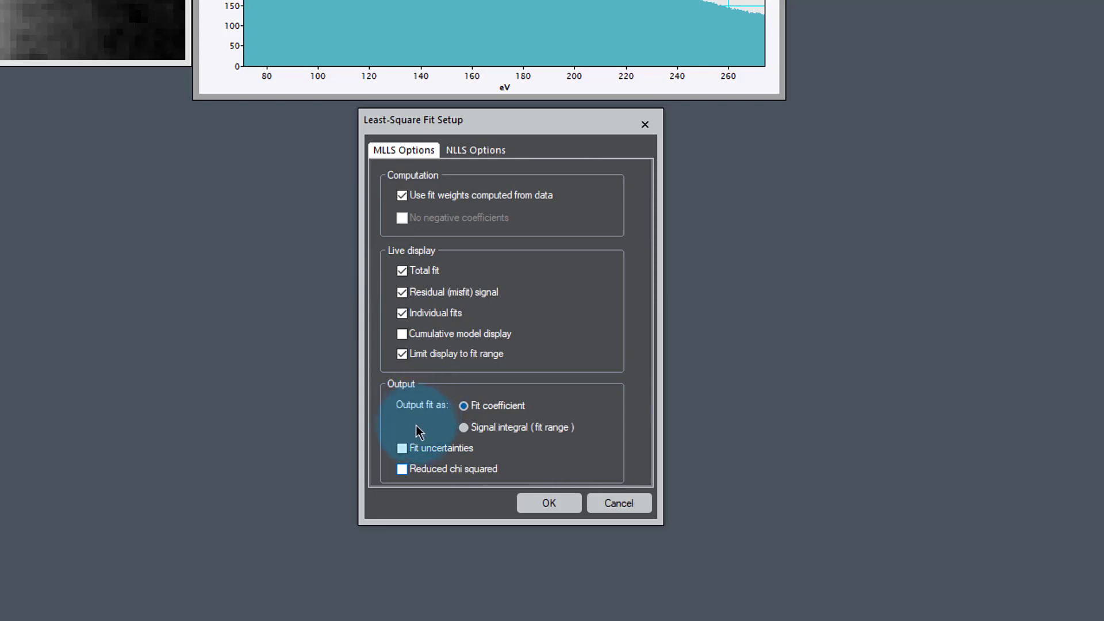
left_click(403, 469)
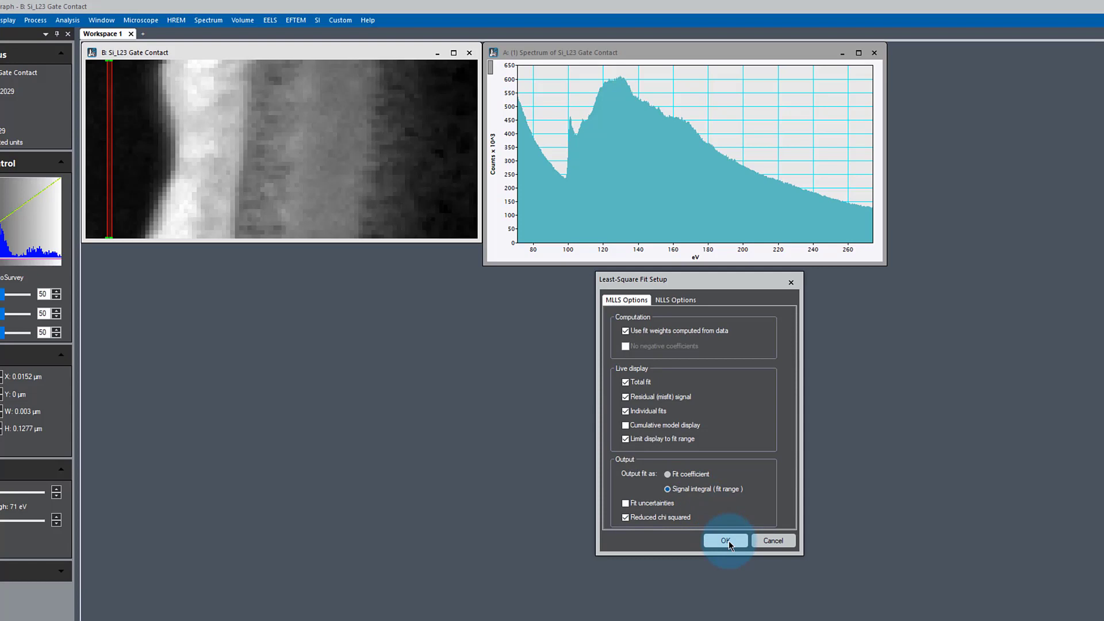
Step: Apply the fit setup options and make the spectrum the active display
left_click(725, 540)
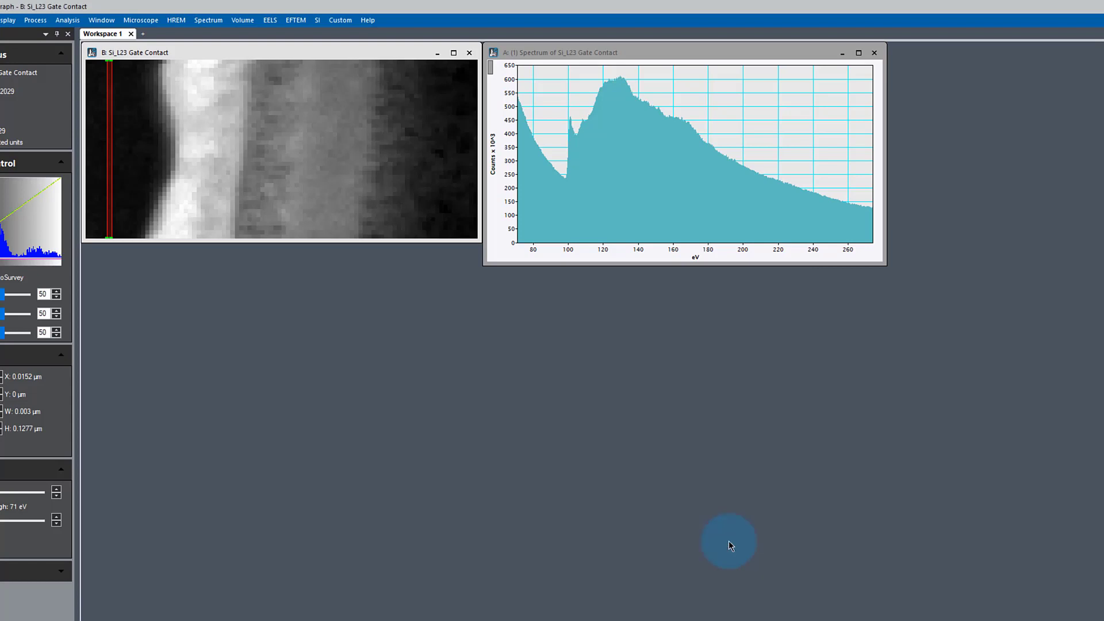
mouse_move(110, 133)
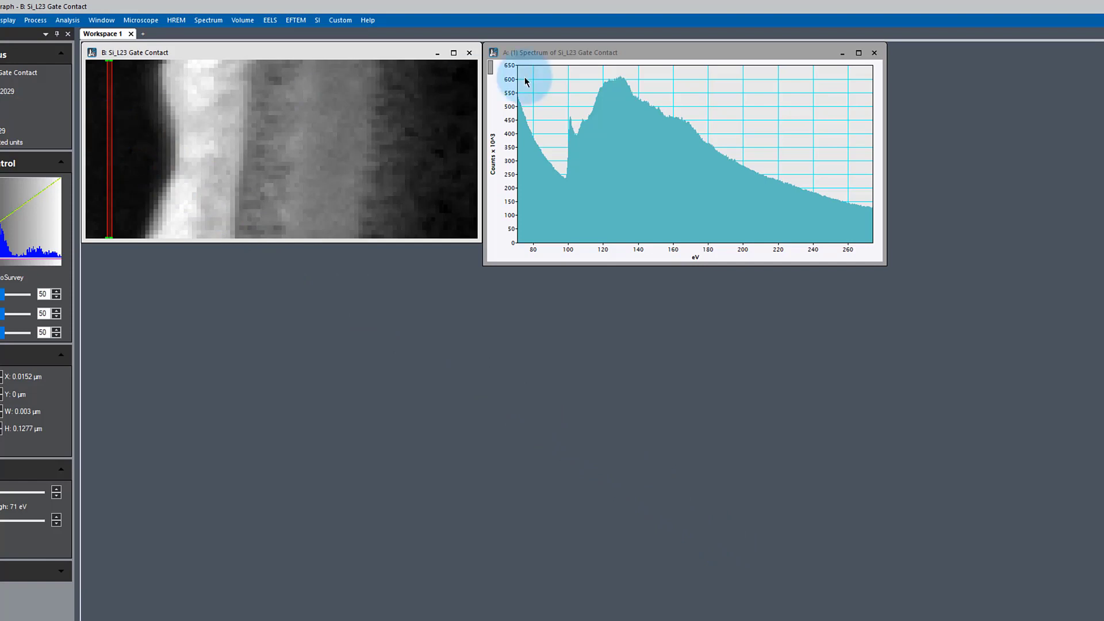
left_click(521, 81)
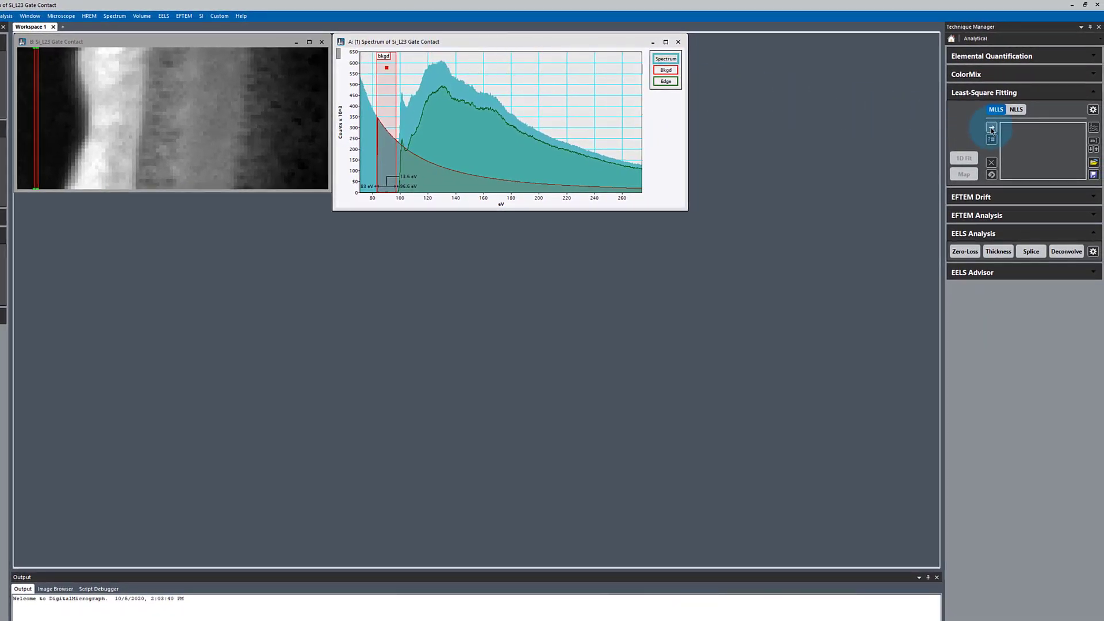
Step: Add the Bkgd and edge spectra as MLLS reference spectra
left_click(991, 127)
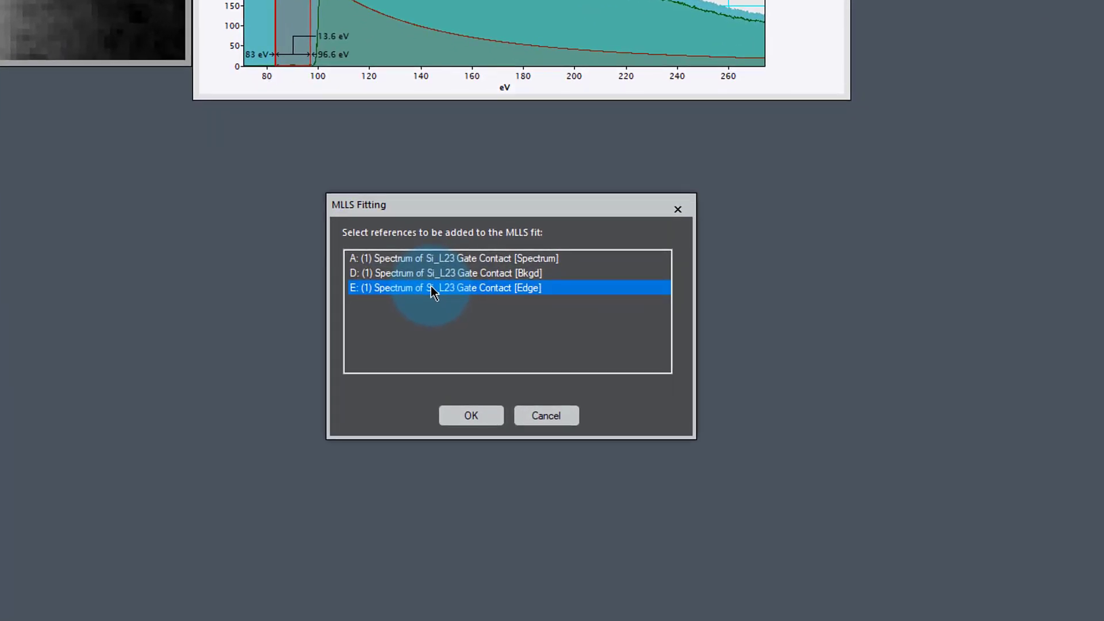
left_click(437, 274)
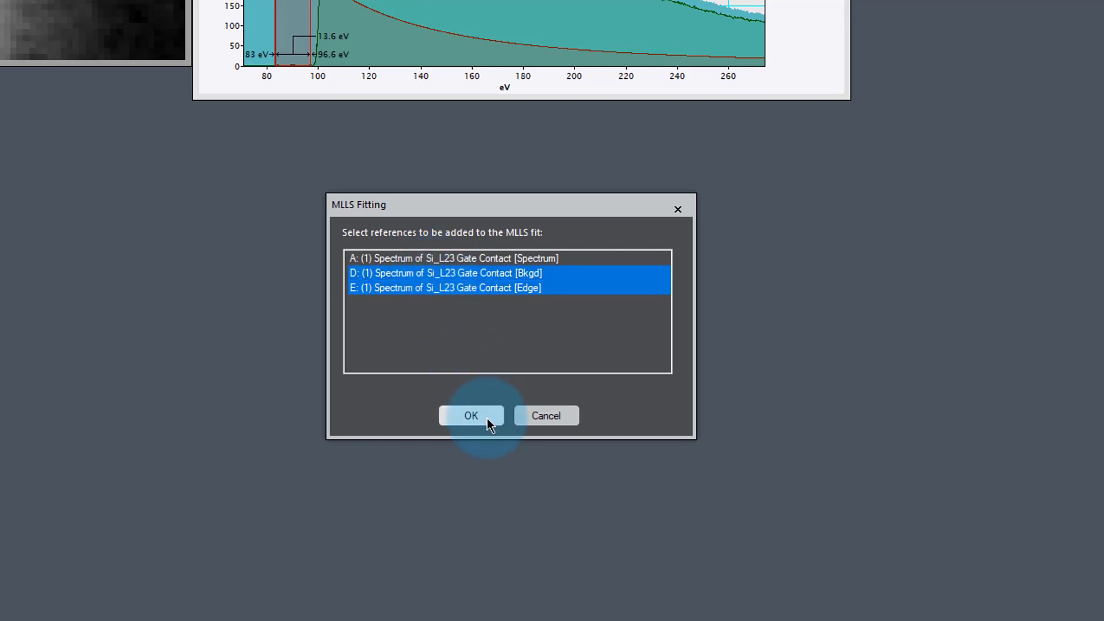
left_click(471, 415)
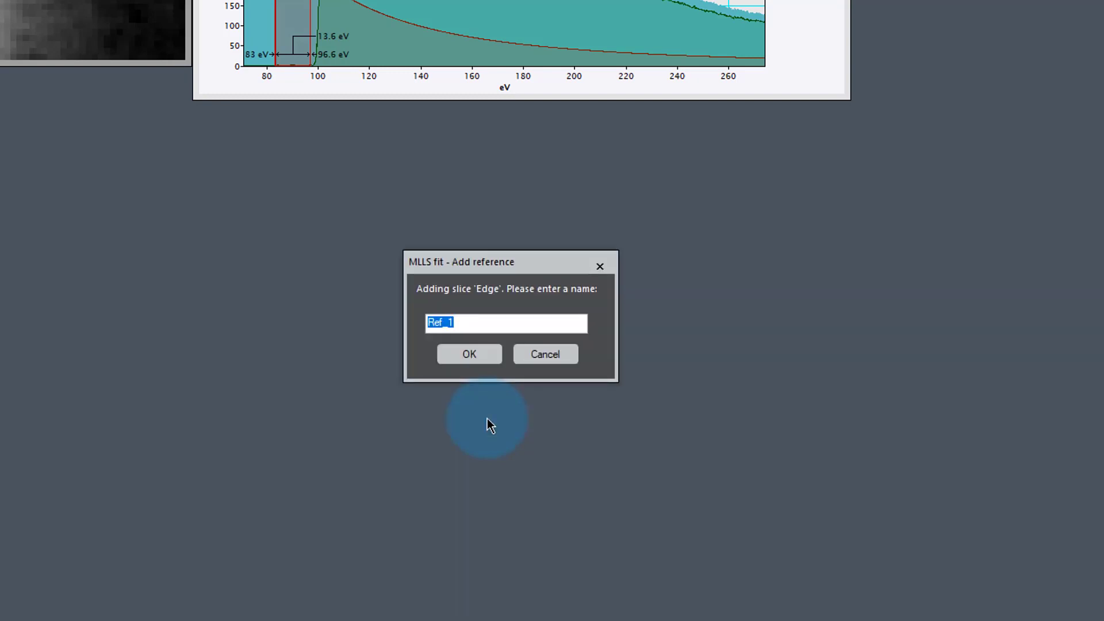
Step: Name the edge reference 'Si 0' and confirm it
type("S")
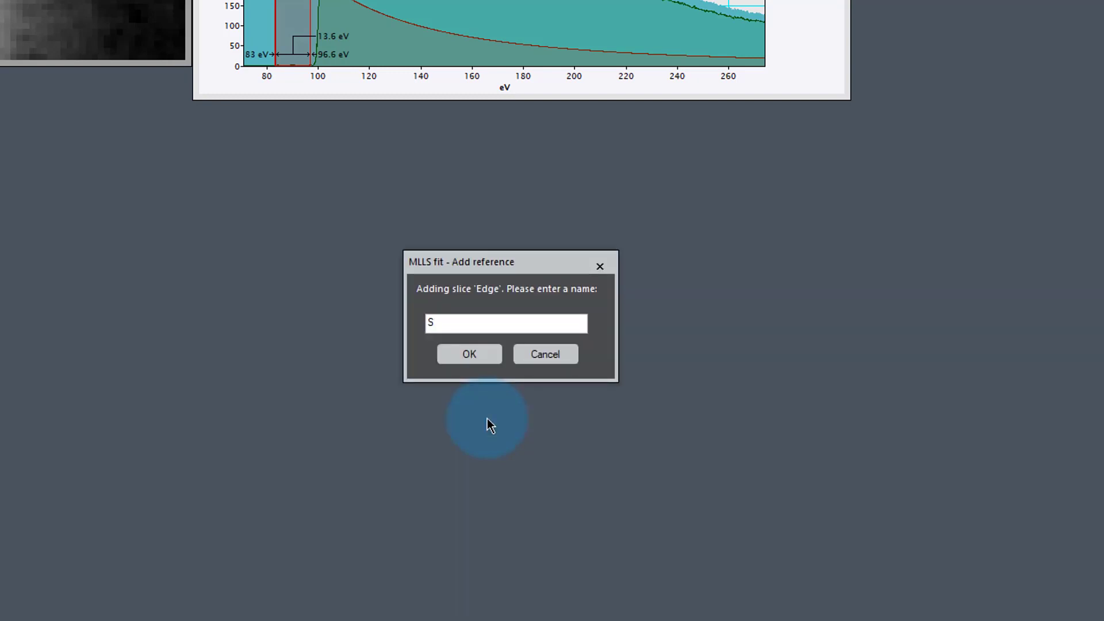
type("i 0")
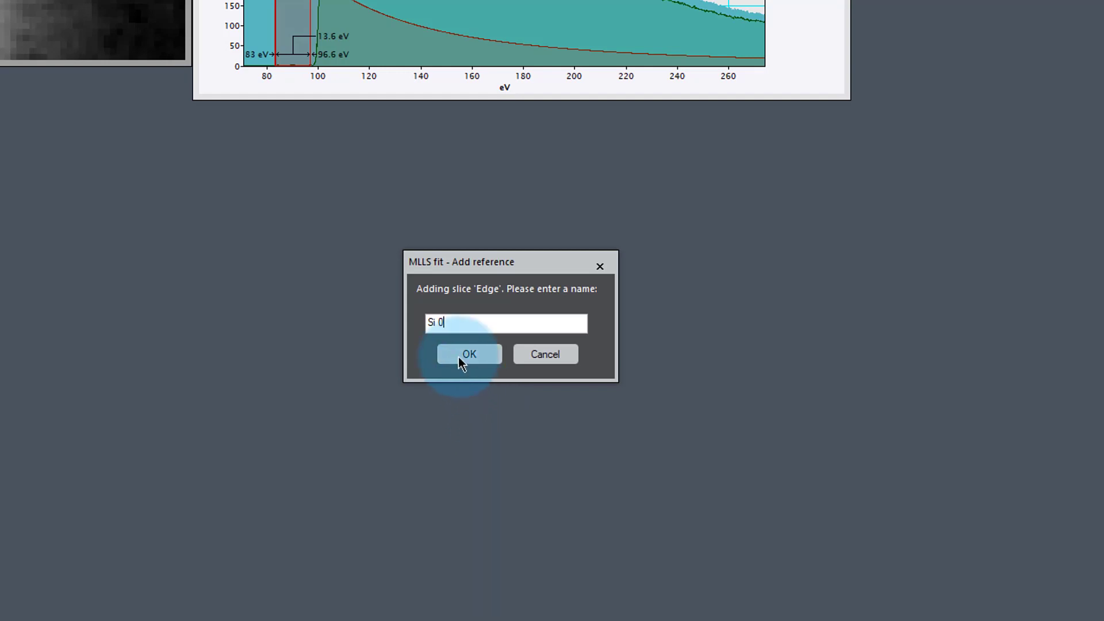
left_click(469, 354)
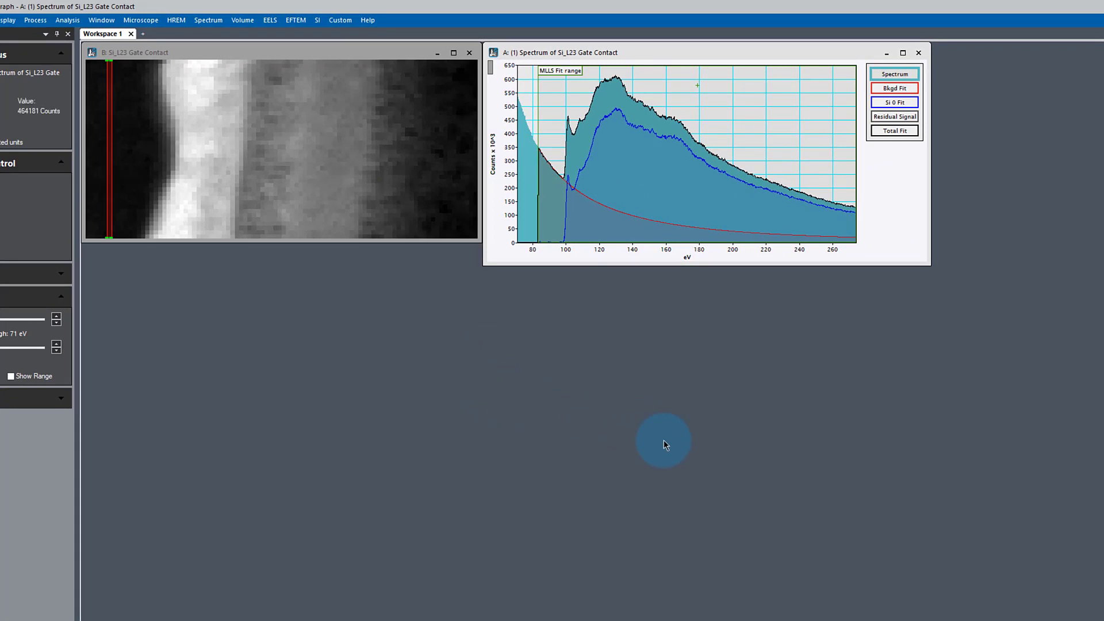
Step: Move the sampled position onto the bright band's left edge to inspect its spectrum
left_click(563, 228)
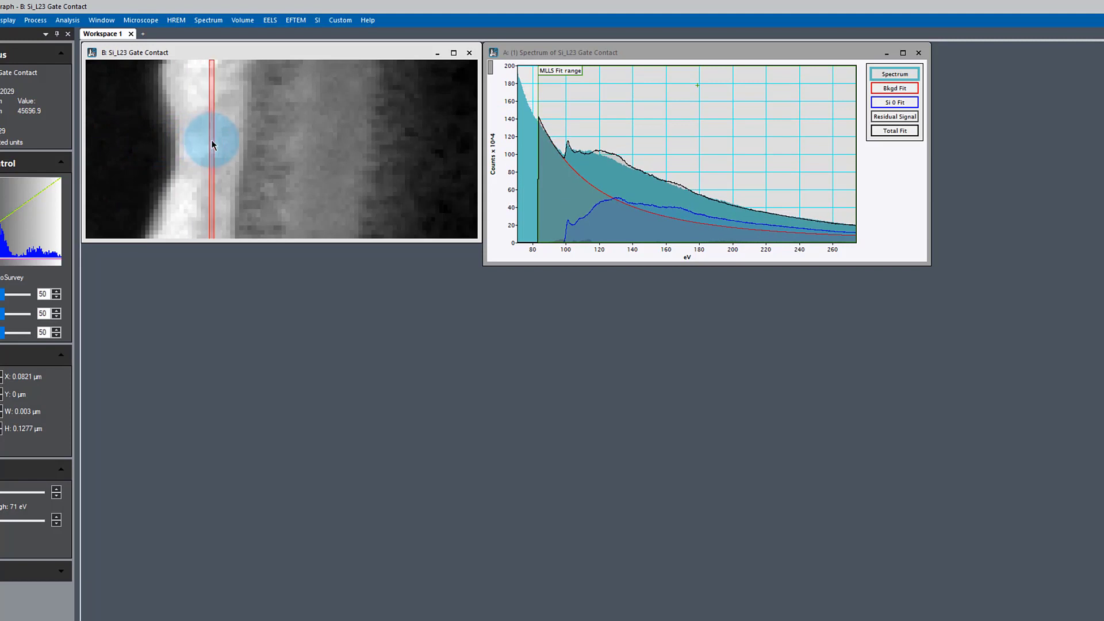
left_click_drag(215, 145, 188, 145)
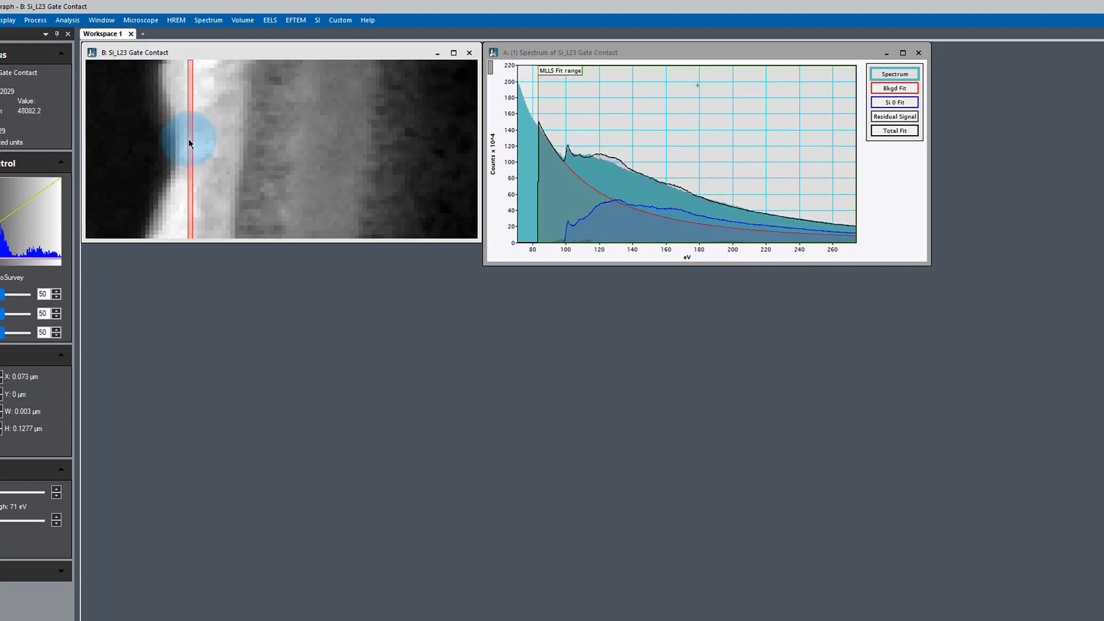
left_click_drag(187, 148, 196, 148)
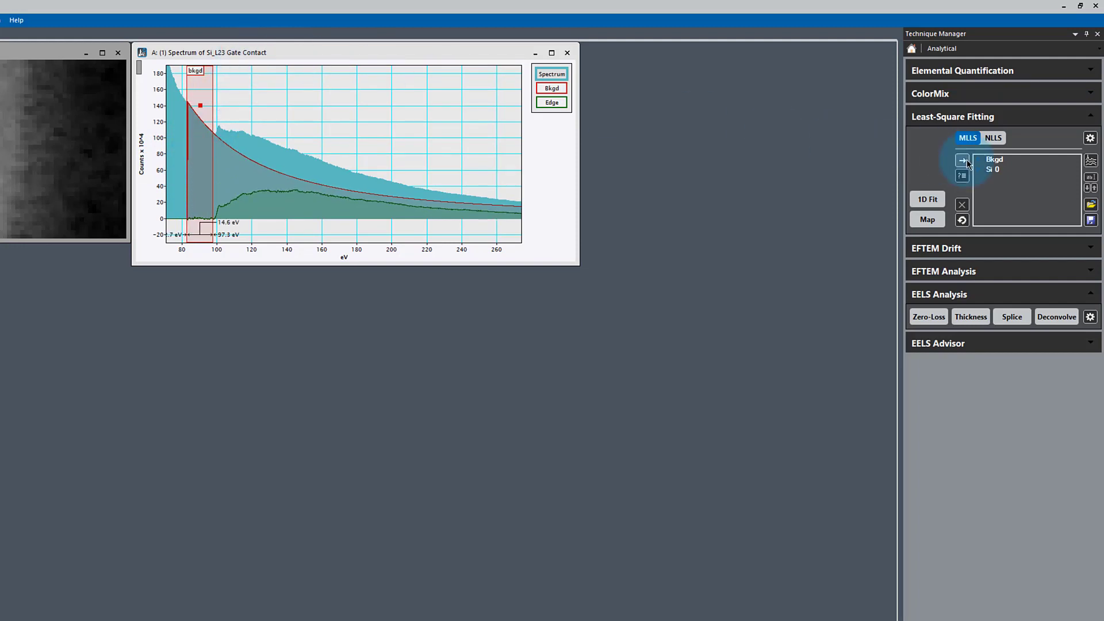
Step: Add the Bkgd and Edge spectra as references, naming the edge 'Si'
left_click(961, 160)
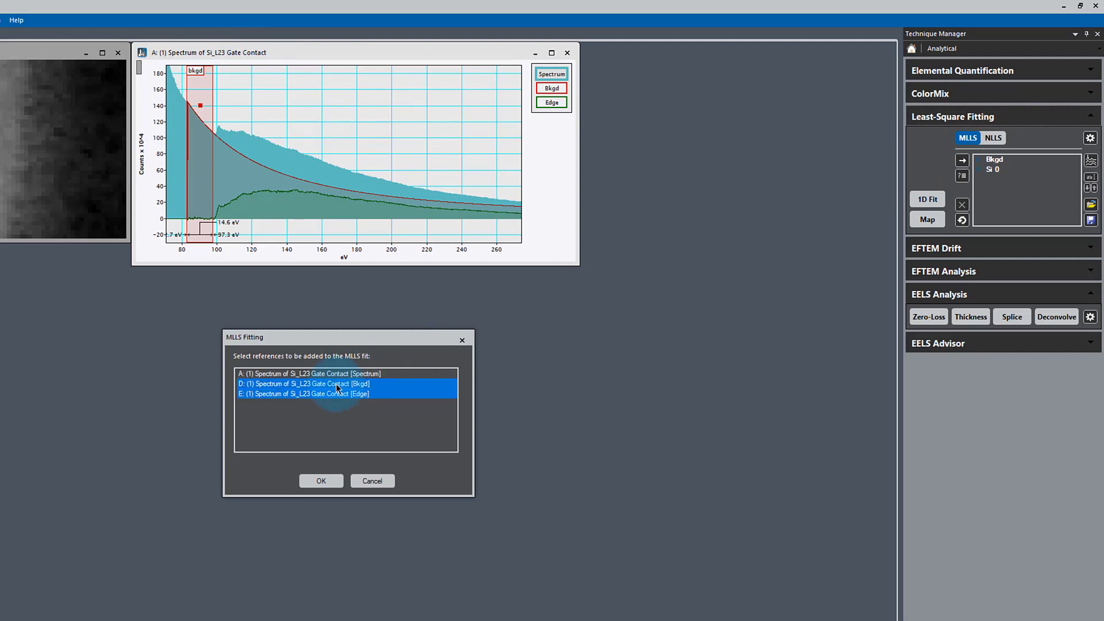
left_click(321, 481)
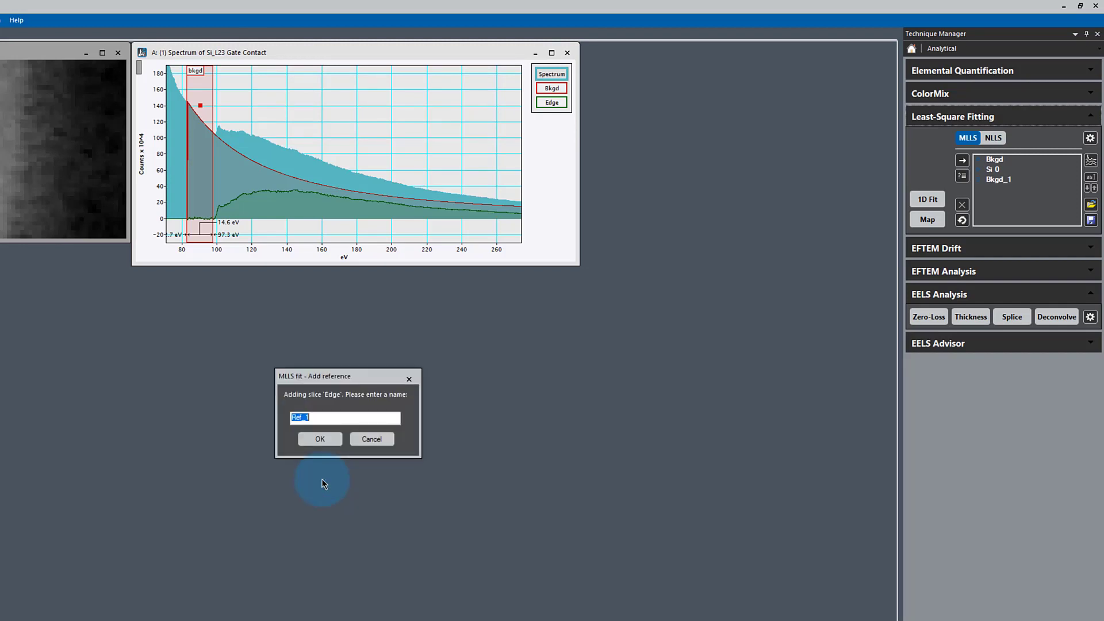
type("Si")
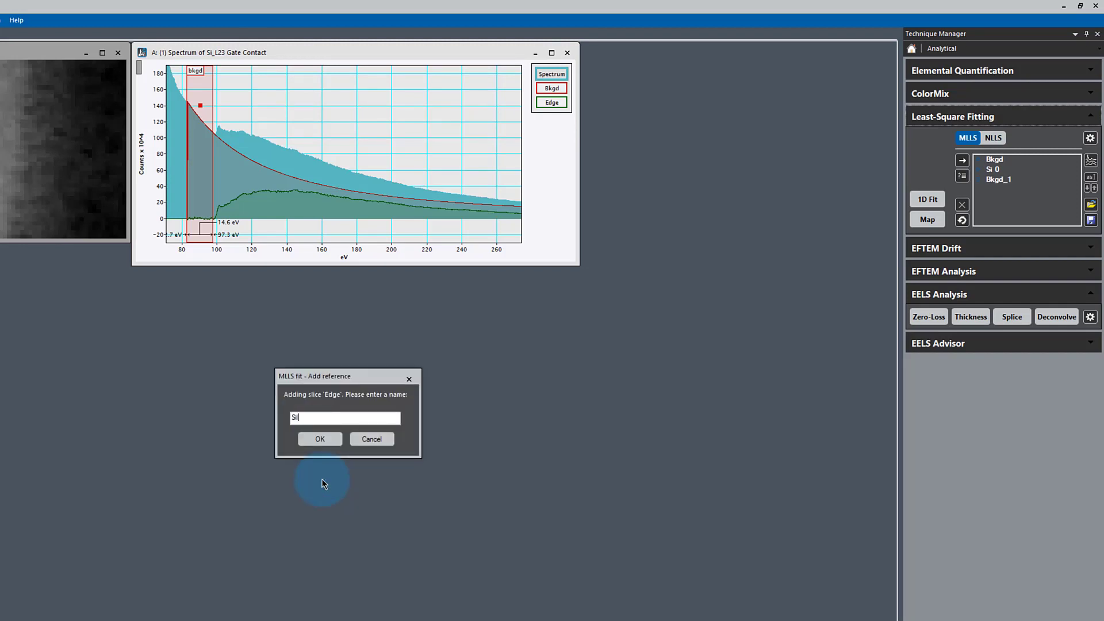
left_click(320, 438)
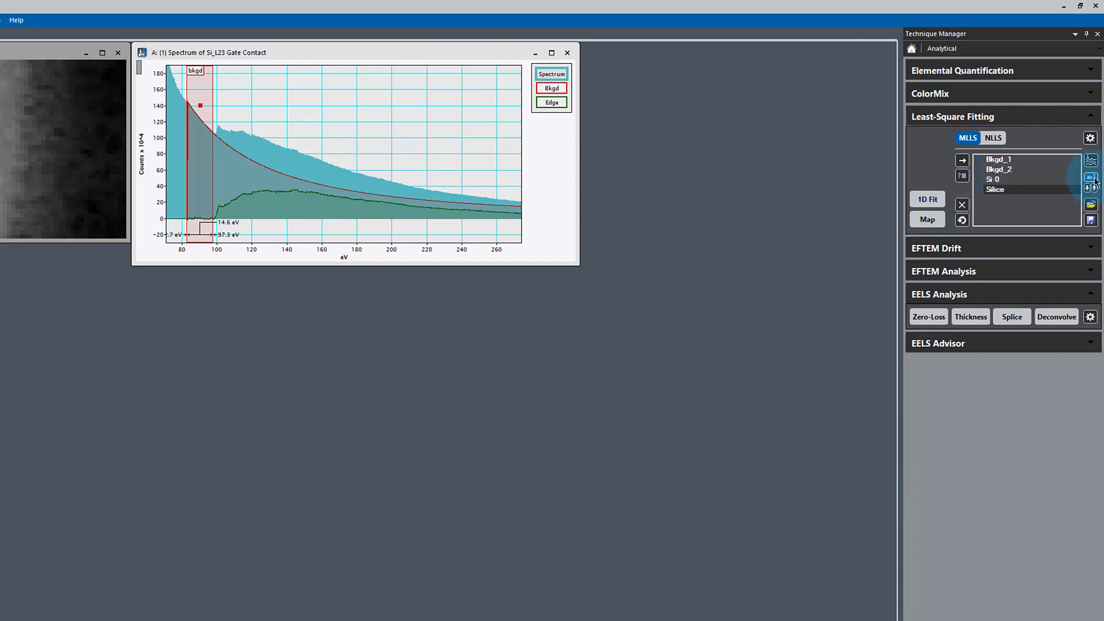
Step: Rename the new edge reference to Silicide and run the 1D fit
left_click(1090, 177)
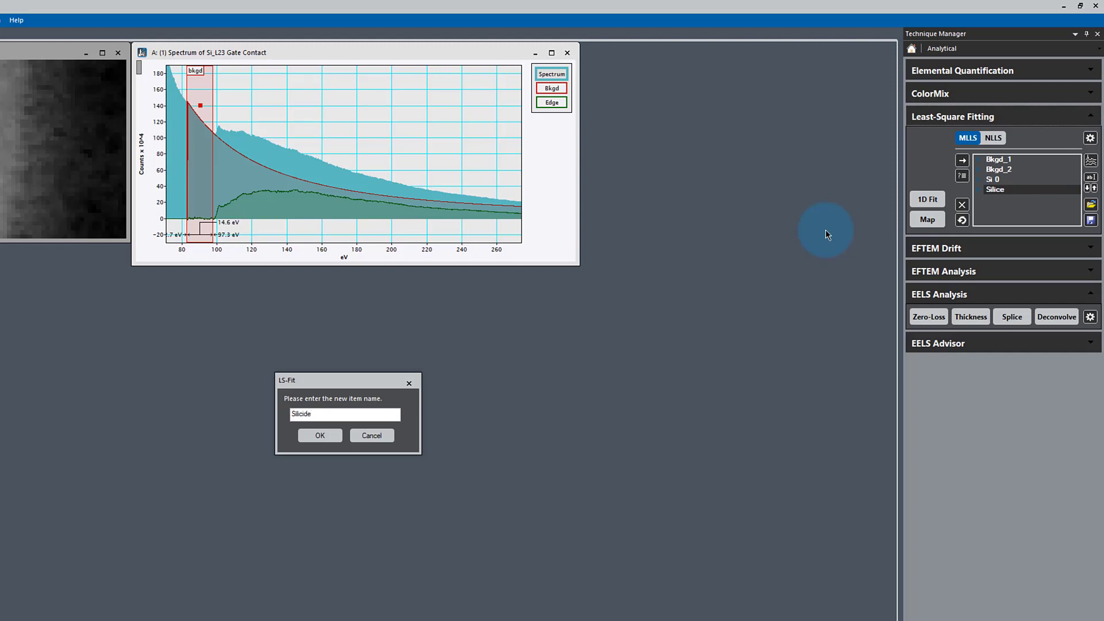
left_click(319, 435)
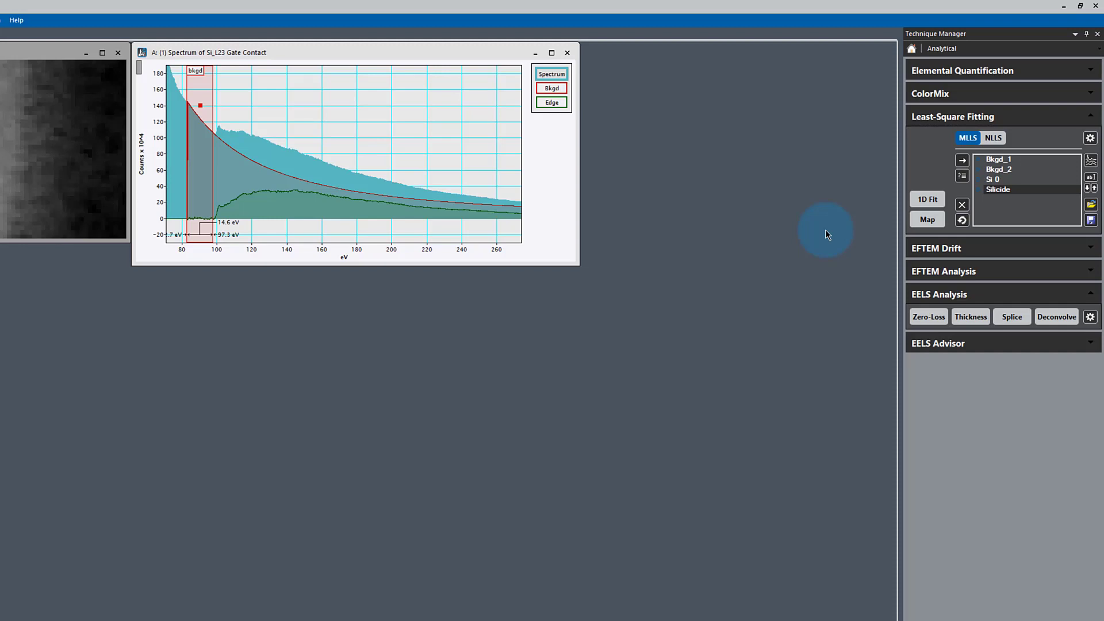
left_click(926, 199)
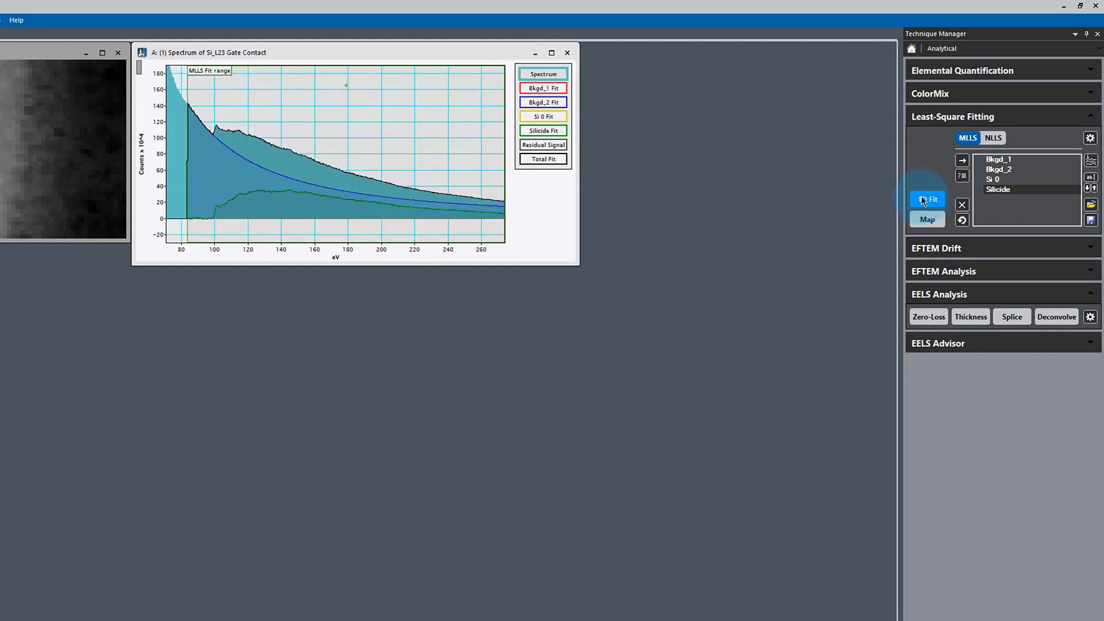
Step: Fit with the four references and sample positions across the bright, dark and grey bands
left_click(927, 199)
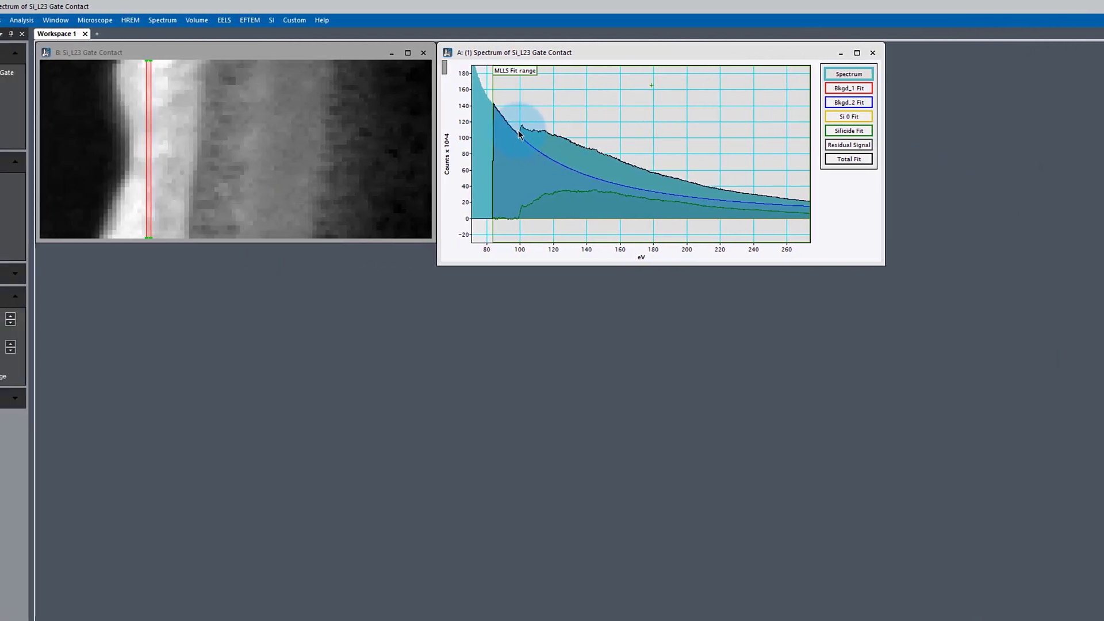
mouse_move(150, 161)
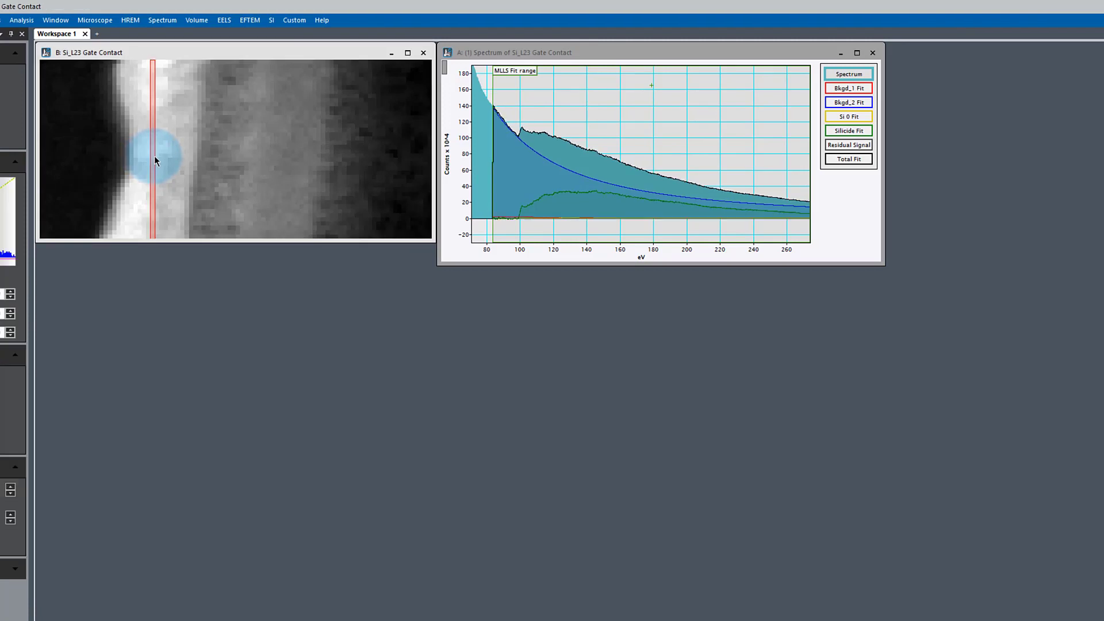
left_click_drag(151, 161, 174, 159)
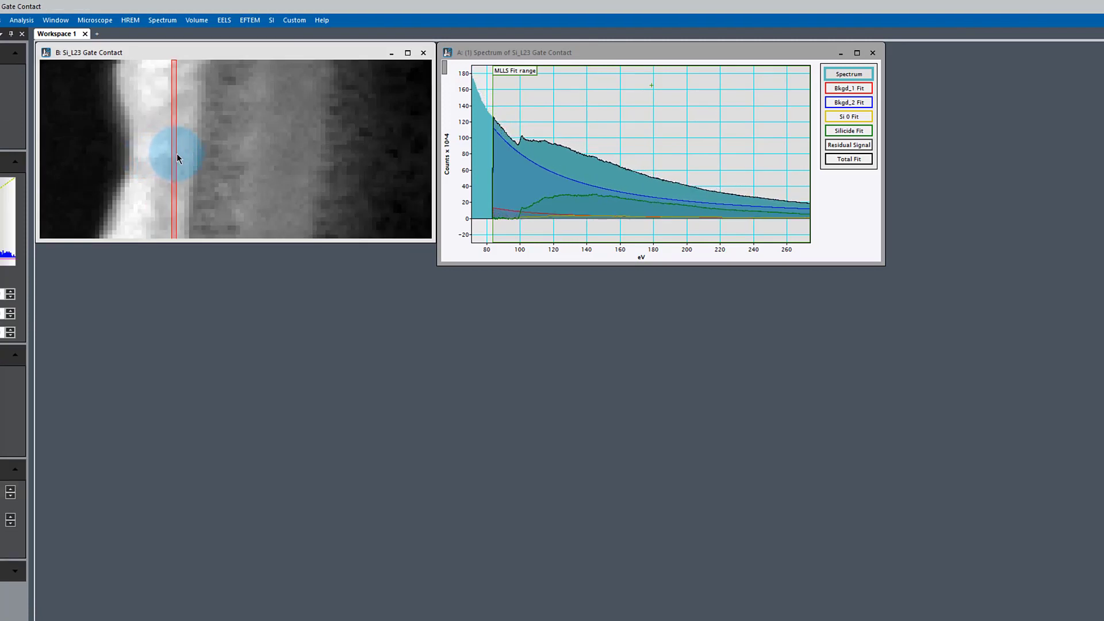
left_click_drag(176, 155, 189, 155)
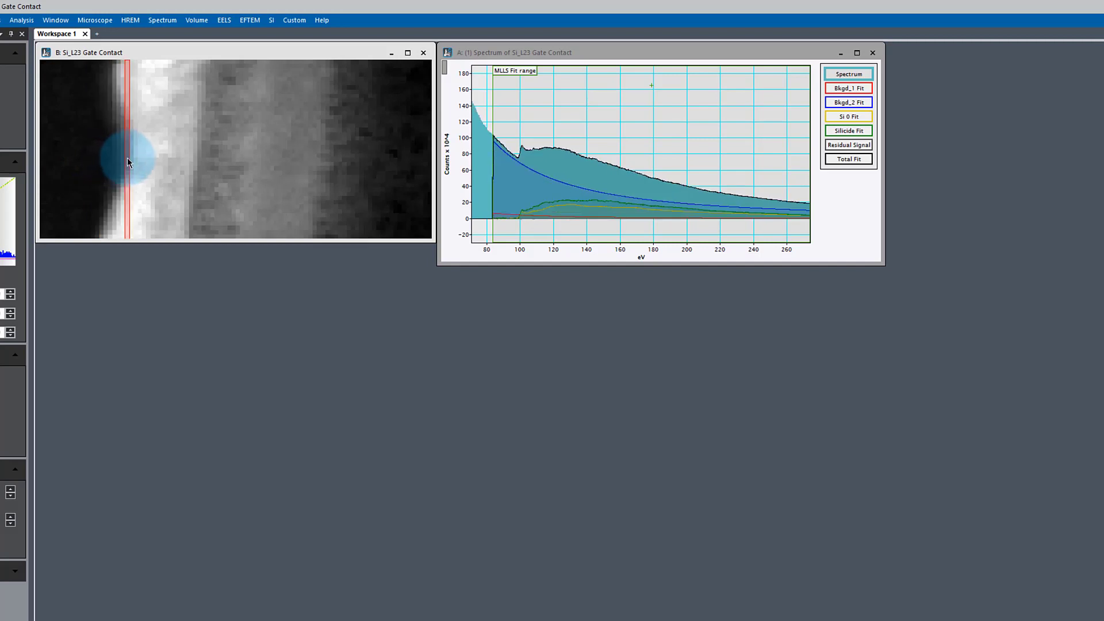
left_click_drag(126, 159, 261, 161)
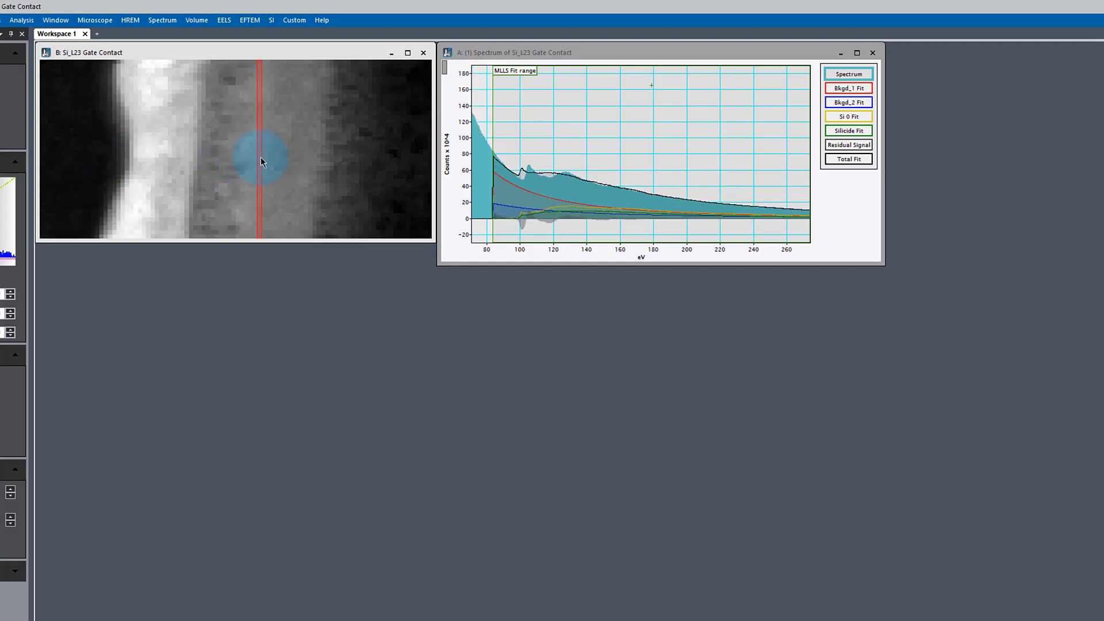
left_click_drag(261, 159, 292, 159)
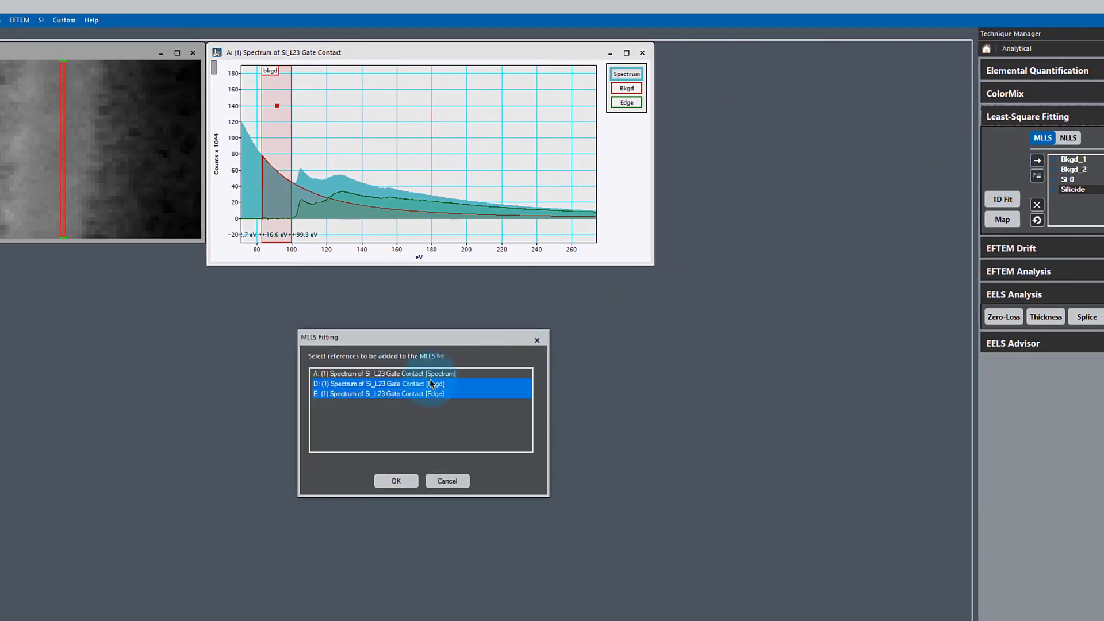
Step: Add the new Bkgd and Edge references, name the edge Nitride, and refit
left_click(396, 481)
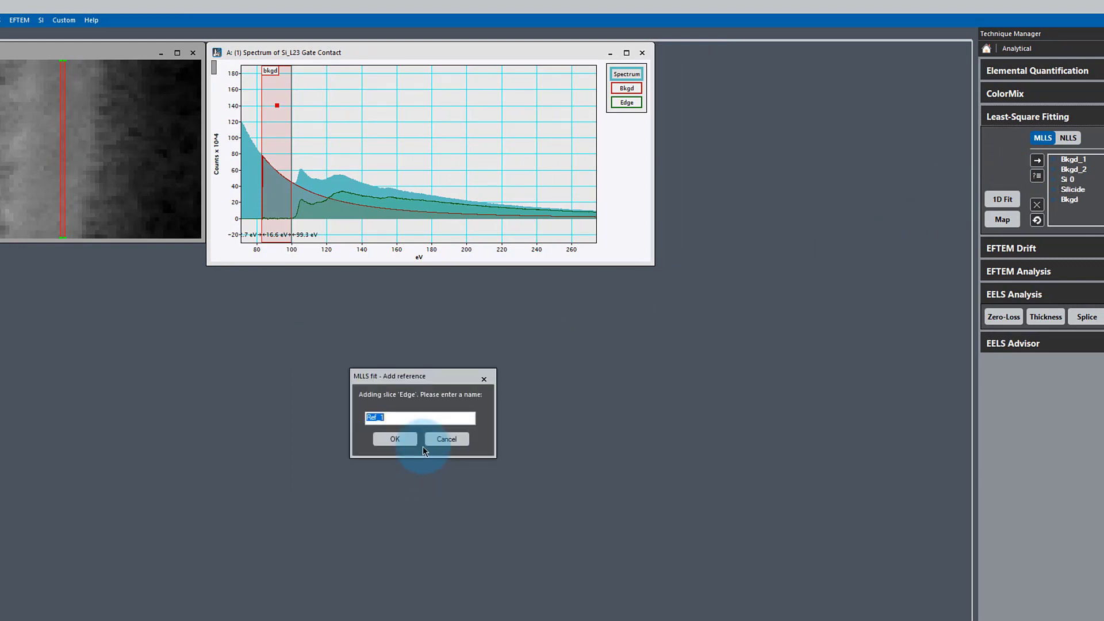
type("N")
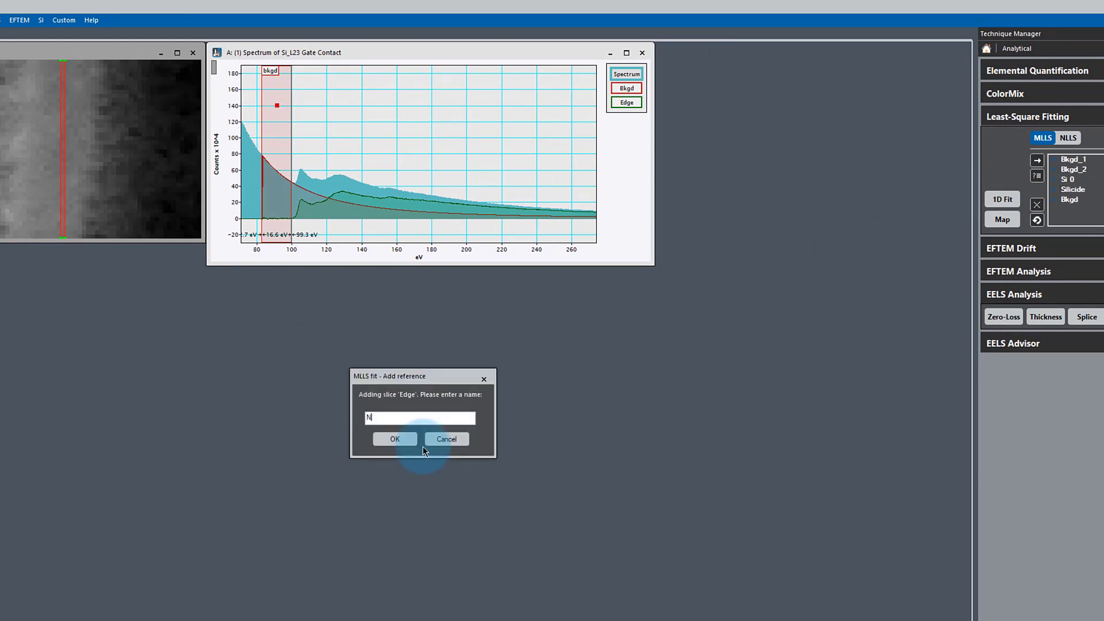
left_click(394, 438)
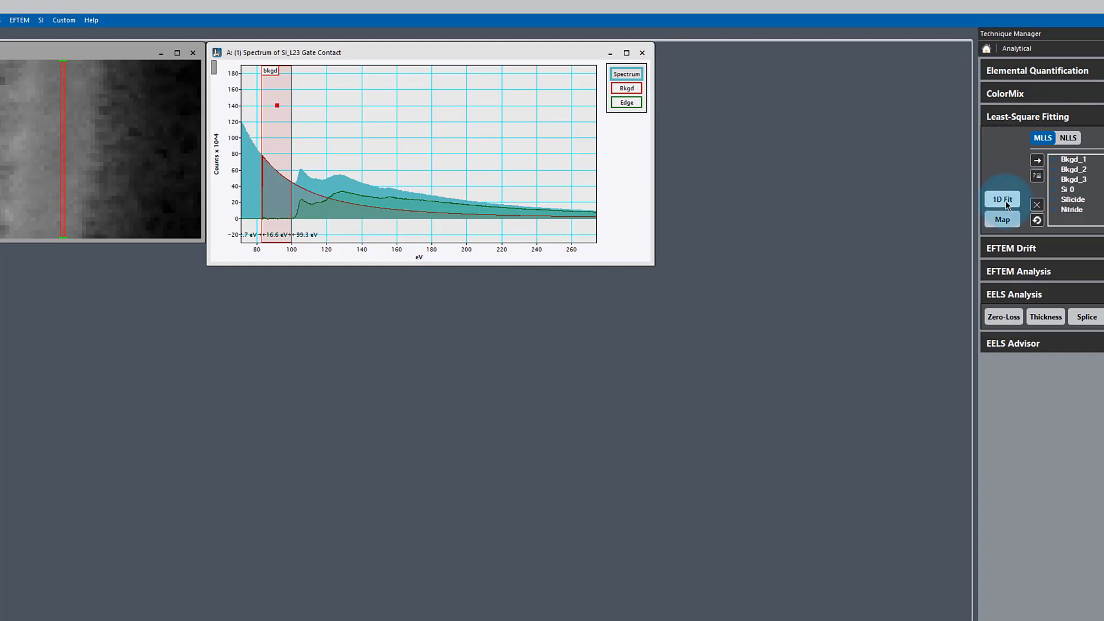
left_click(1001, 199)
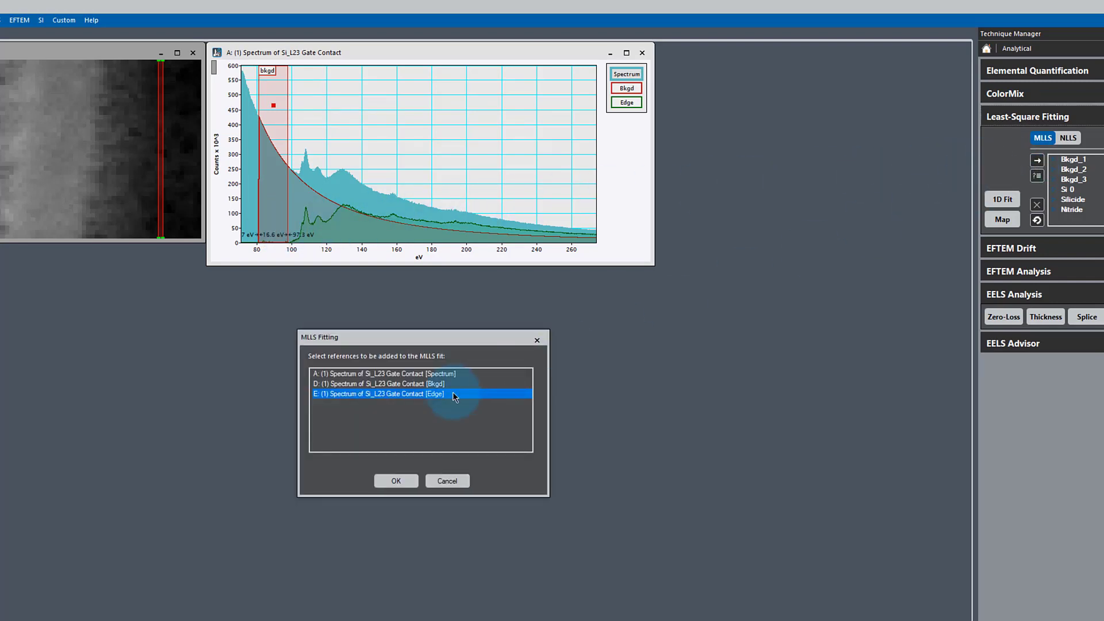
Step: Add the edge spectrum as an MLLS reference named Oxide and refit the spectrum with it
left_click(395, 480)
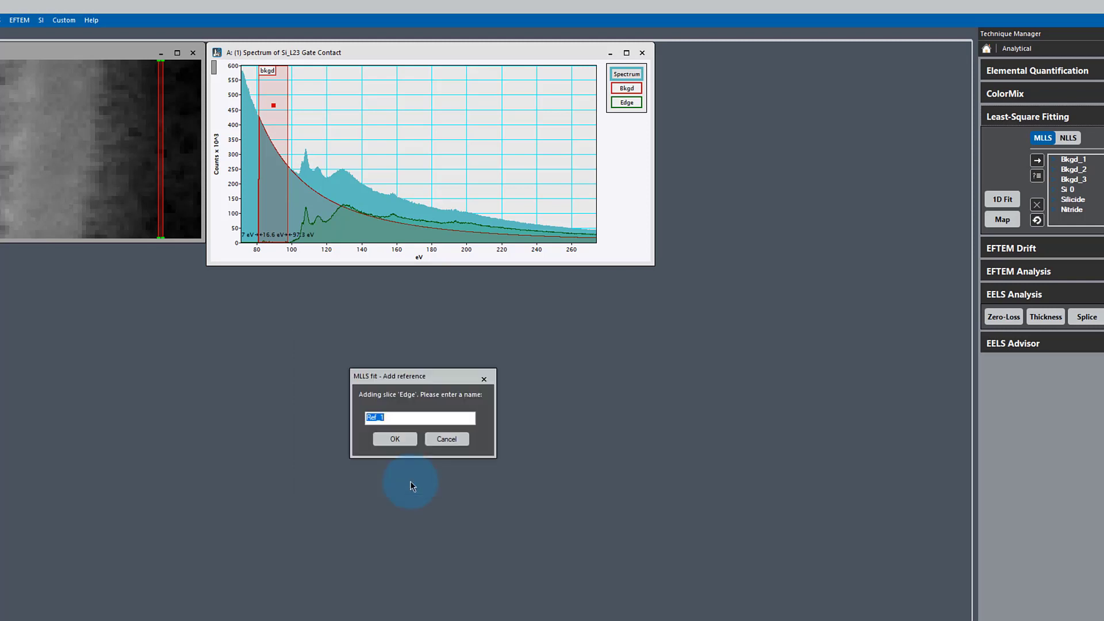
type("Oxid")
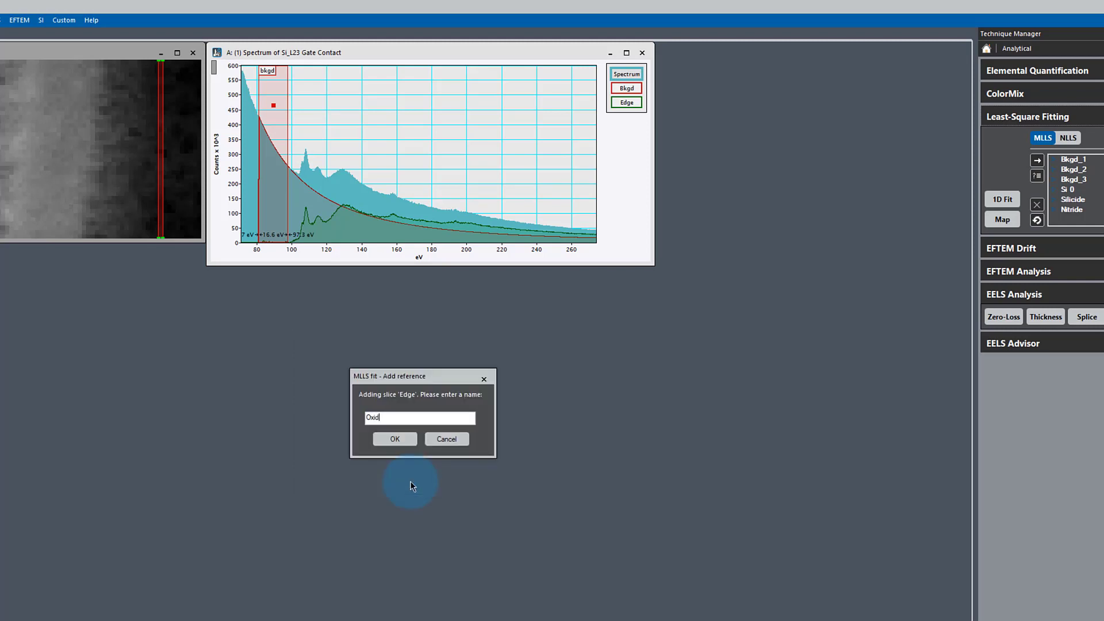
left_click(394, 438)
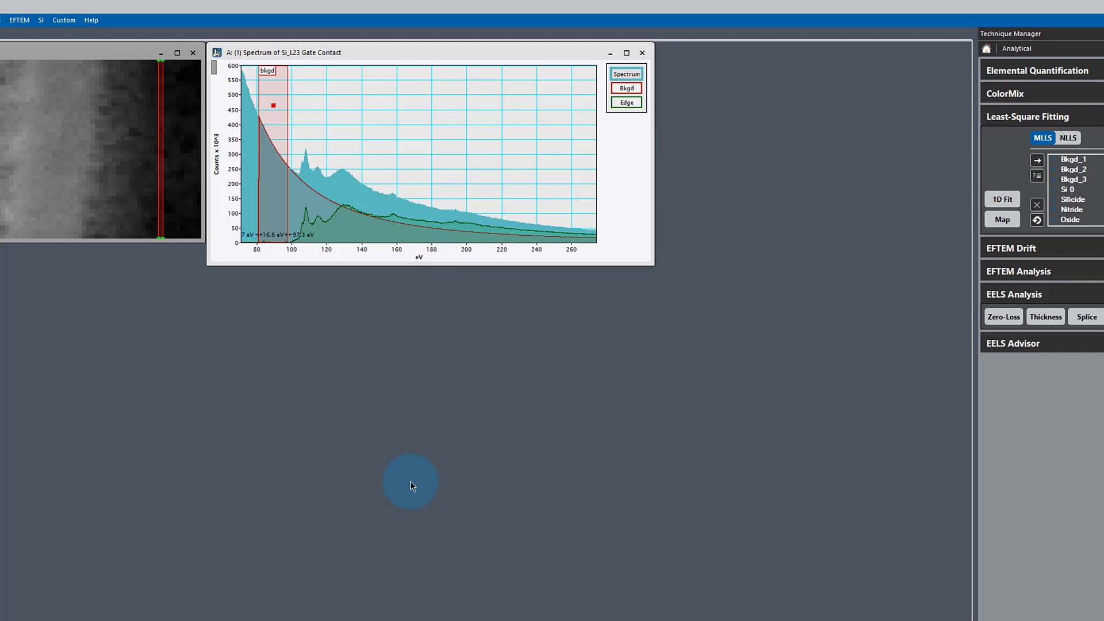
left_click(1001, 199)
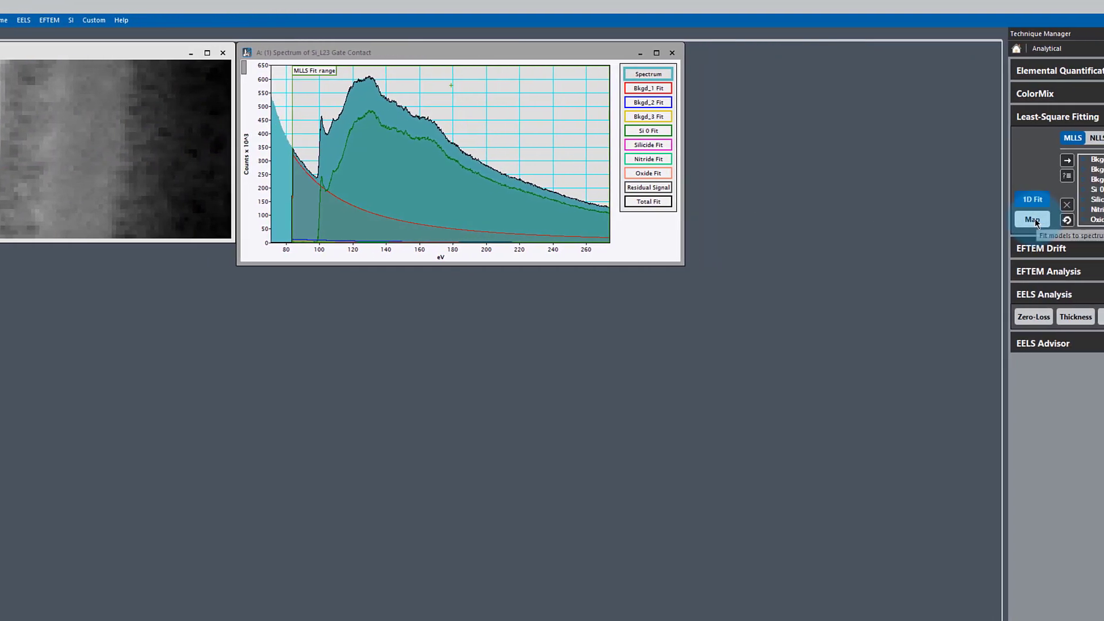
Step: Run the MLLS map with a reduced chi squared output, fit-coefficient values and colorized labelled maps on a new workspace
left_click(1001, 219)
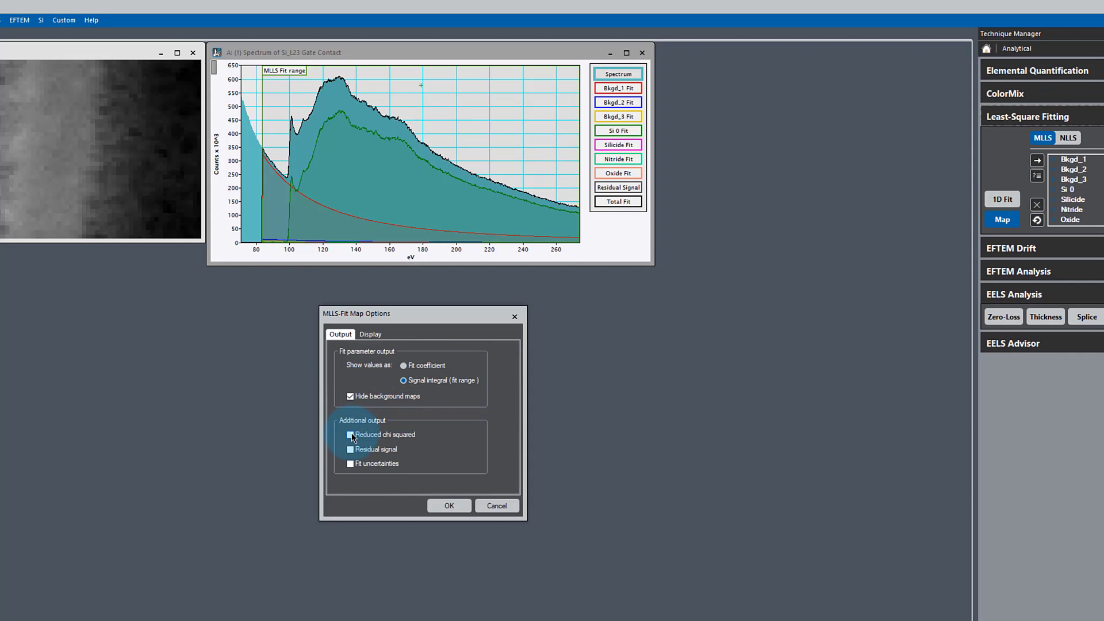
left_click(350, 435)
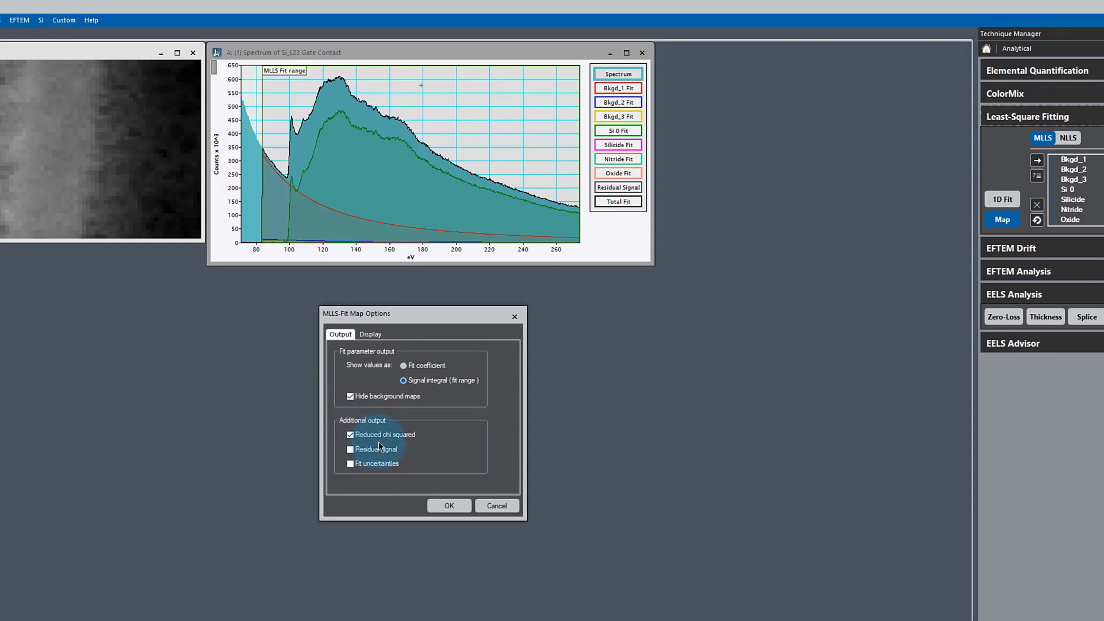
left_click(404, 364)
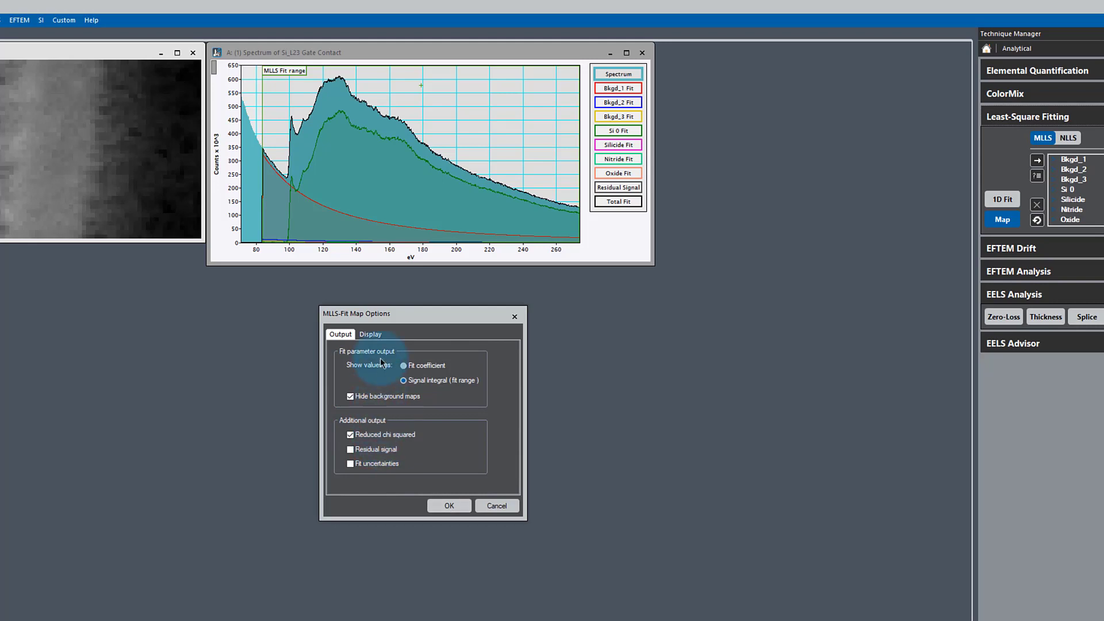
left_click(369, 334)
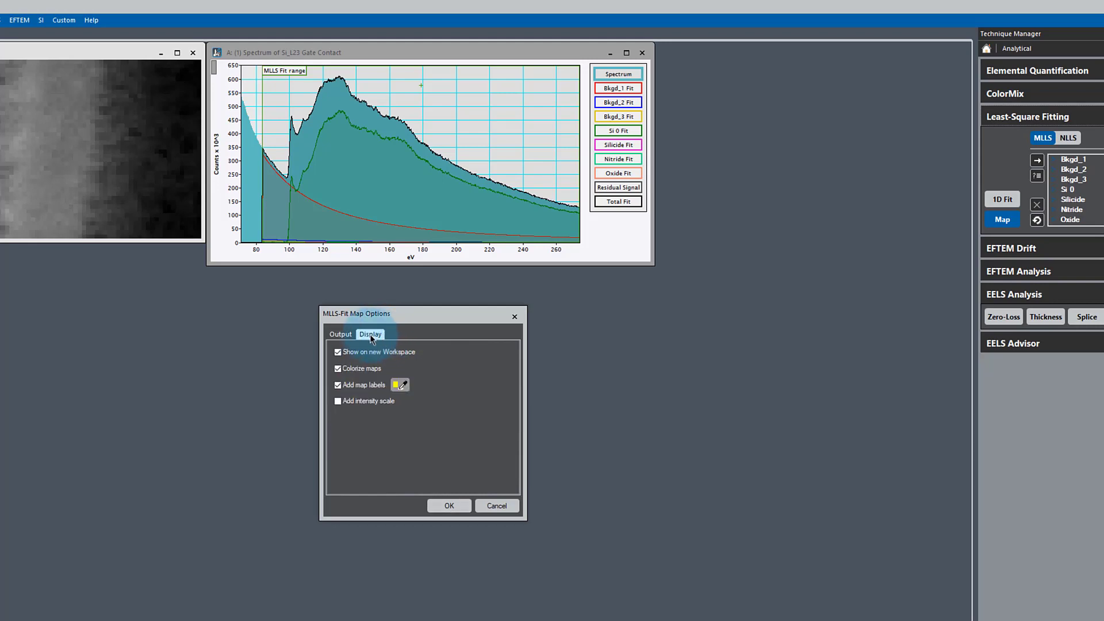
left_click(340, 333)
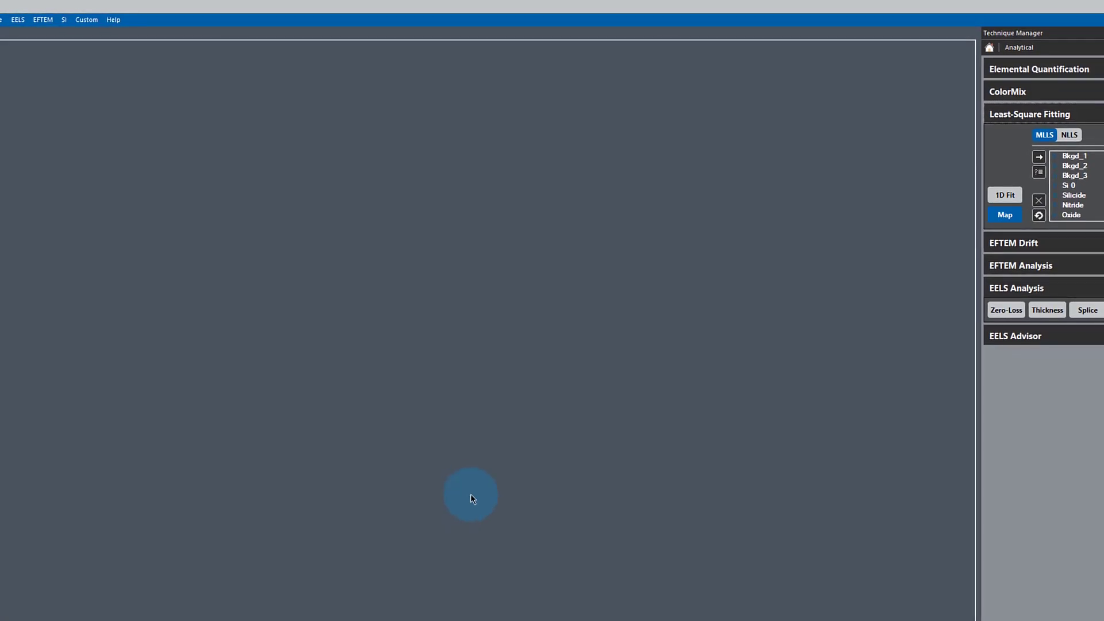
Step: Let the MLLS map computation produce the Nitride, Oxide, Si 0, Silicide and Reduced Chi Square maps
left_click(1005, 215)
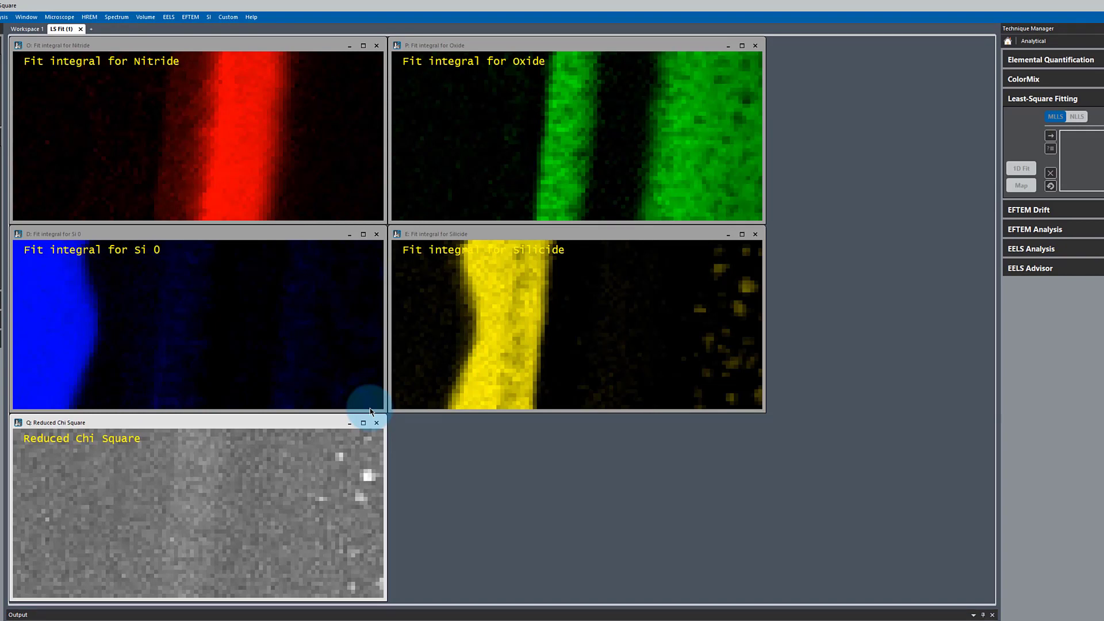
mouse_move(182, 120)
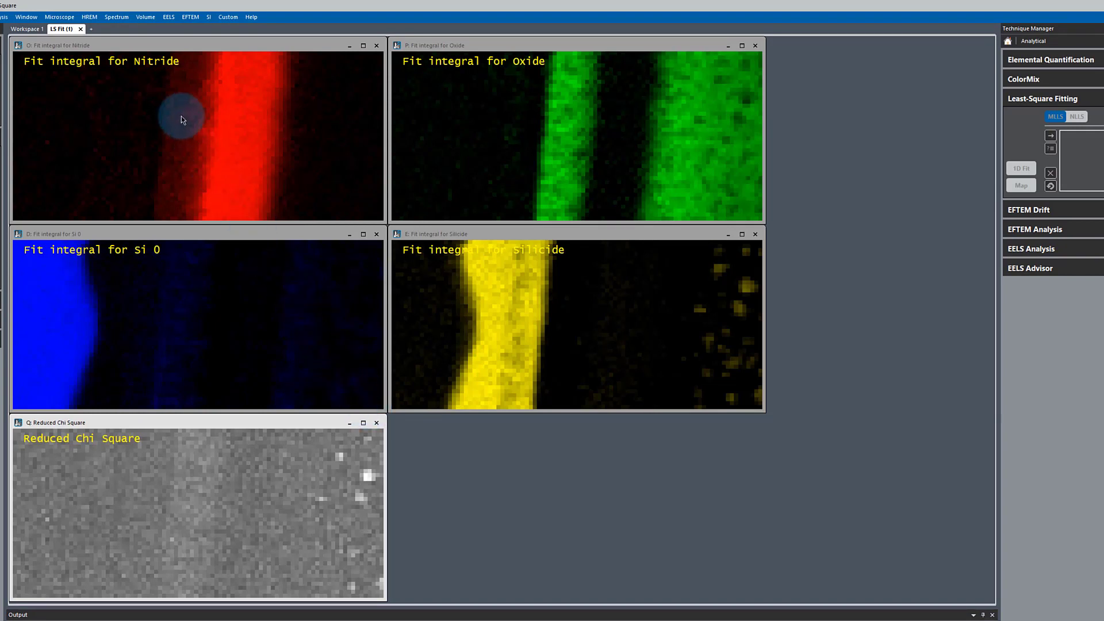
mouse_move(186, 282)
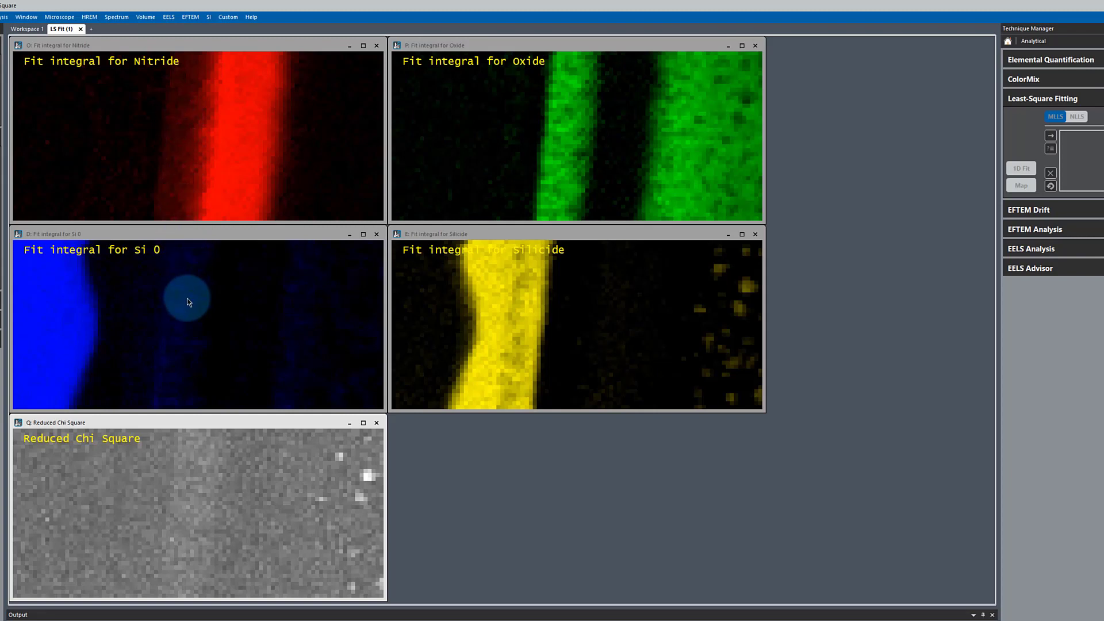
mouse_move(176, 438)
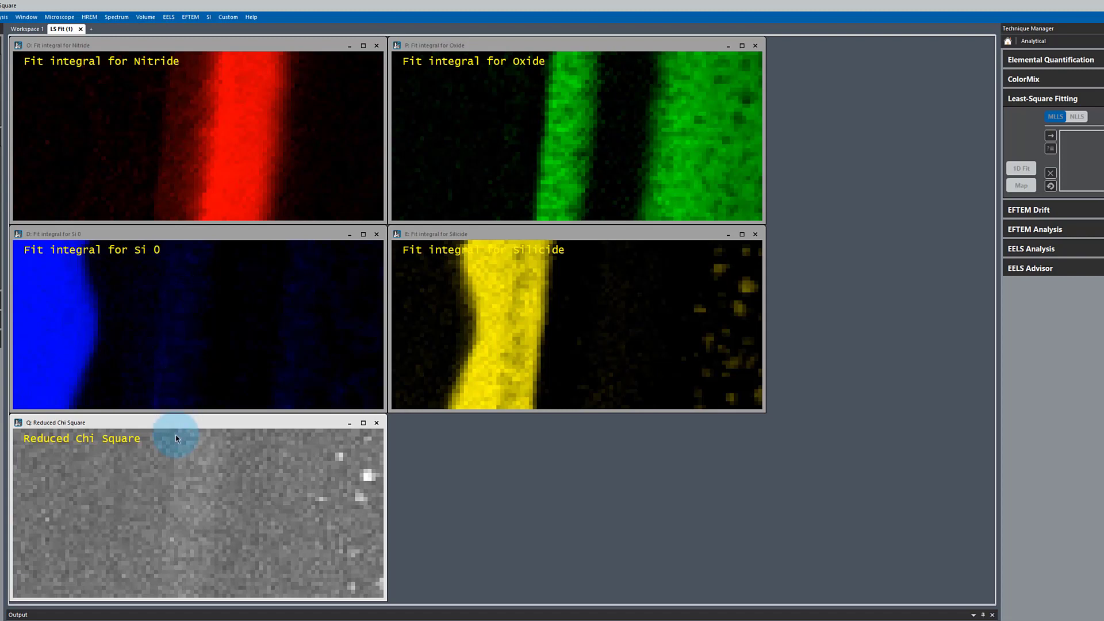
mouse_move(368, 487)
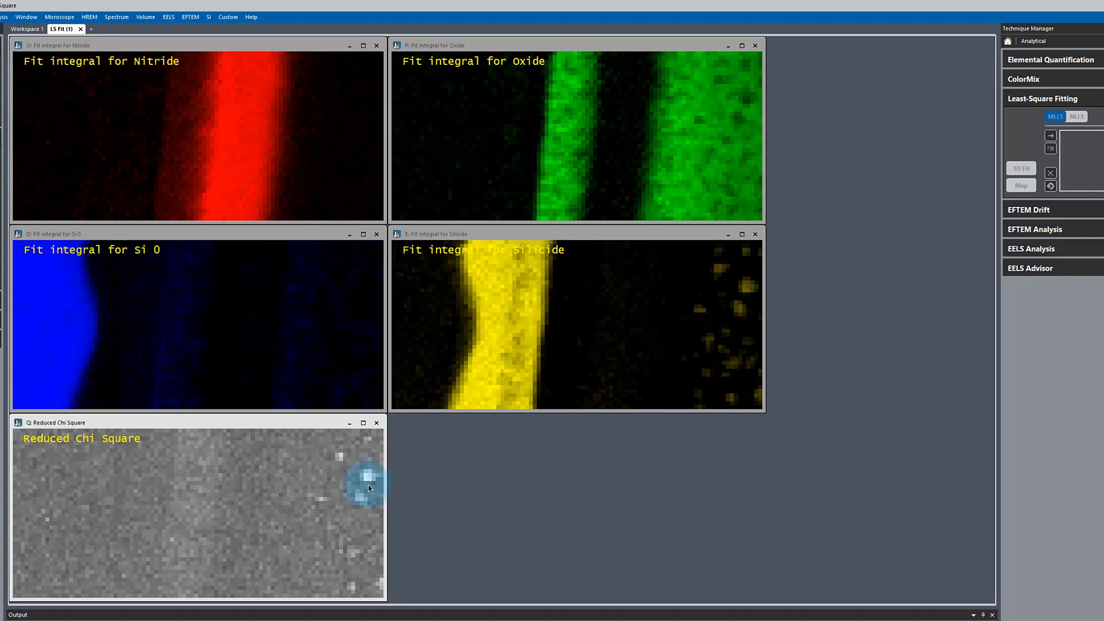
mouse_move(680, 318)
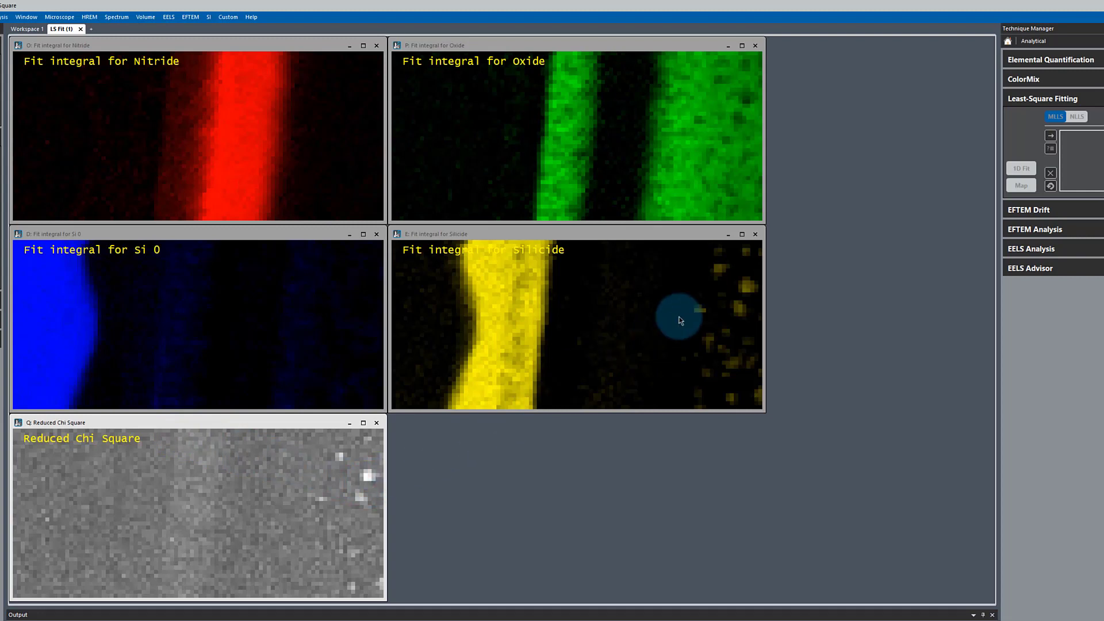
mouse_move(739, 287)
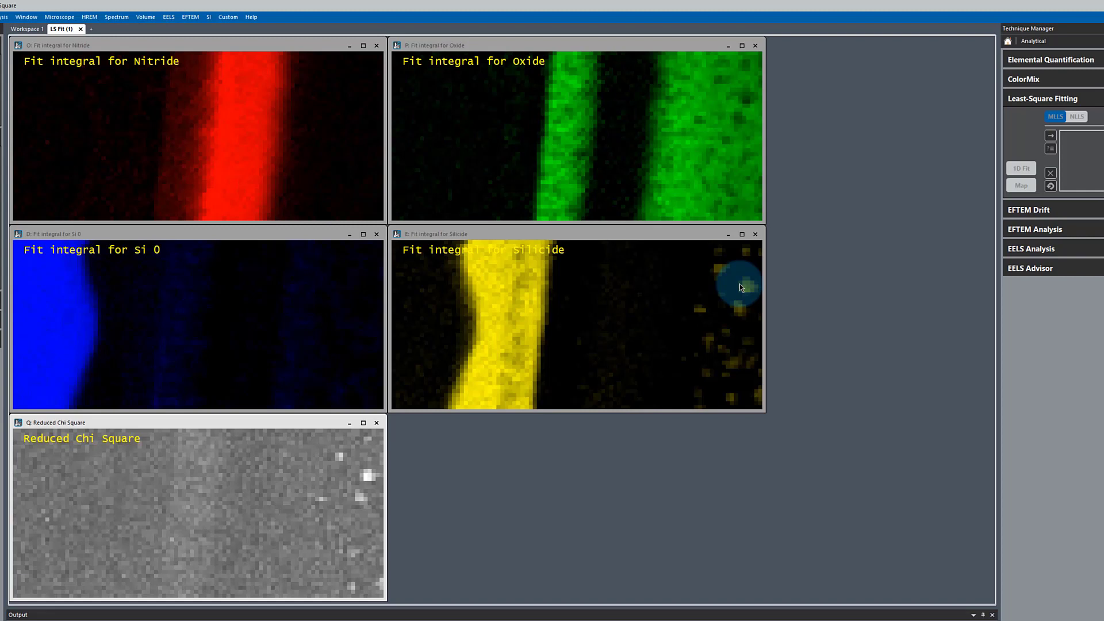
mouse_move(244, 423)
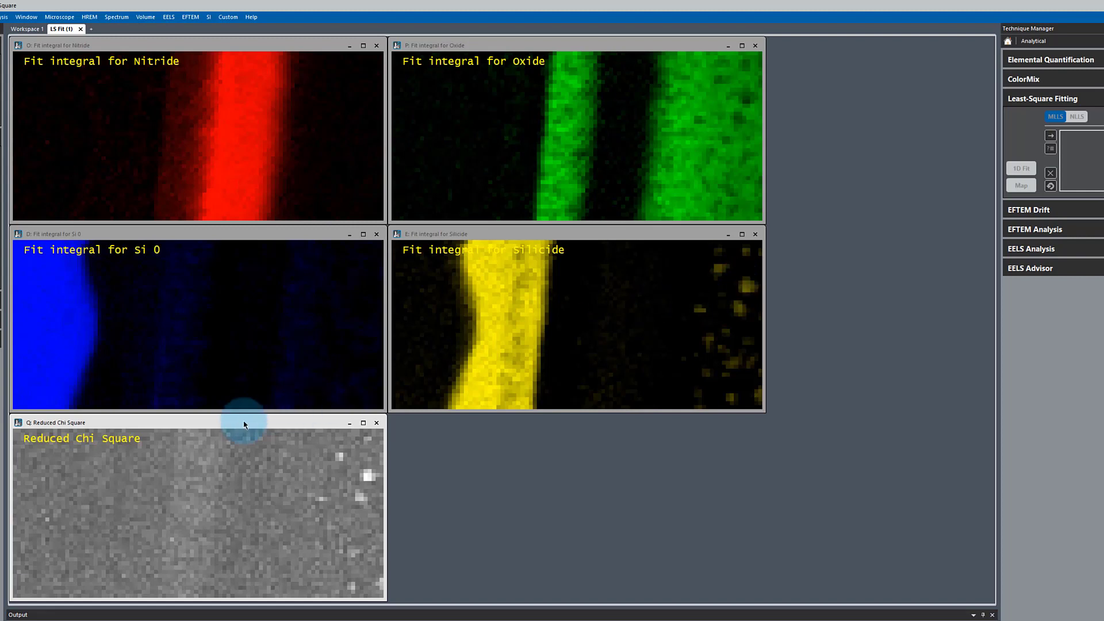
mouse_move(206, 475)
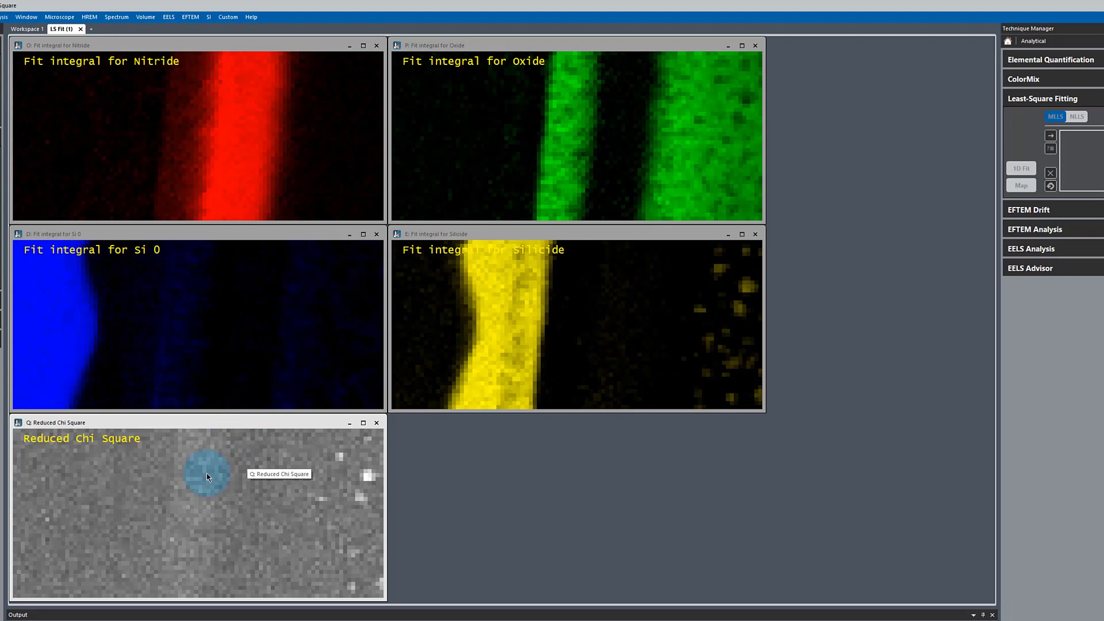
Step: Move the Reduced Chi Square map to Workspace 1 and background-subtract the spectrum there
right_click(206, 476)
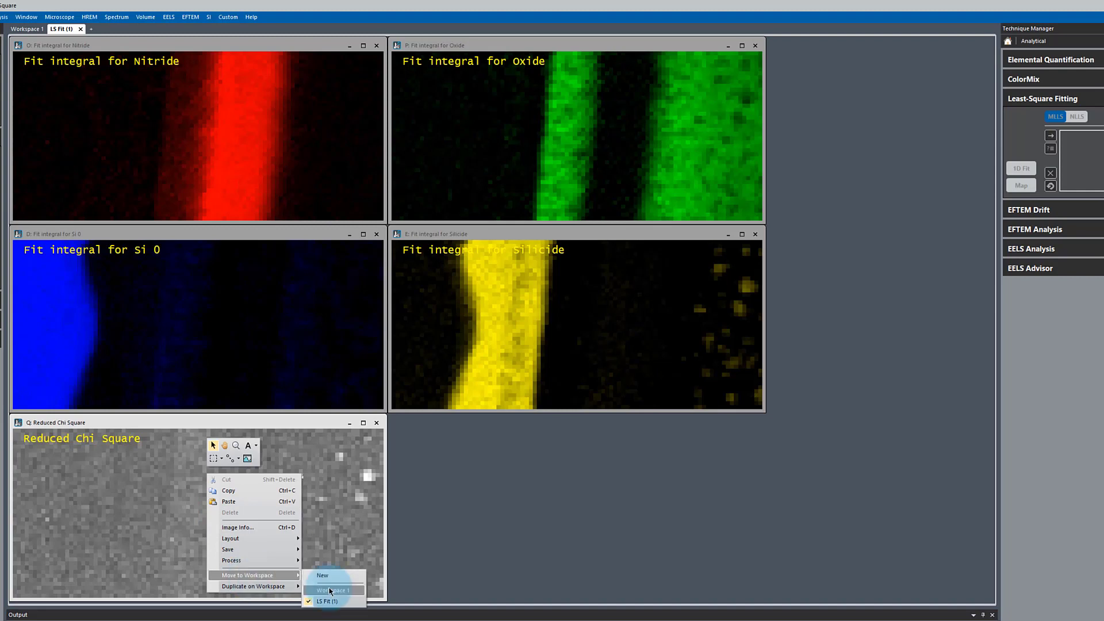
left_click(329, 589)
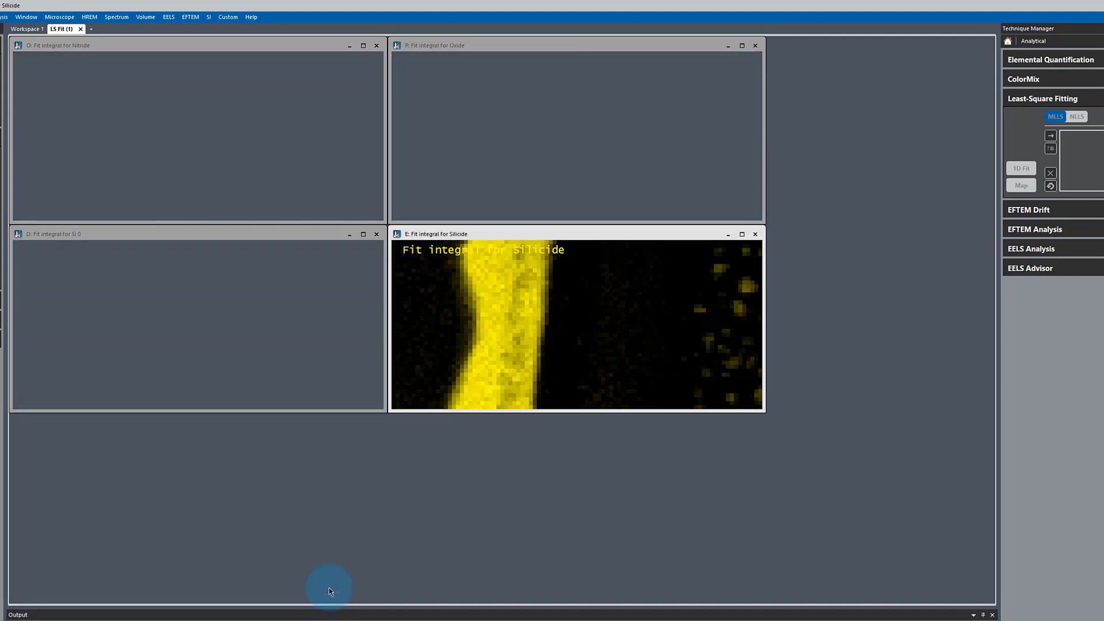
left_click(27, 28)
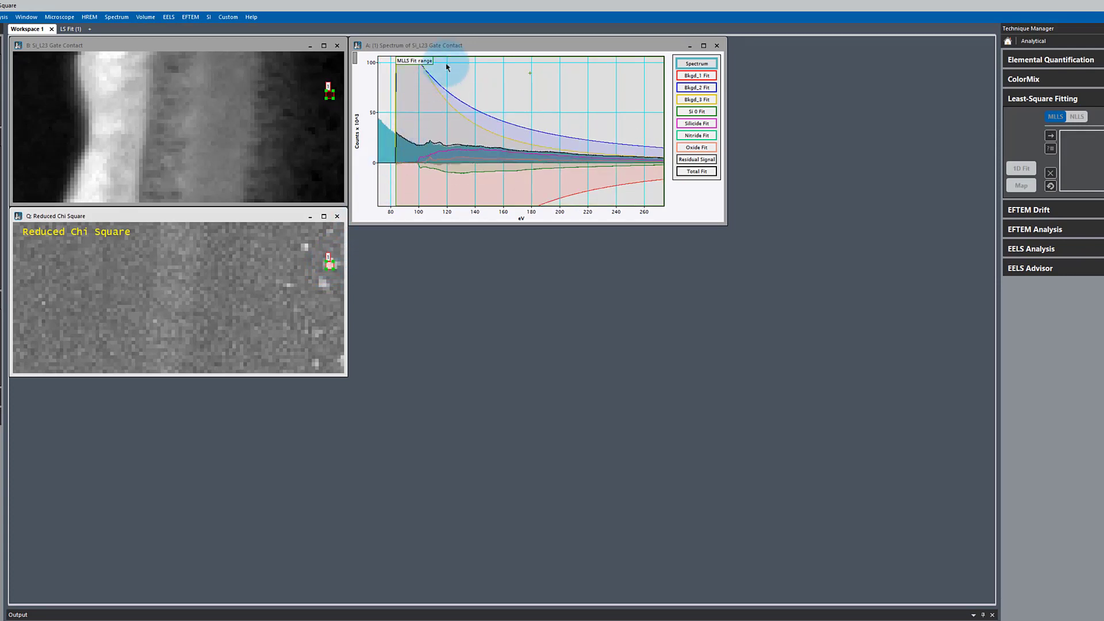
left_click(1020, 168)
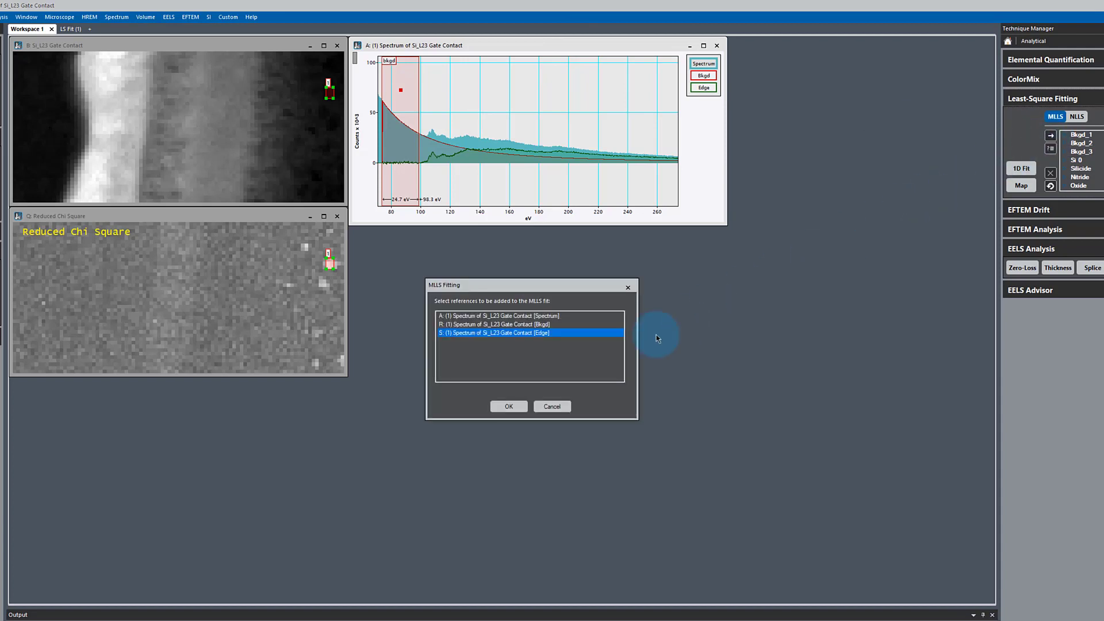
Step: Add the background-subtracted edge as an MLLS reference named Sub Oxide and refit the spectrum
left_click(508, 406)
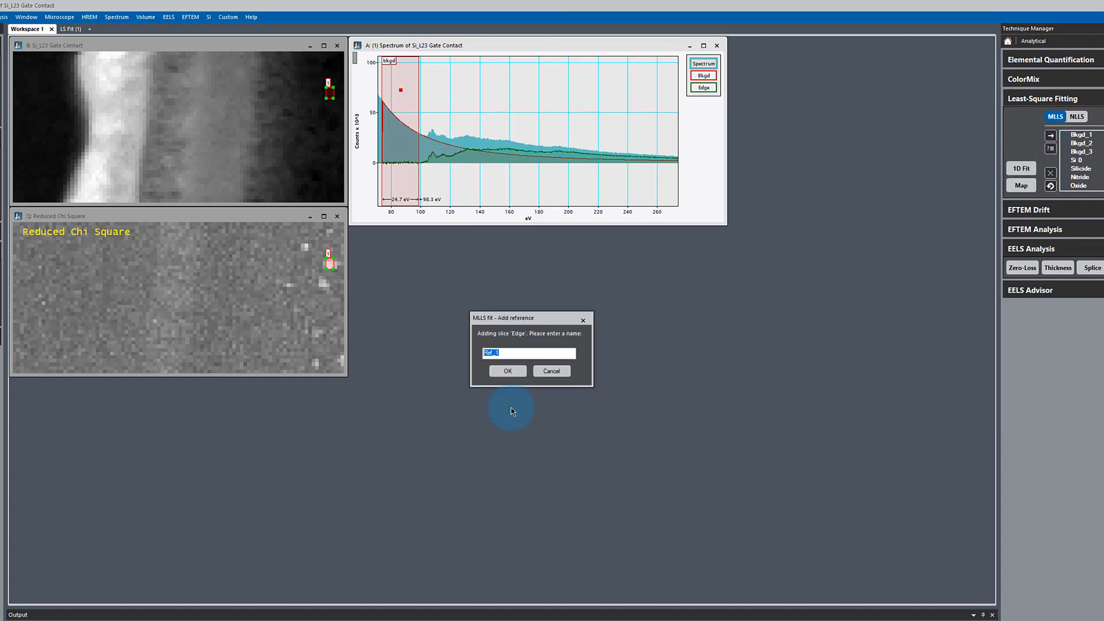
type("Sub 0")
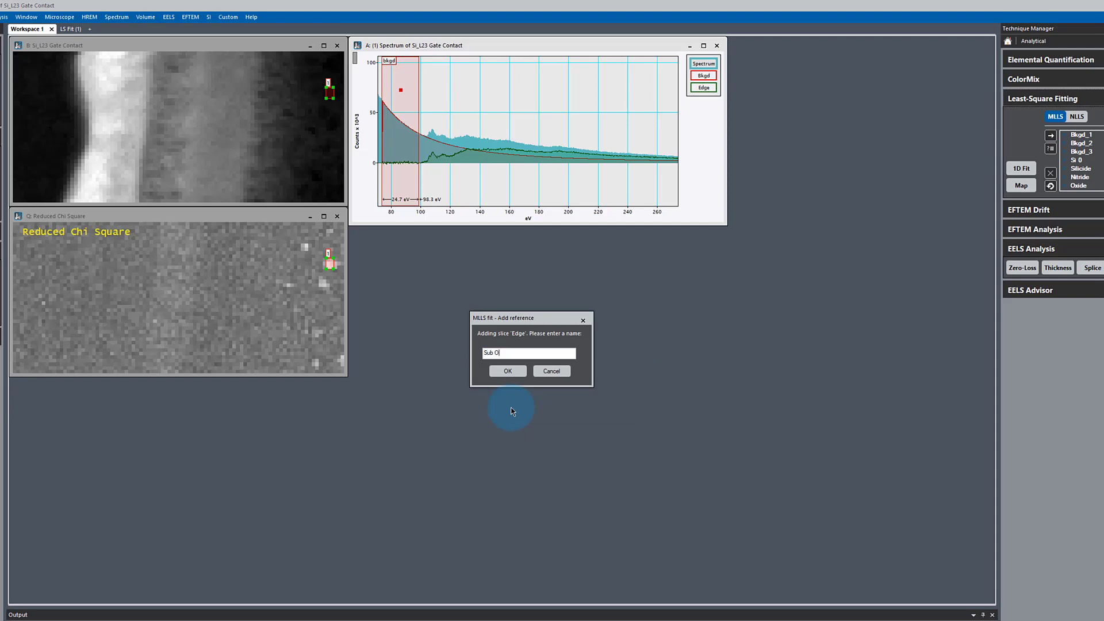
left_click(507, 371)
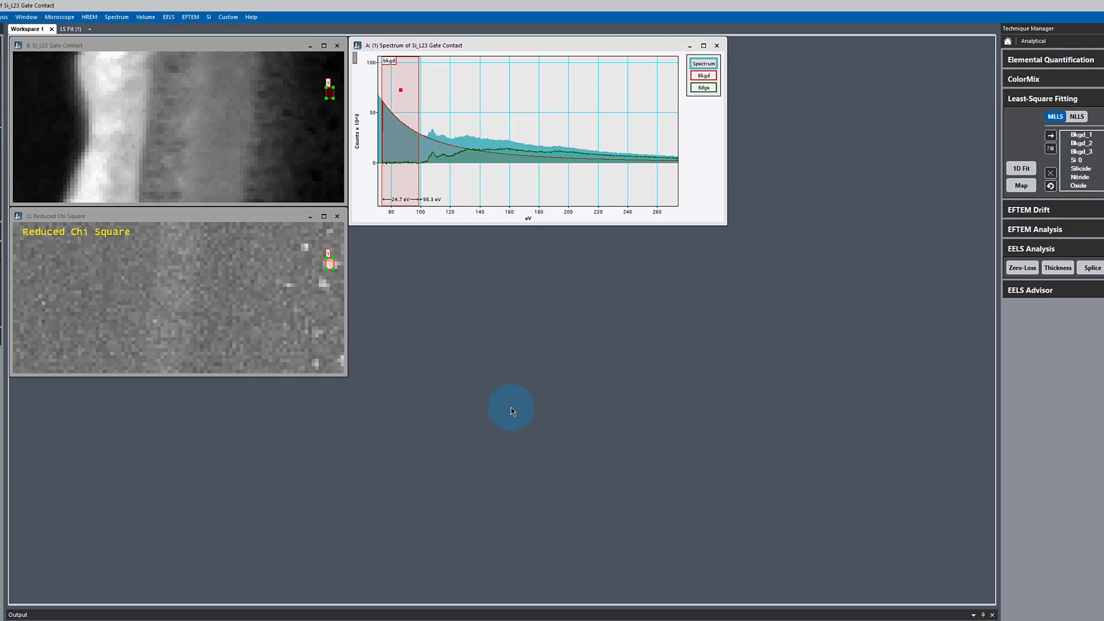
mouse_move(981, 193)
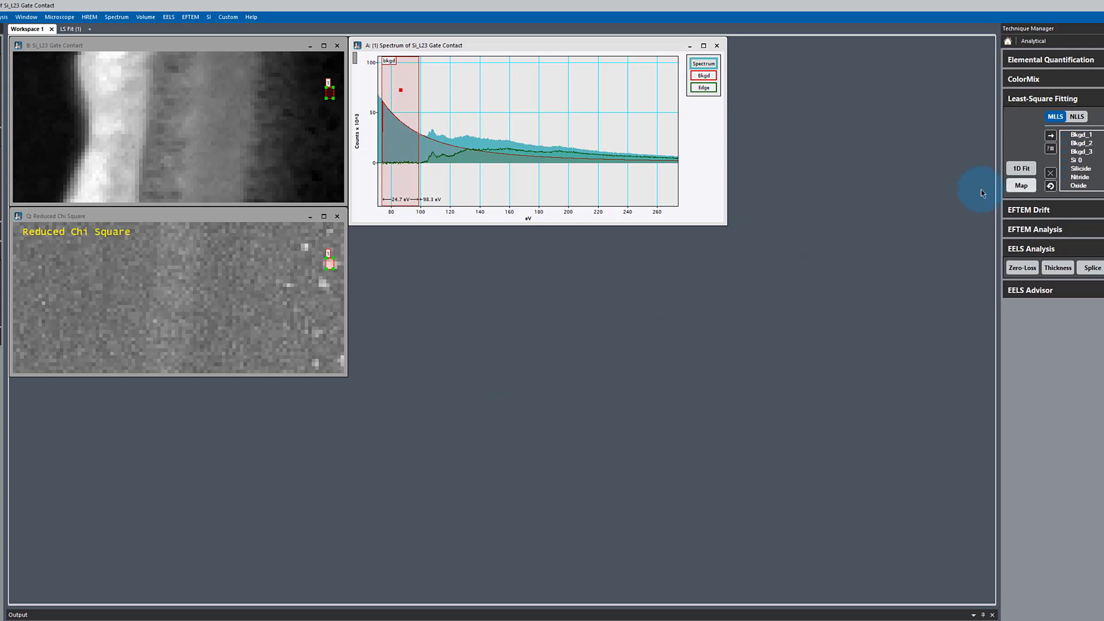
left_click(1020, 168)
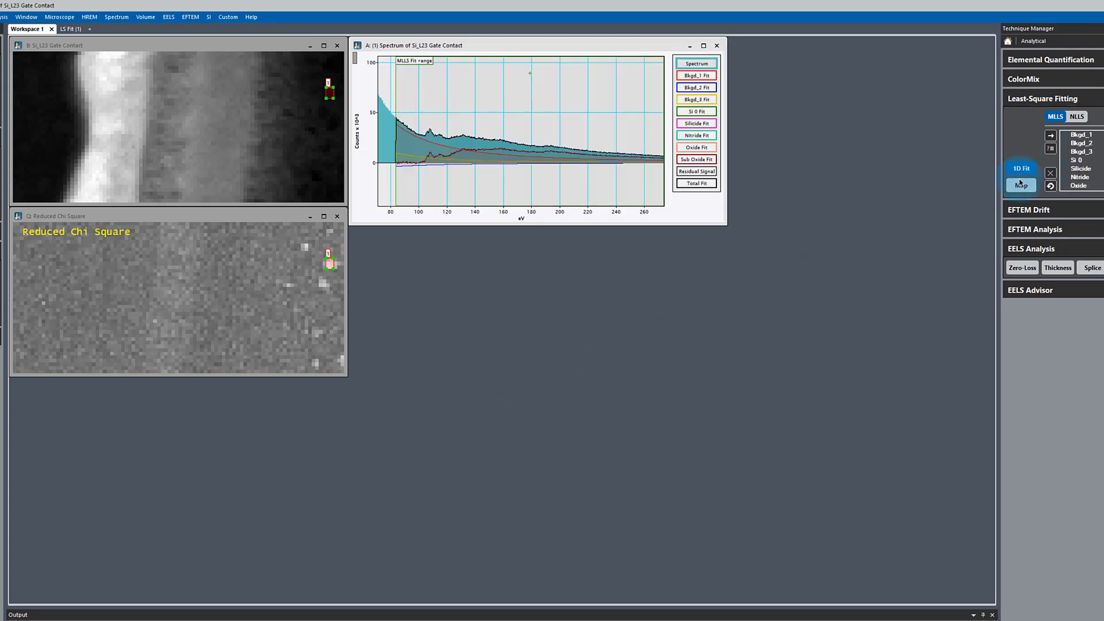
mouse_move(1019, 185)
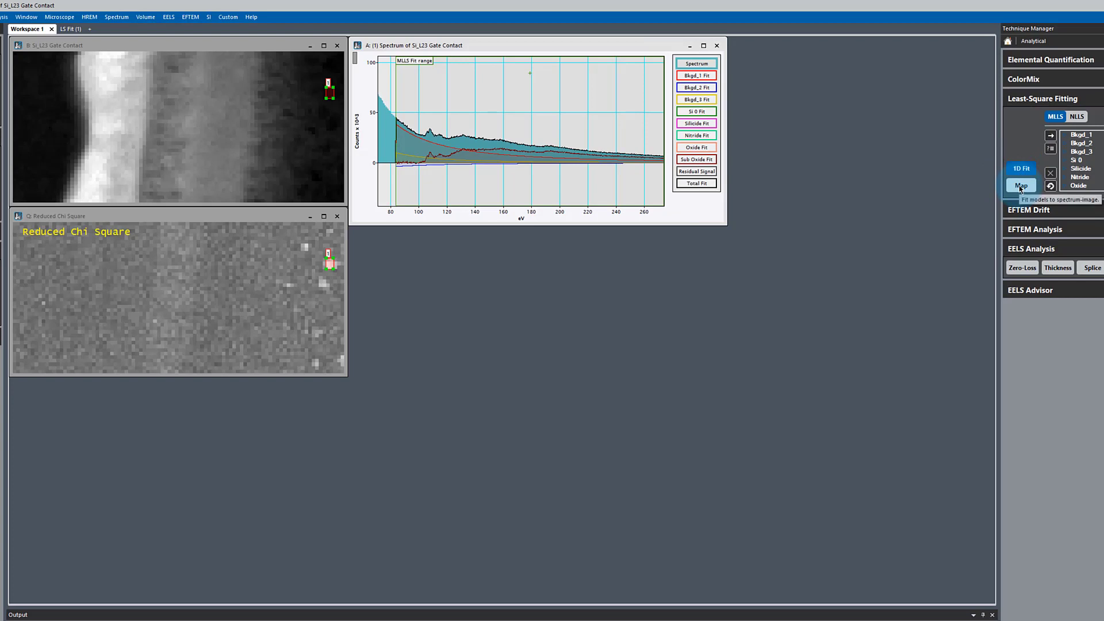
Step: Map the fit across the spectrum image, creating a second LS Fit workspace
left_click(1020, 185)
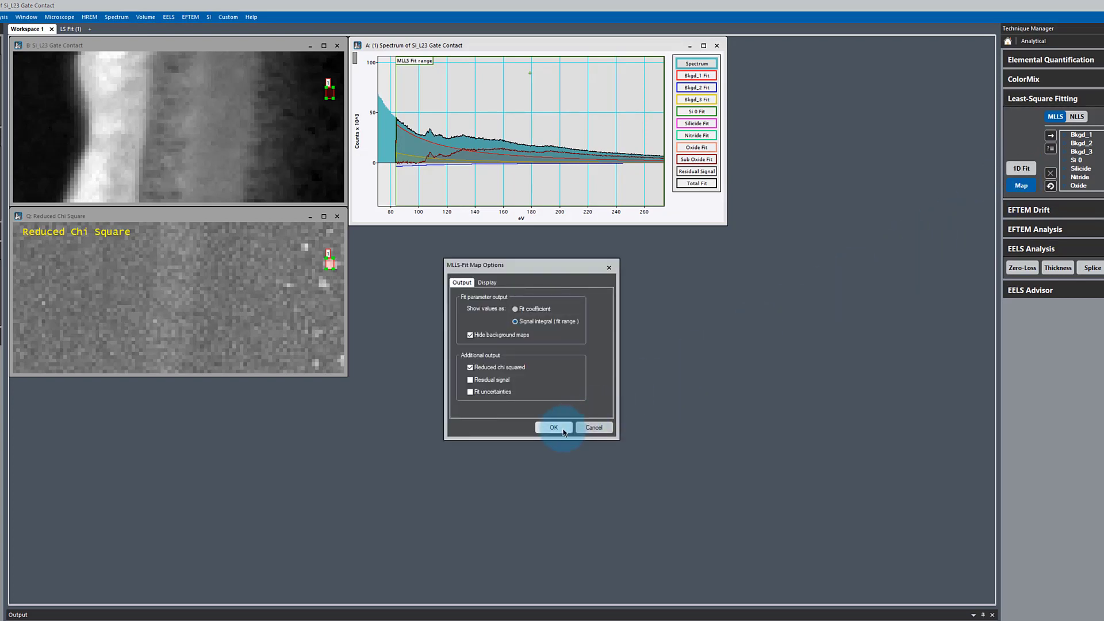
left_click(553, 427)
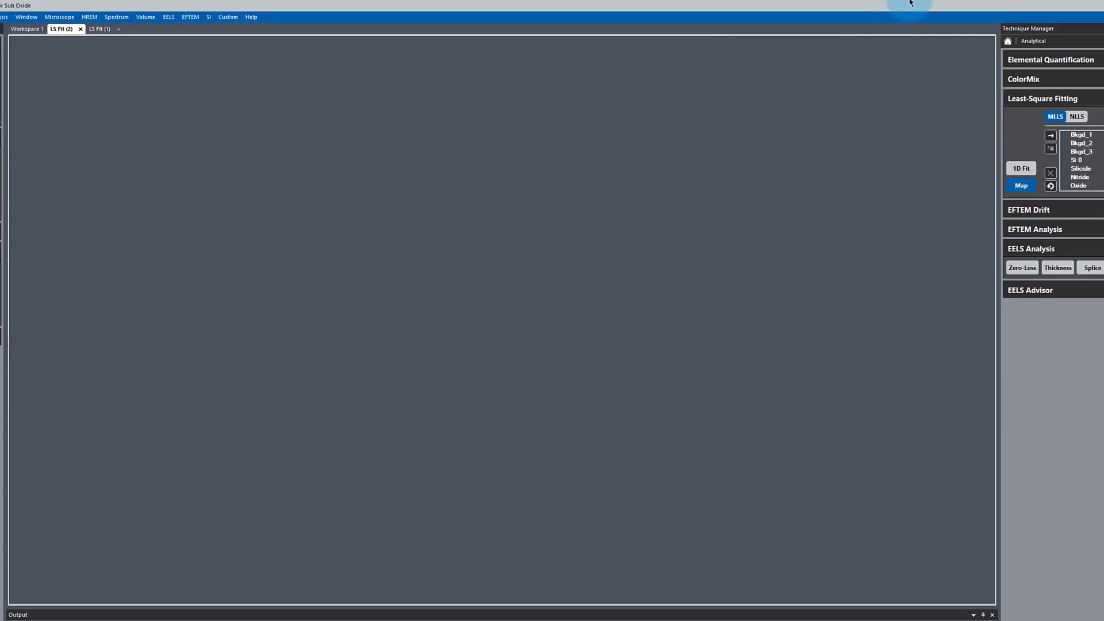
left_click(1020, 185)
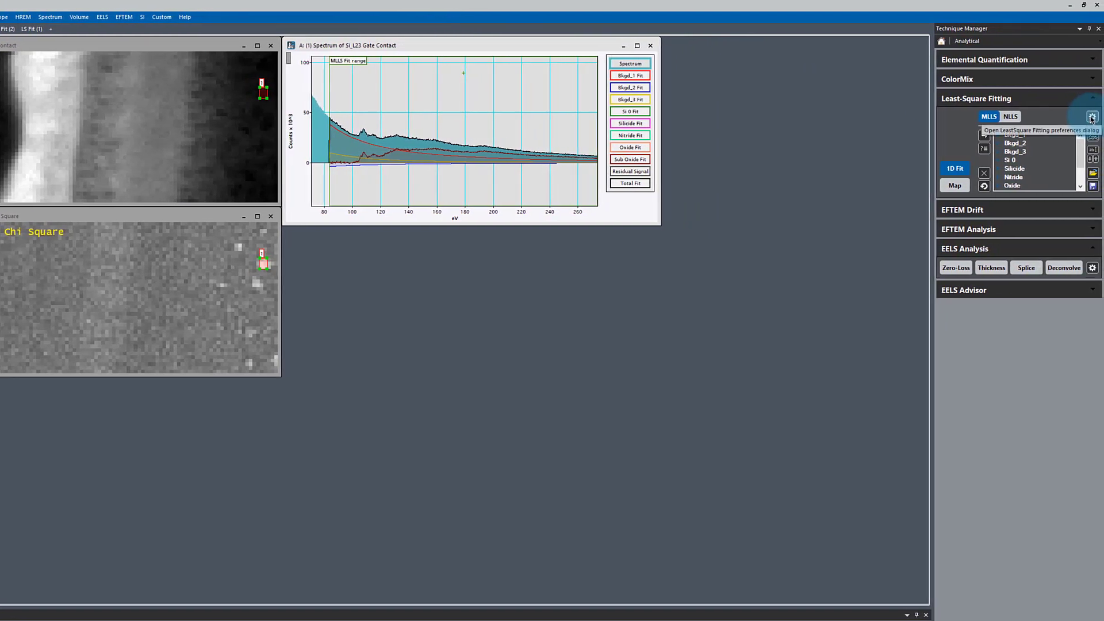
Step: Restrict the least-squares fit to non-negative coefficients without fit weights and start another map fit
left_click(1091, 117)
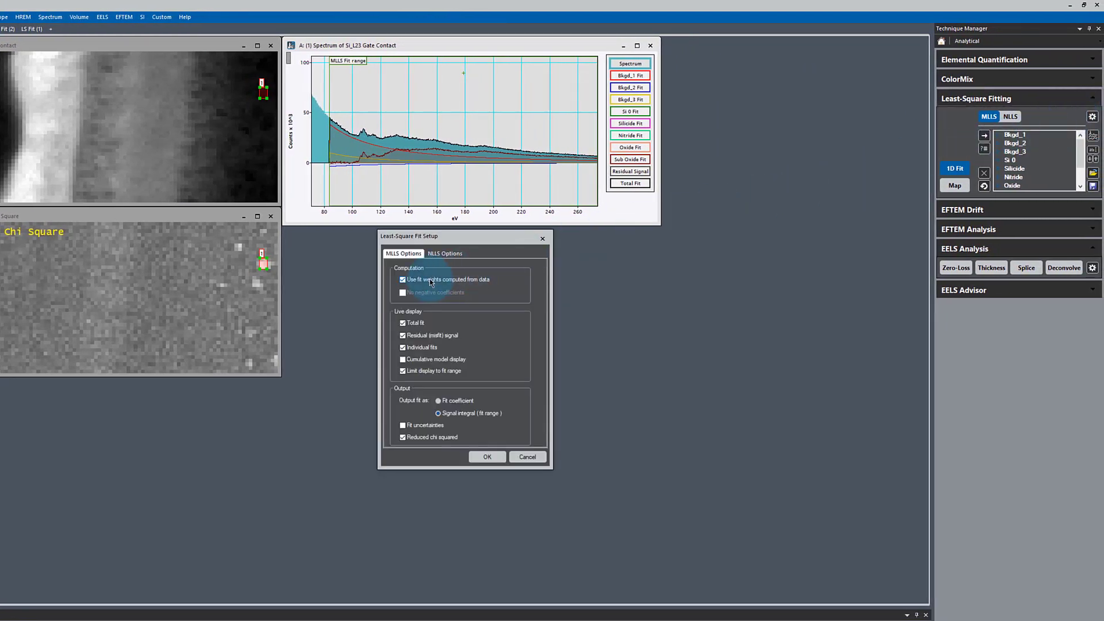
left_click(403, 292)
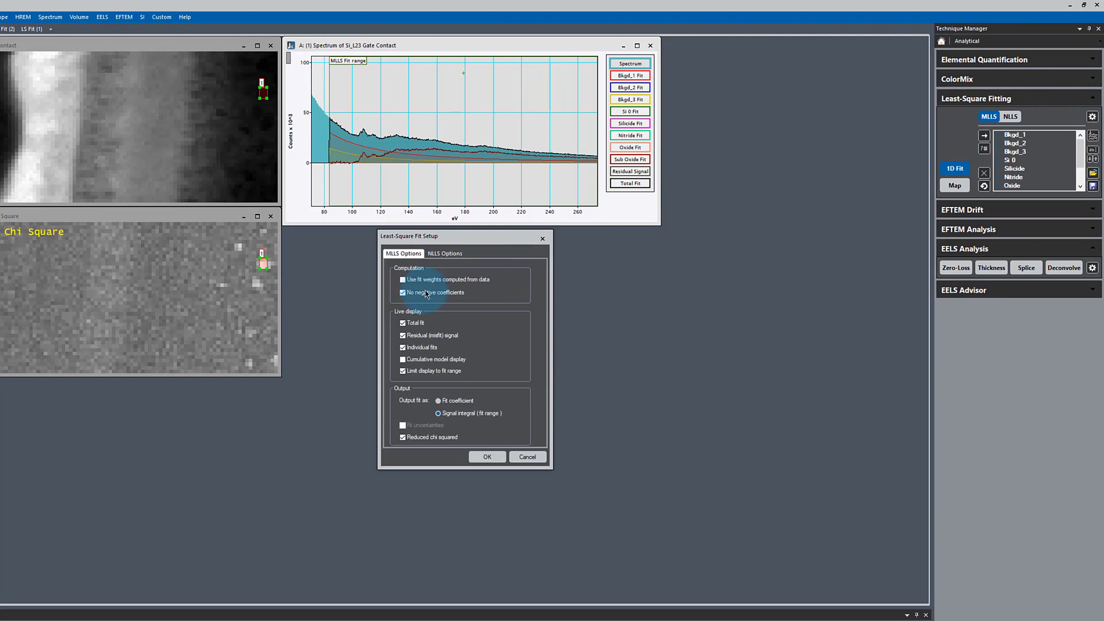
mouse_move(425, 293)
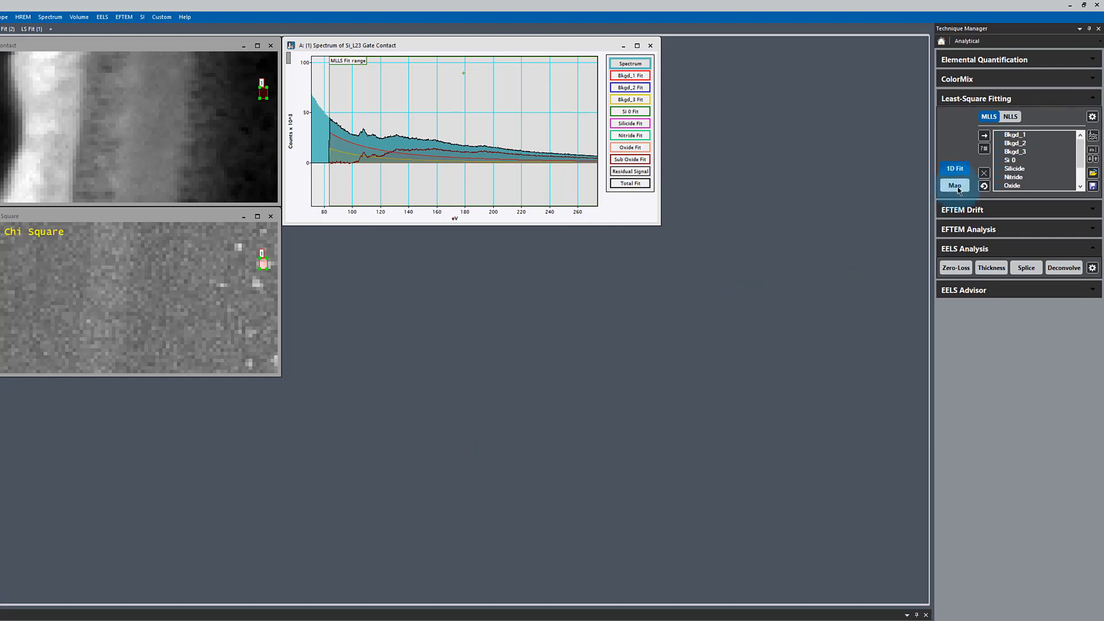
left_click(954, 185)
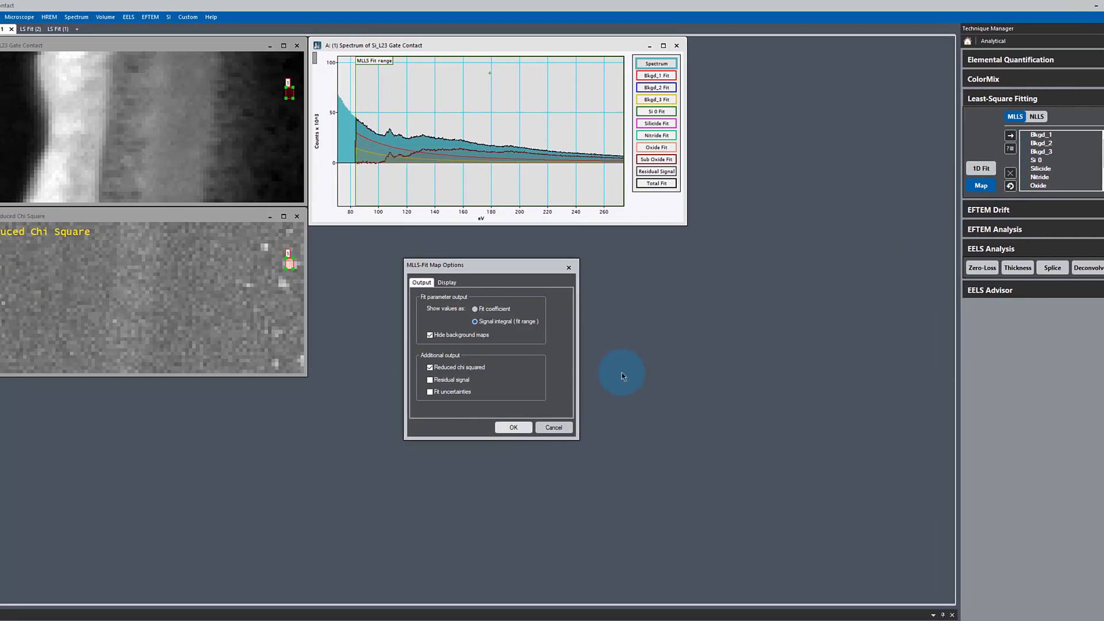
Step: Compute the constrained maps into LS Fit (3) and inspect the Reduced Chi Square image
left_click(513, 428)
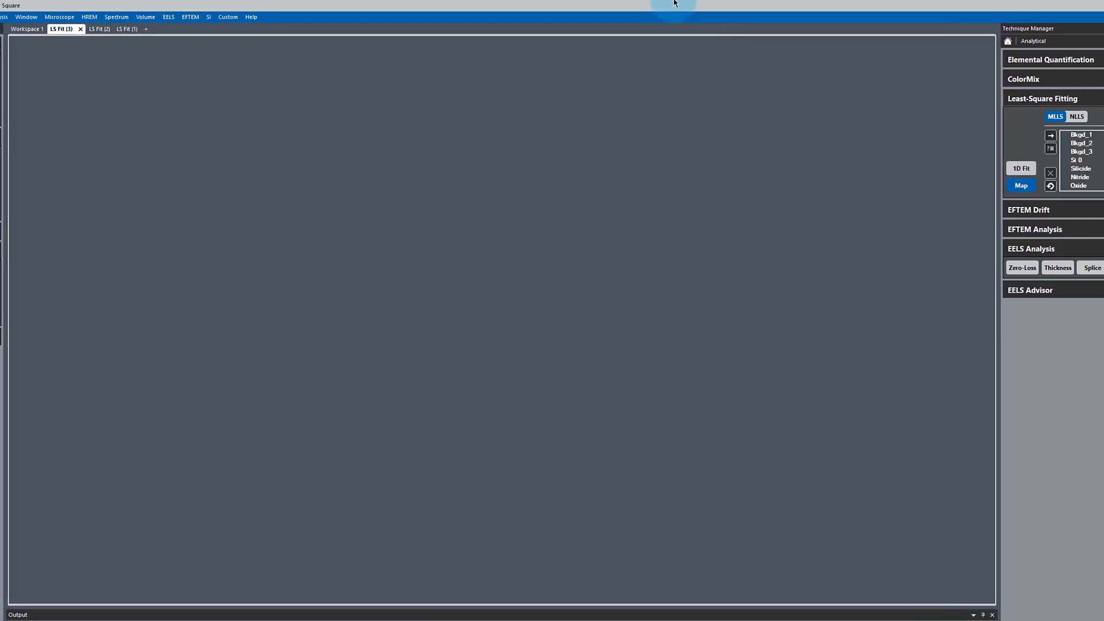
left_click(1020, 185)
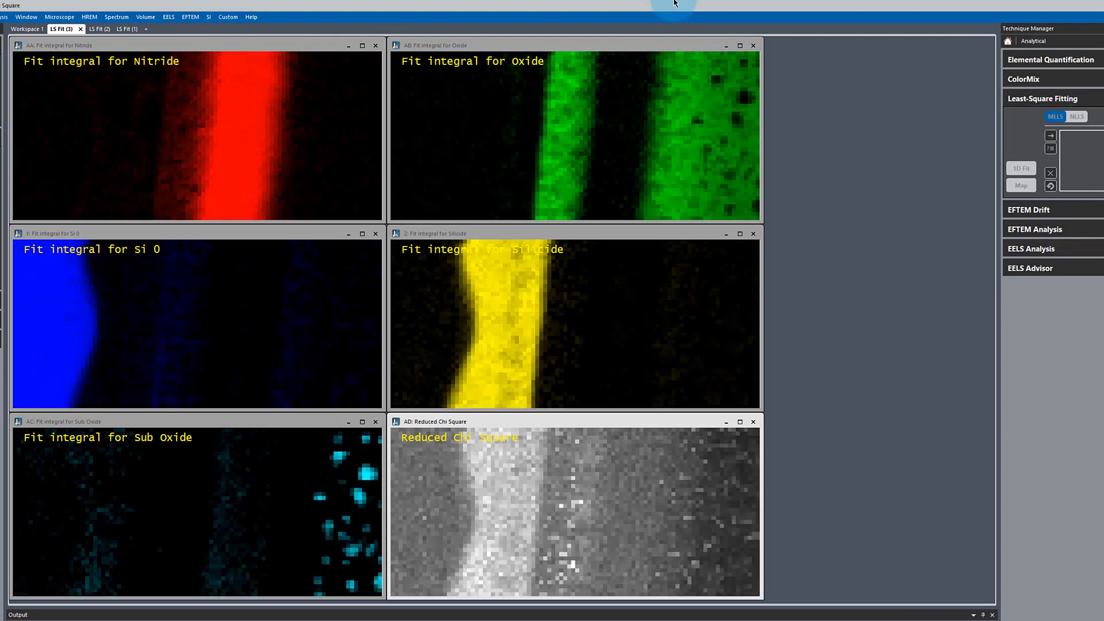
mouse_move(665, 6)
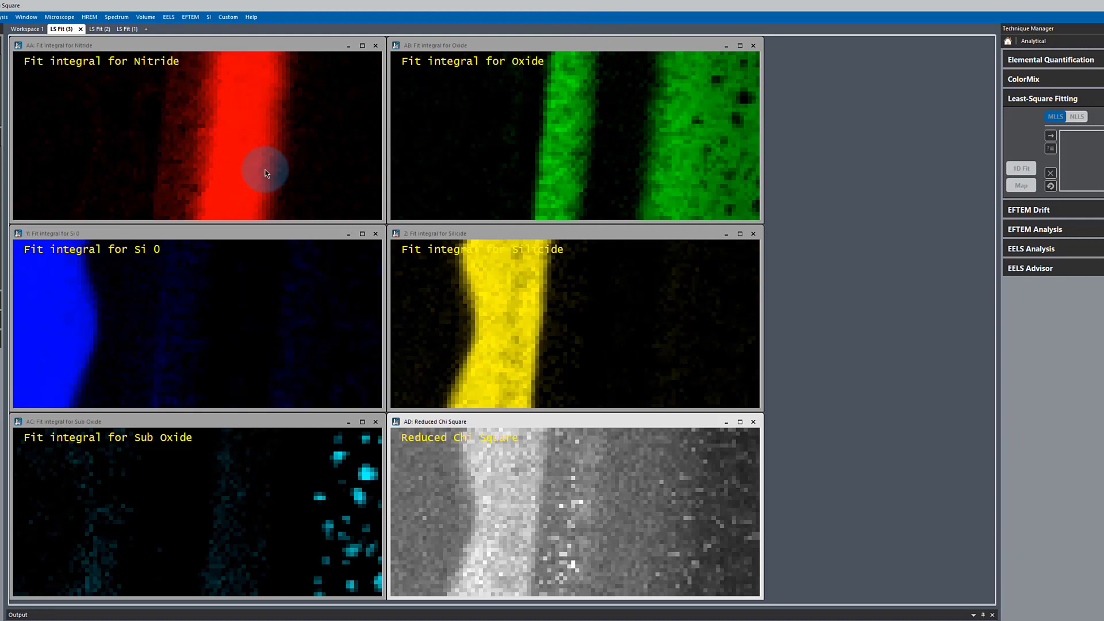
mouse_move(524, 425)
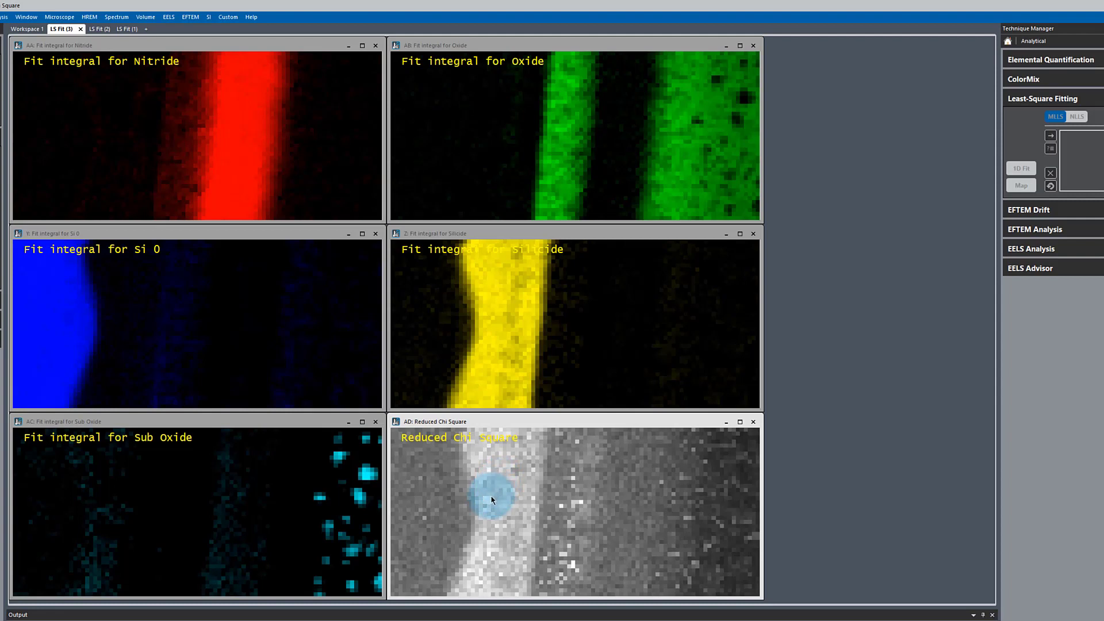
mouse_move(550, 422)
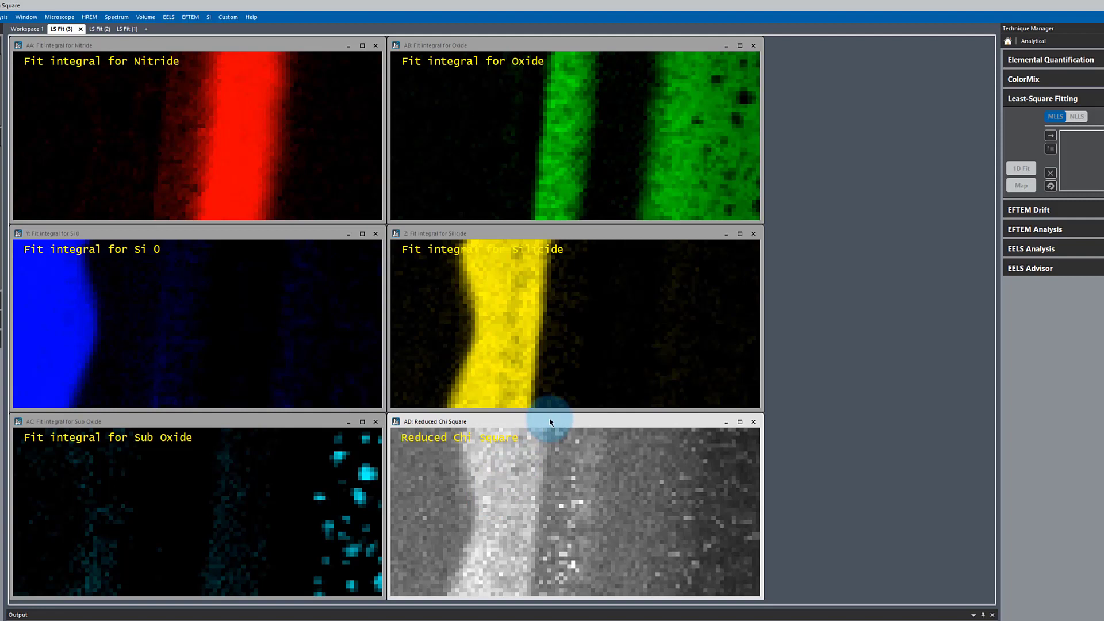
mouse_move(550, 422)
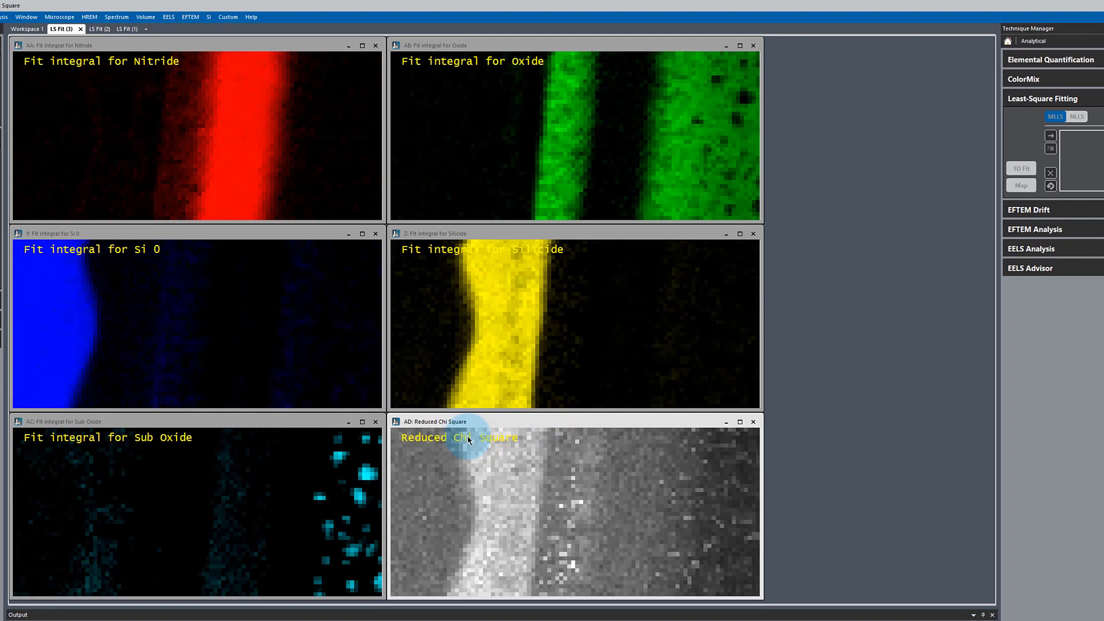
mouse_move(472, 491)
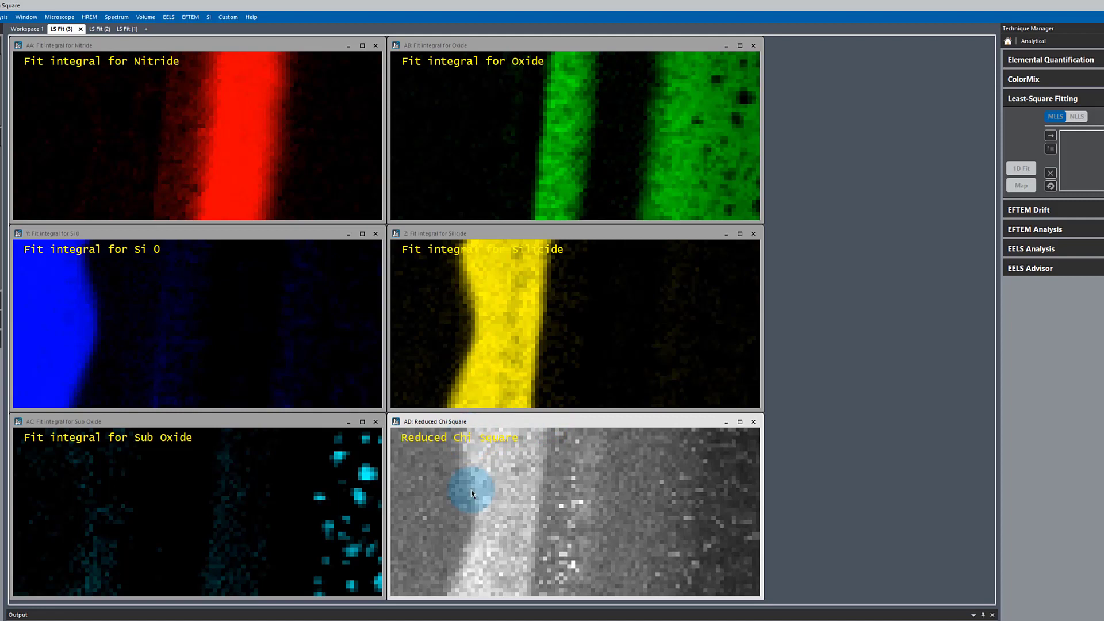
left_click_drag(471, 491, 496, 478)
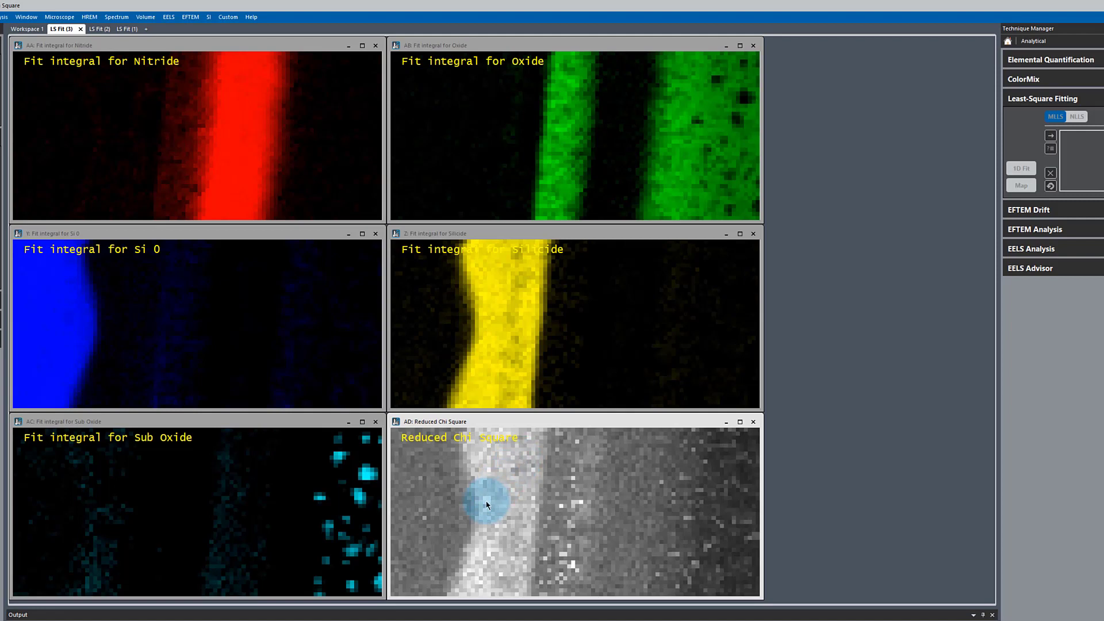
mouse_move(503, 331)
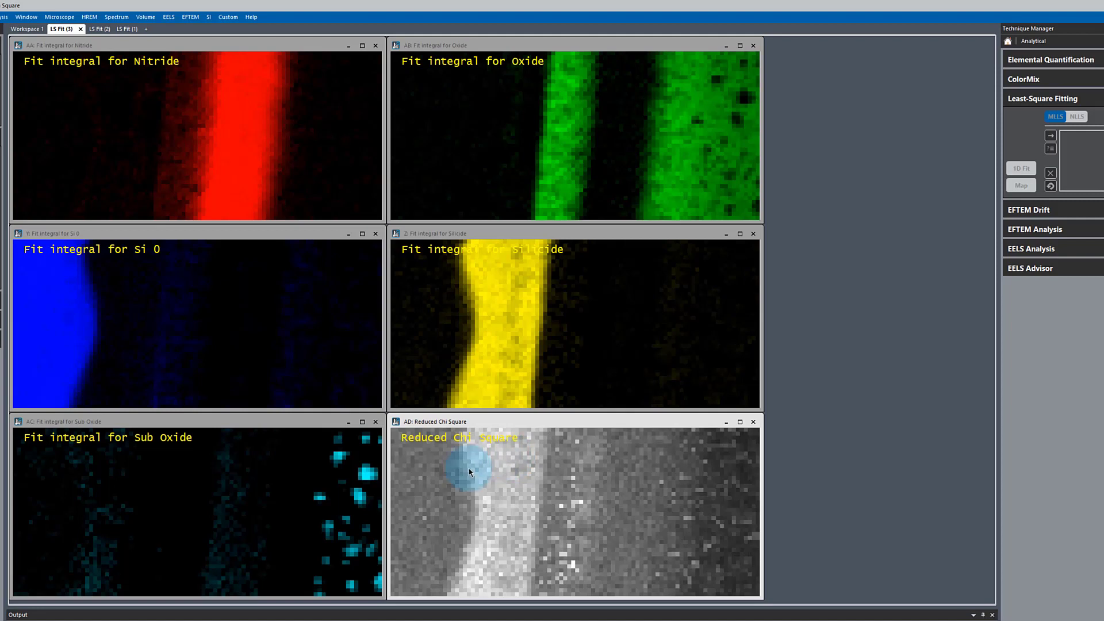
mouse_move(177, 551)
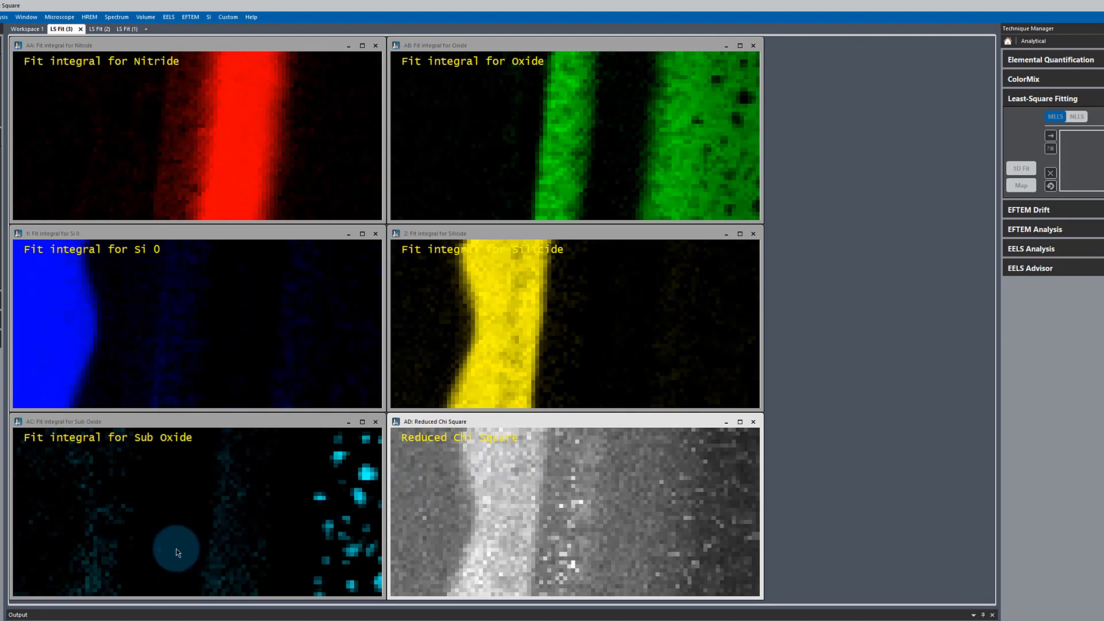
mouse_move(438, 448)
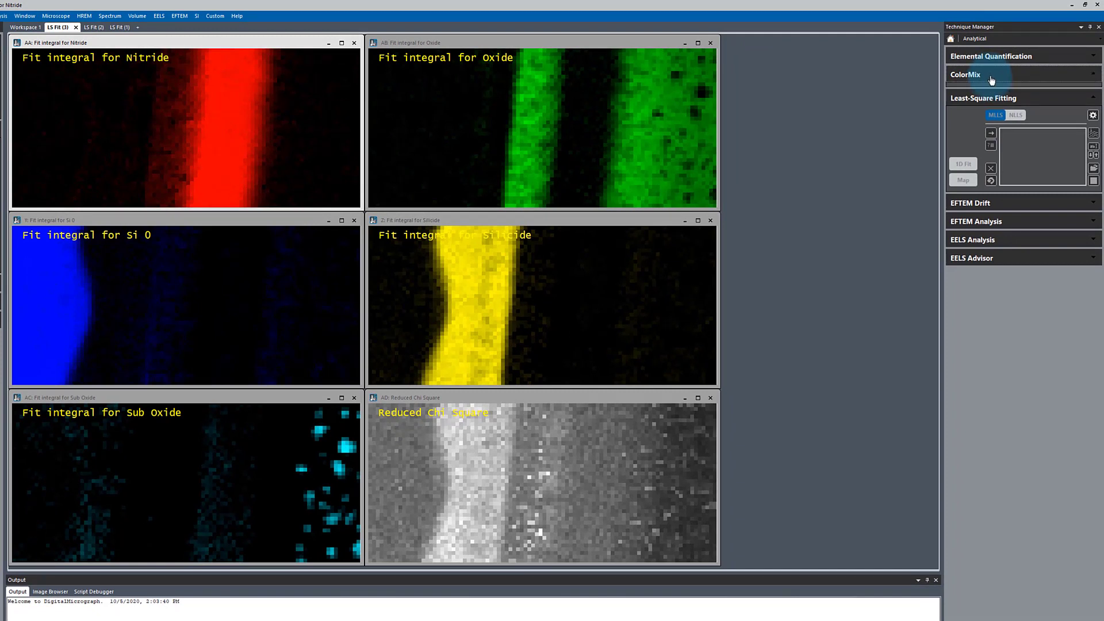
left_click(964, 75)
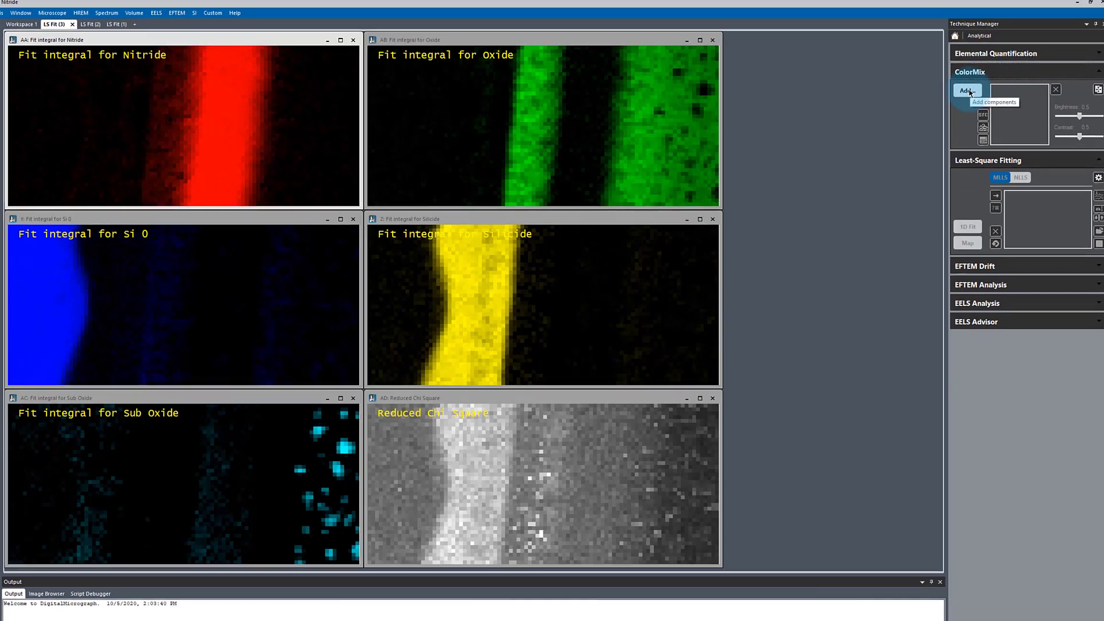
left_click(966, 90)
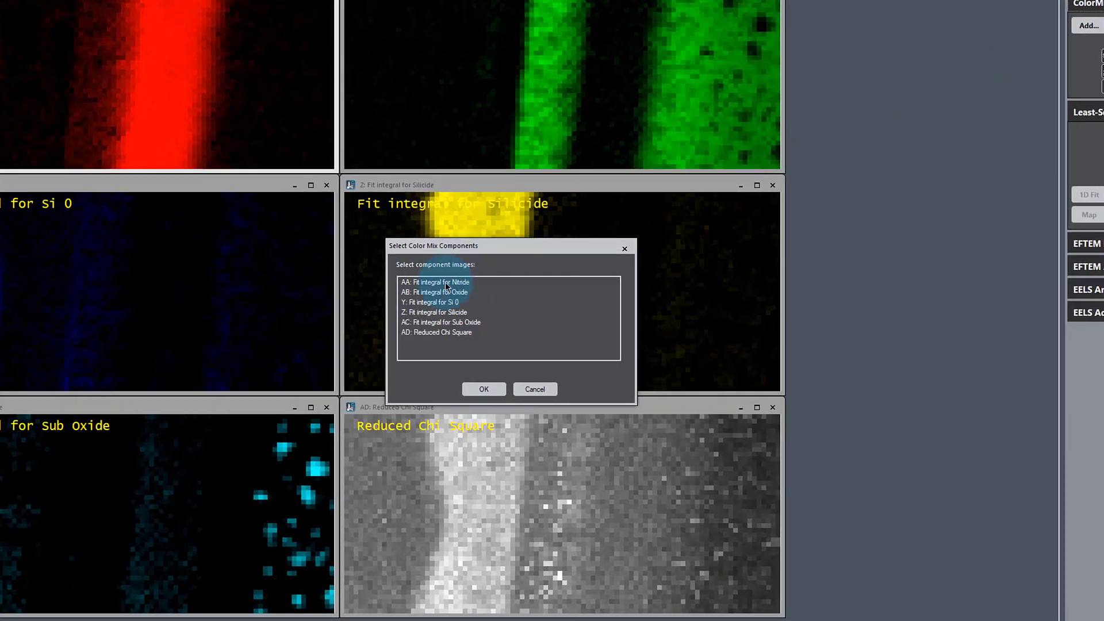
left_click(436, 291)
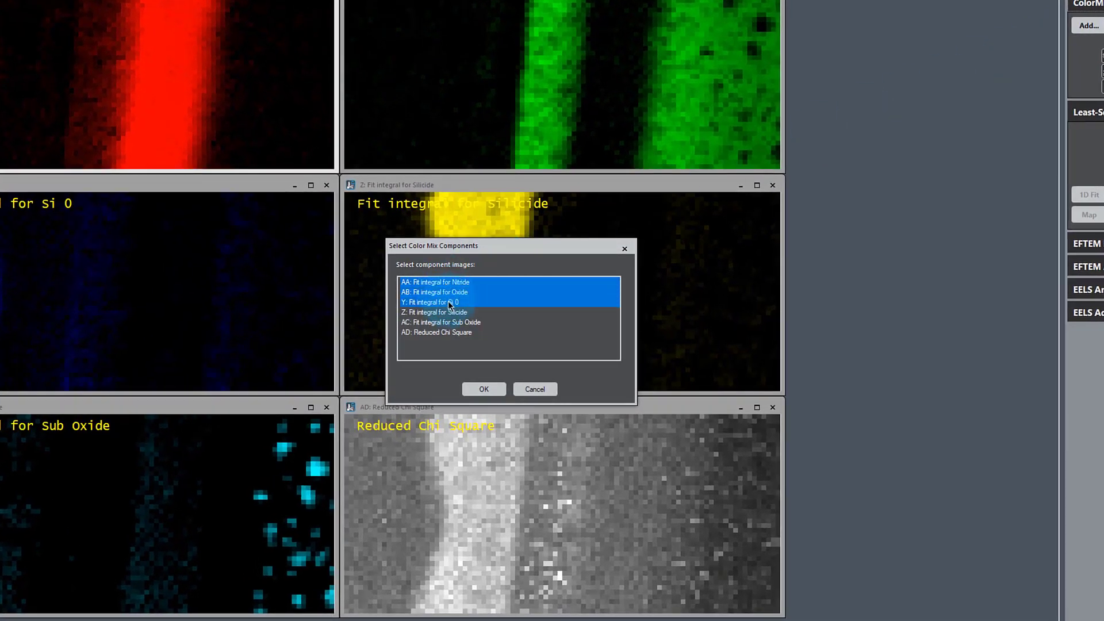
left_click(434, 312)
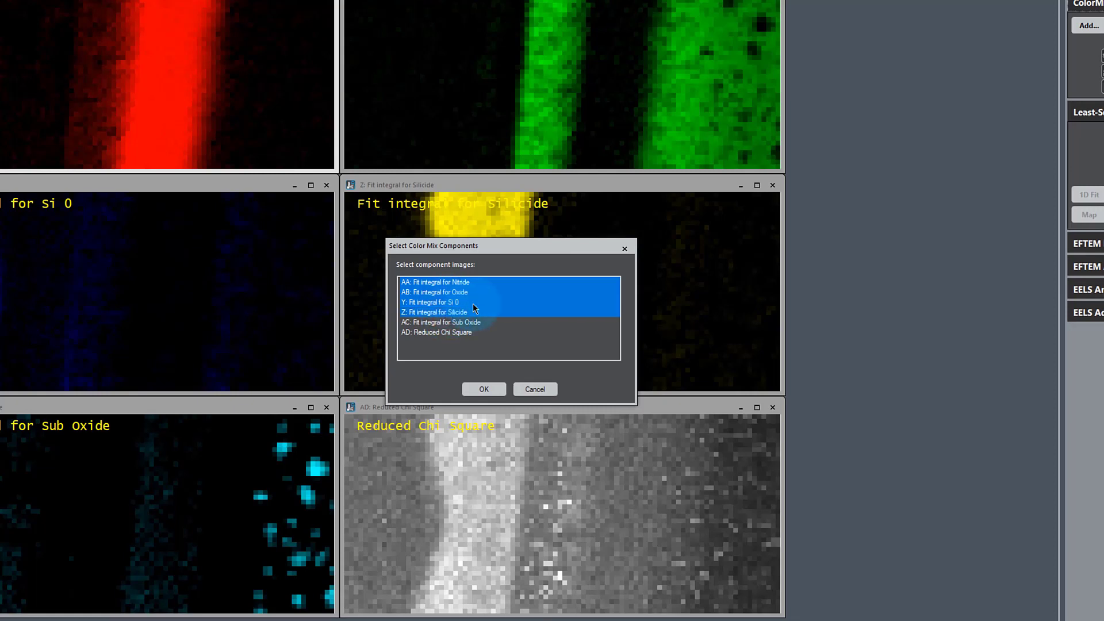
left_click(440, 322)
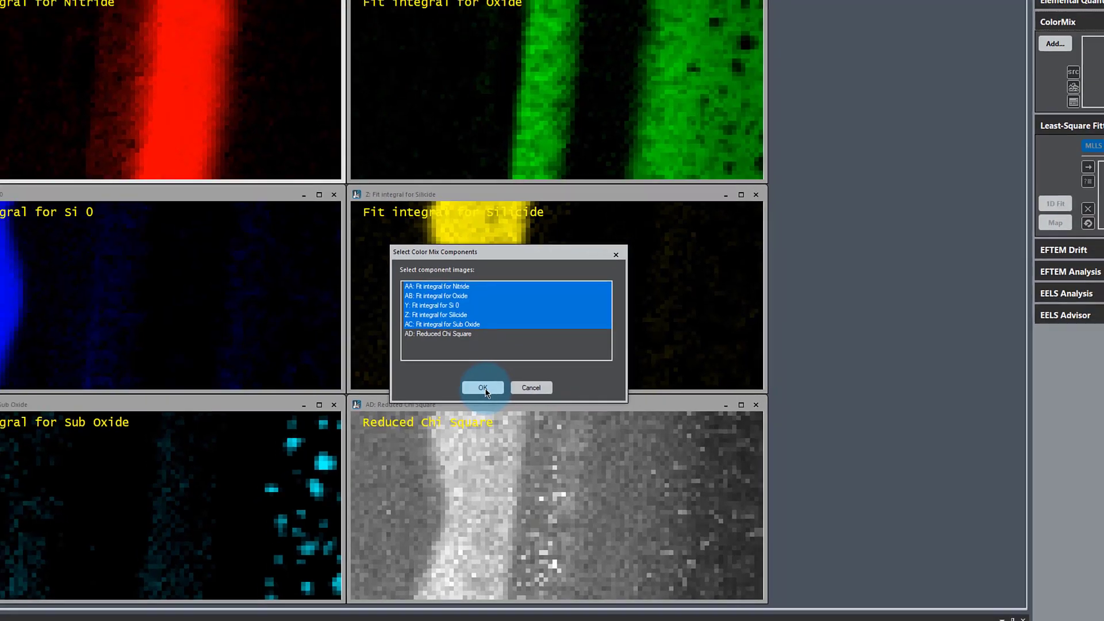
left_click(483, 387)
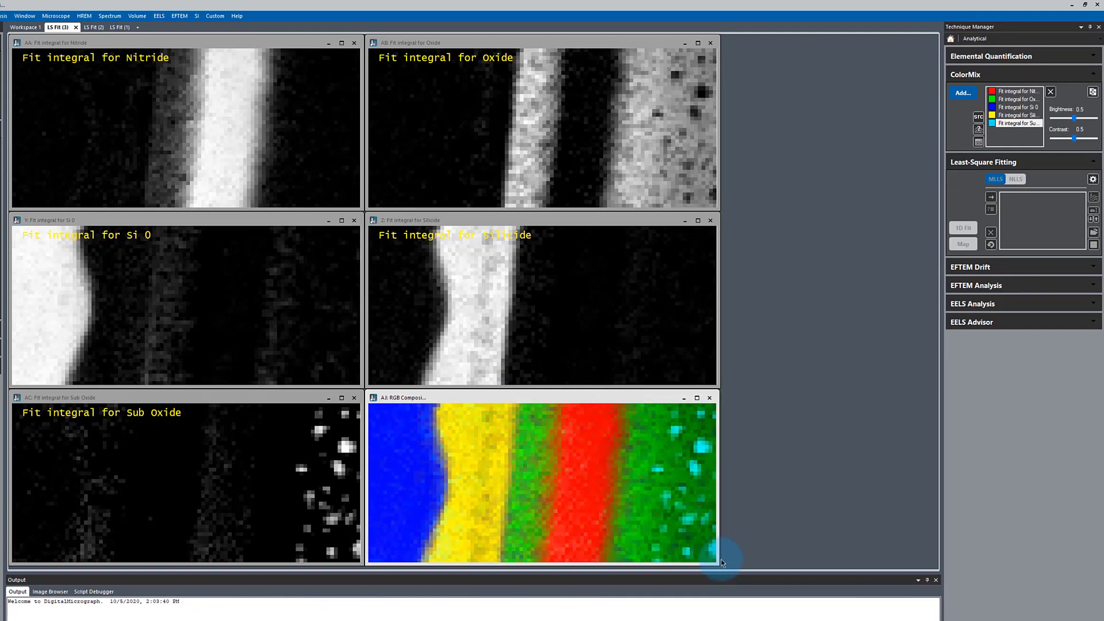
left_click(979, 118)
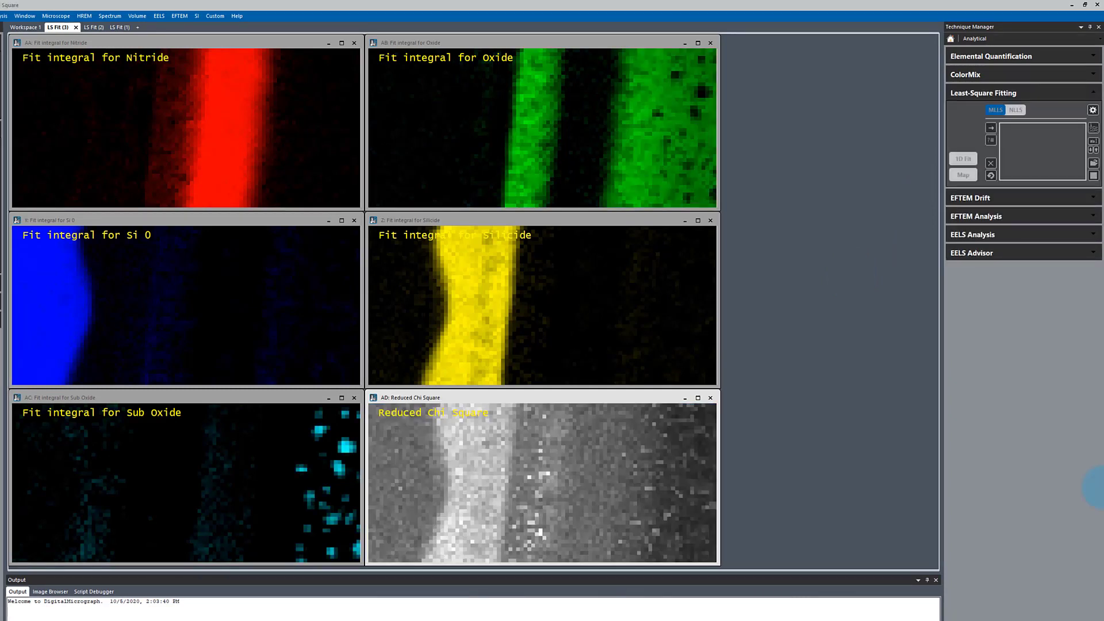
Step: Return to Workspace 1, close the chi-square map, clear the references and take the left Si region as Si 0
left_click(26, 27)
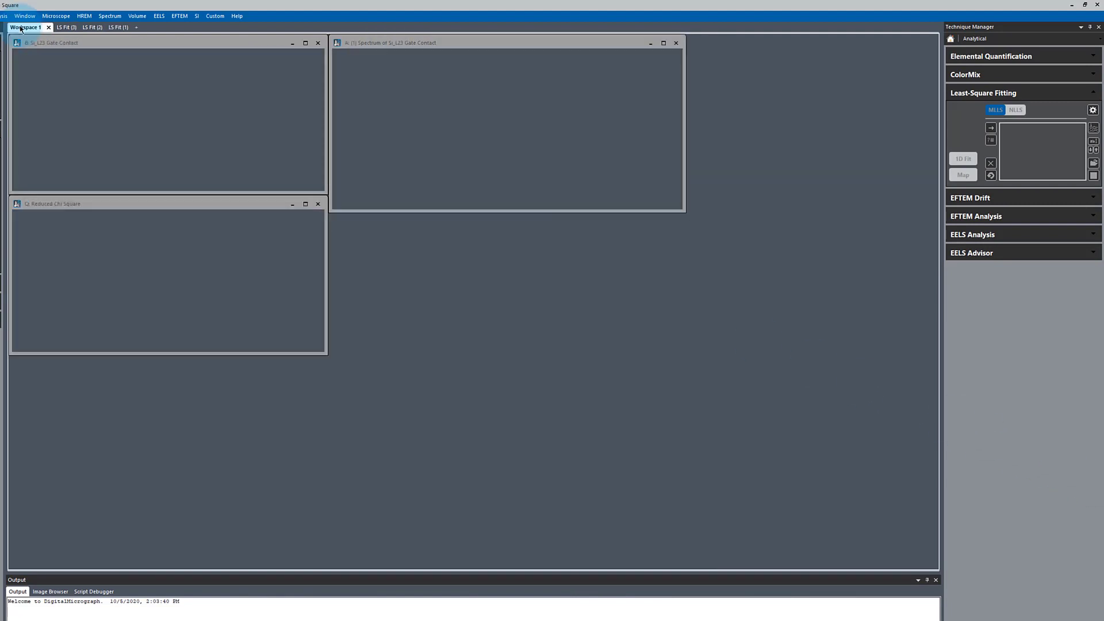
left_click(962, 158)
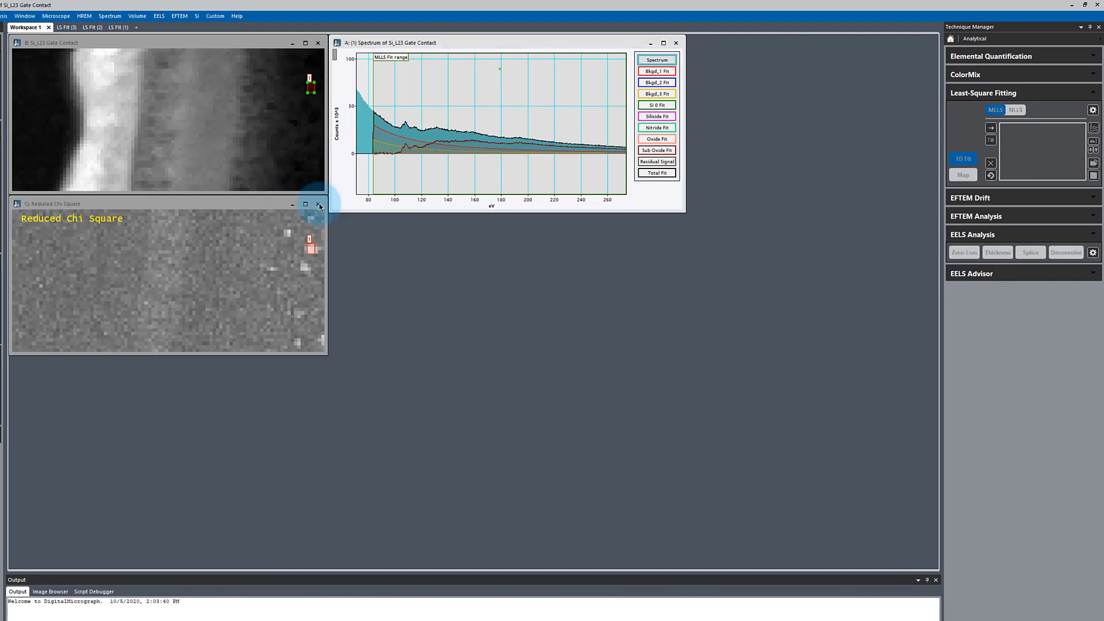
left_click(318, 205)
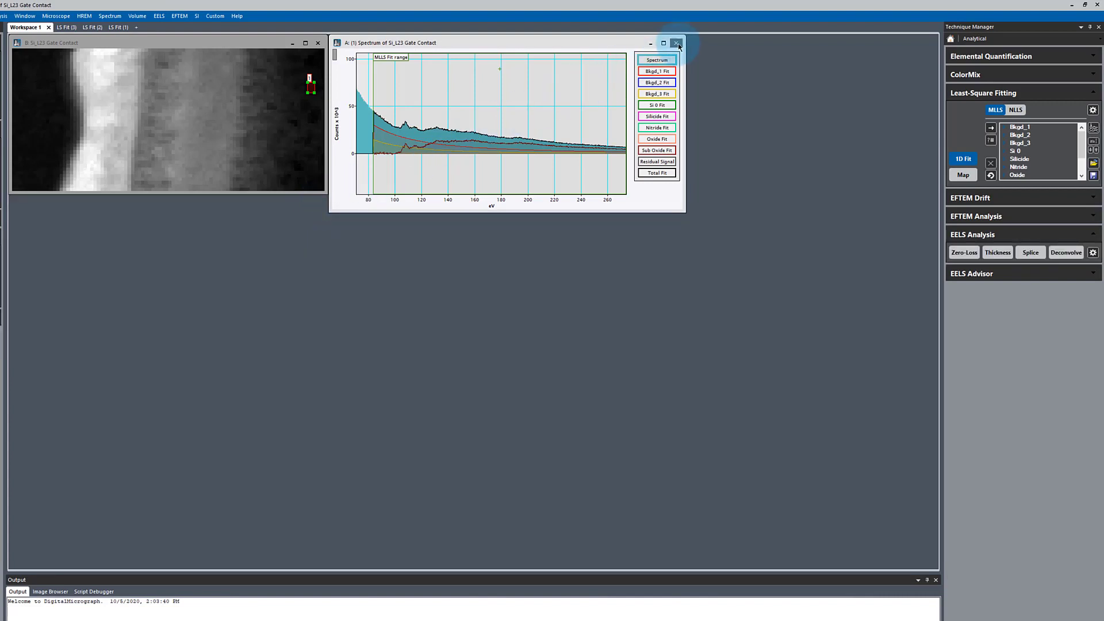
left_click(674, 43)
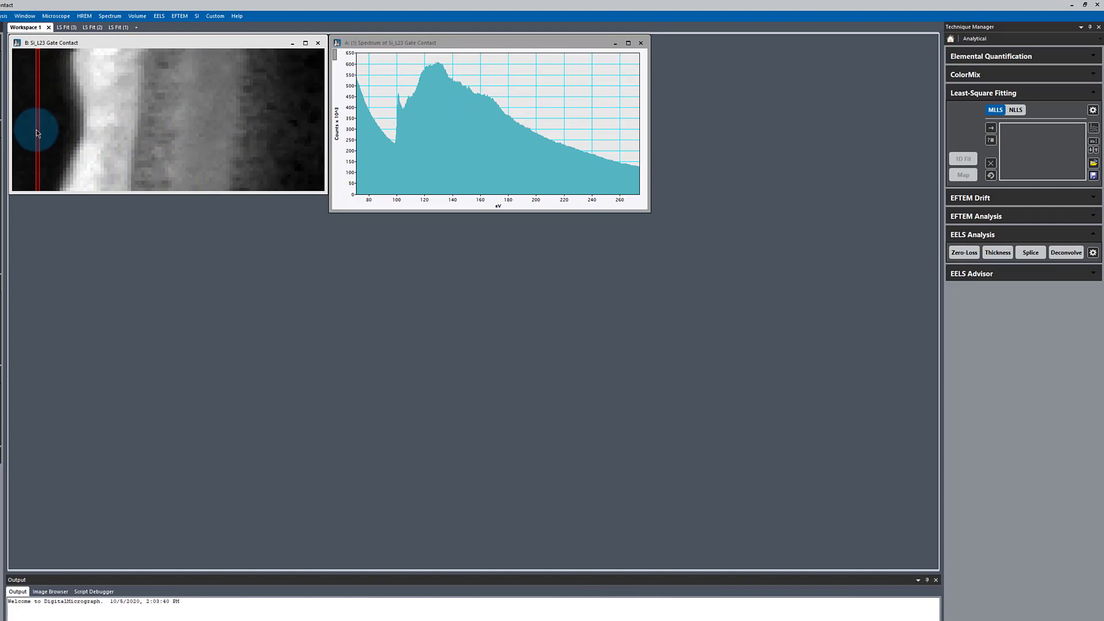
left_click_drag(34, 133, 96, 137)
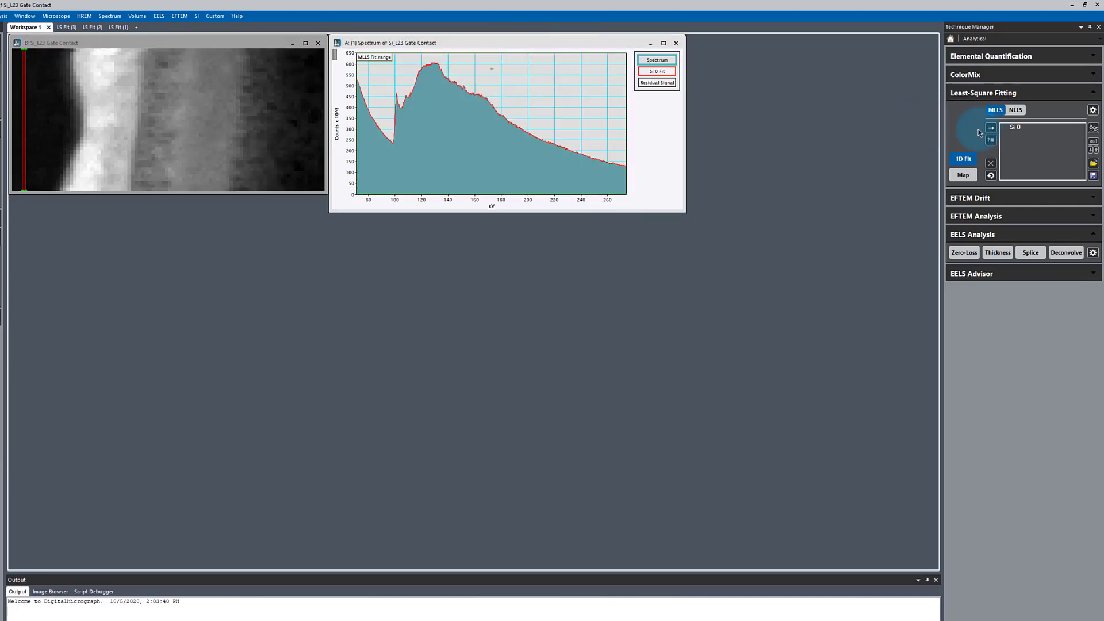
Step: Add Silicide, Nitride and Oxide references from their regions and check the fit across the map
left_click(989, 129)
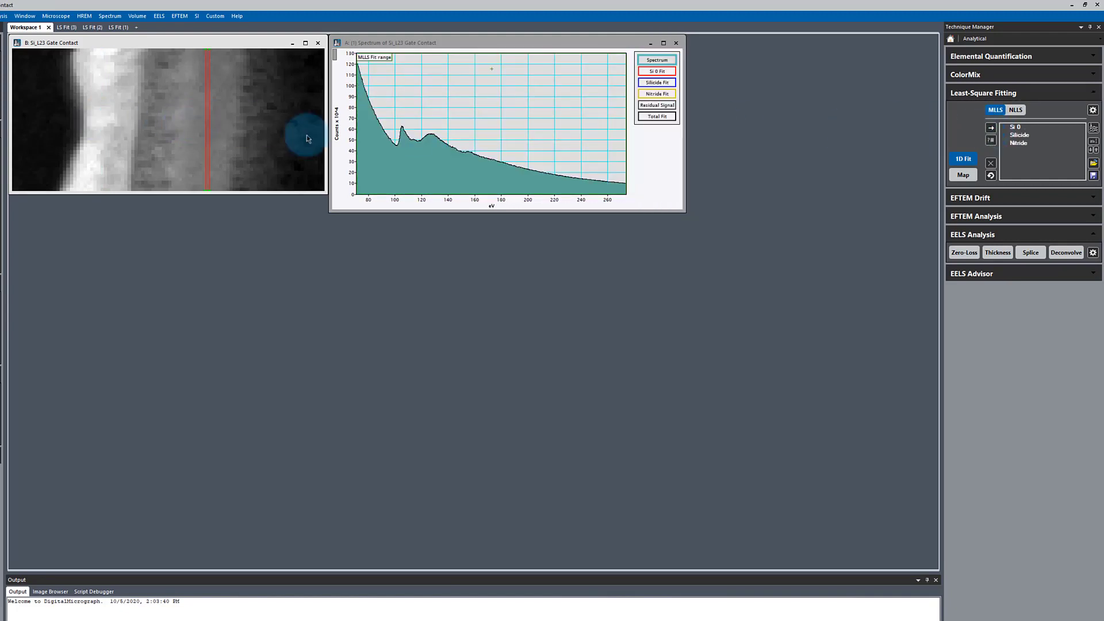
left_click(990, 128)
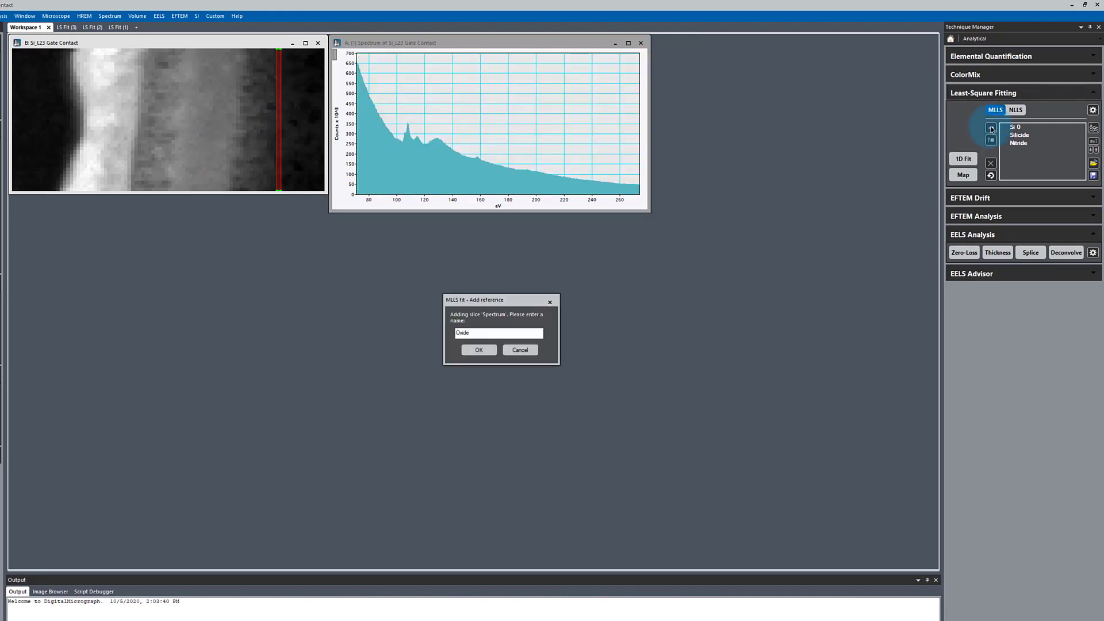
left_click(479, 350)
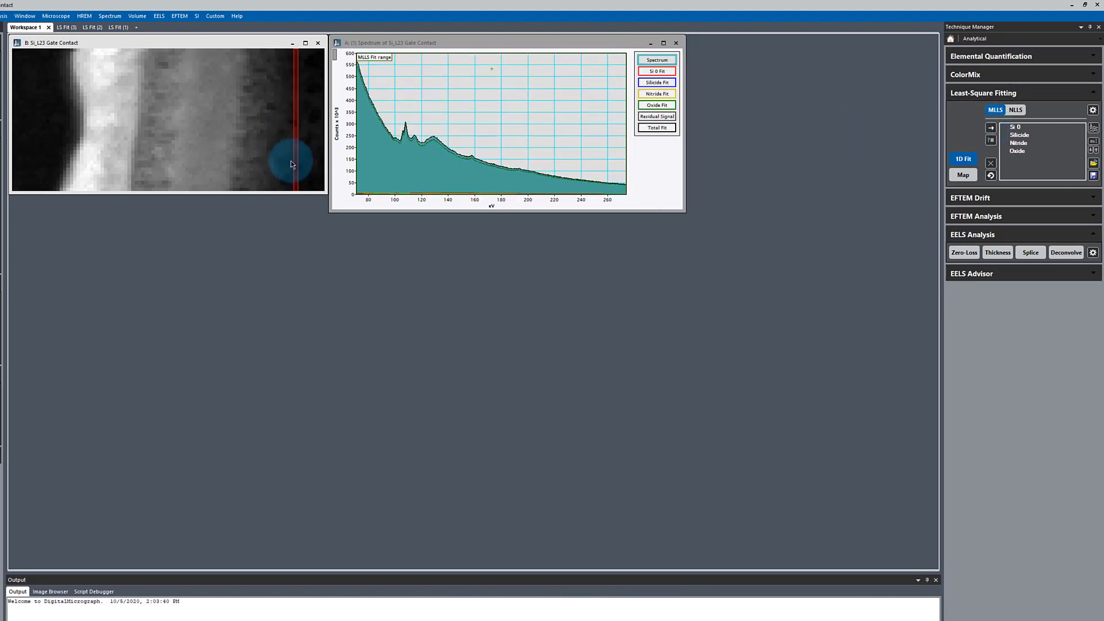
left_click_drag(289, 161, 143, 161)
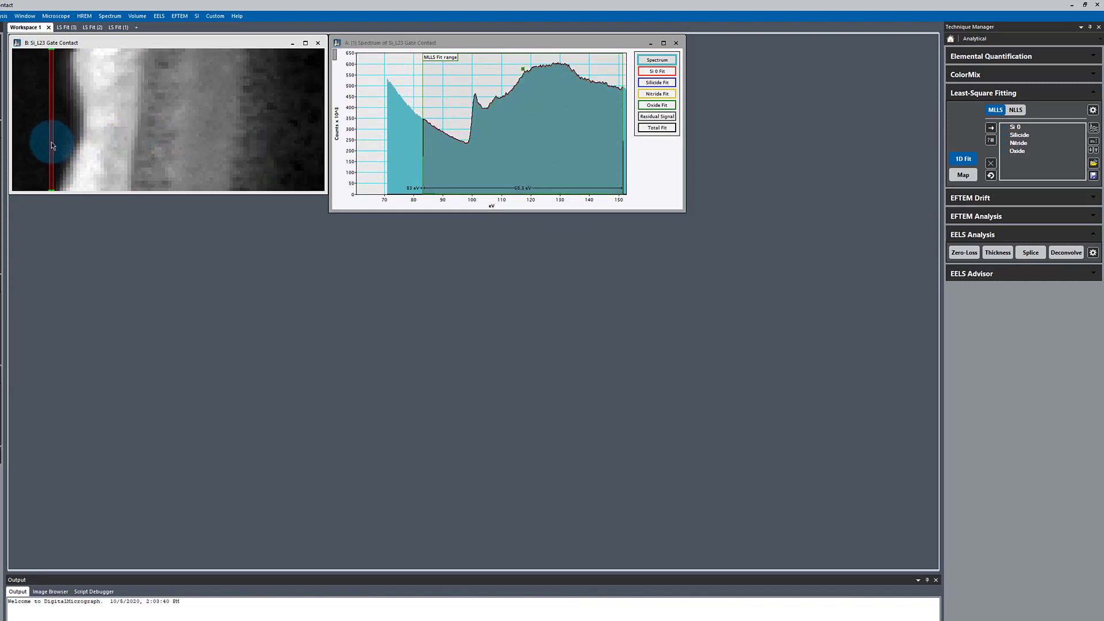
left_click(962, 175)
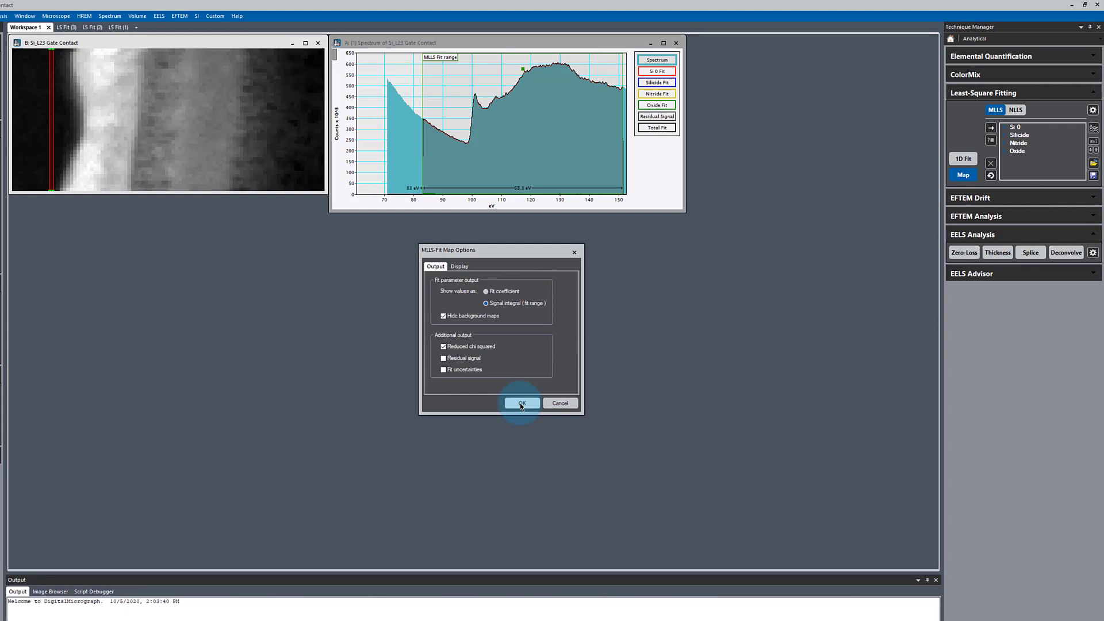
Step: Compute the MLLS maps into LS Fit (4) and inspect the resulting map windows
left_click(521, 402)
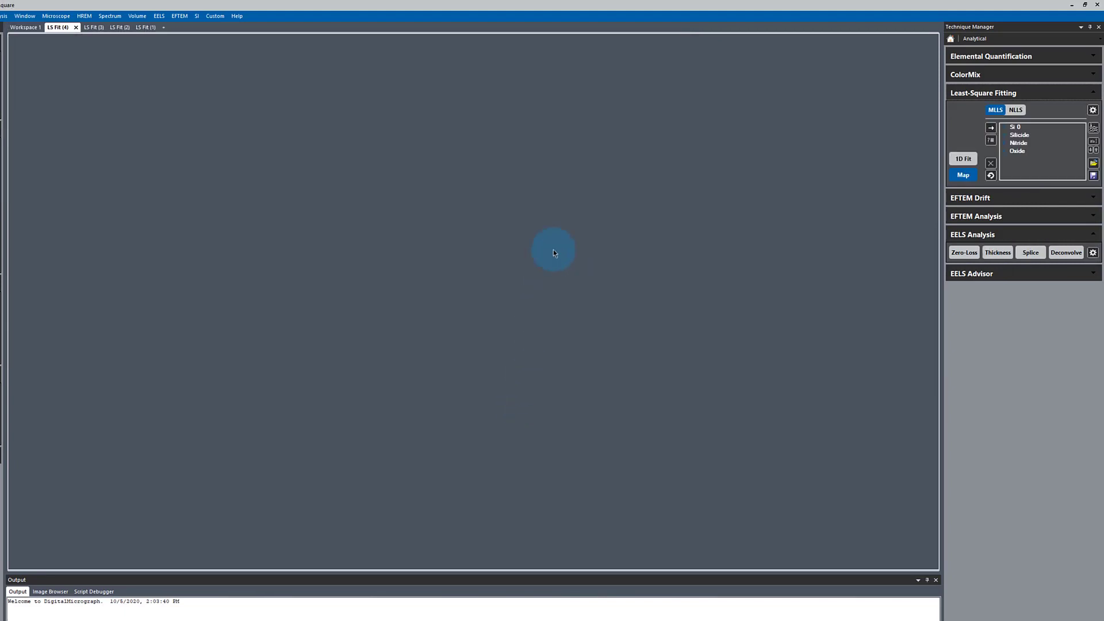
left_click(961, 175)
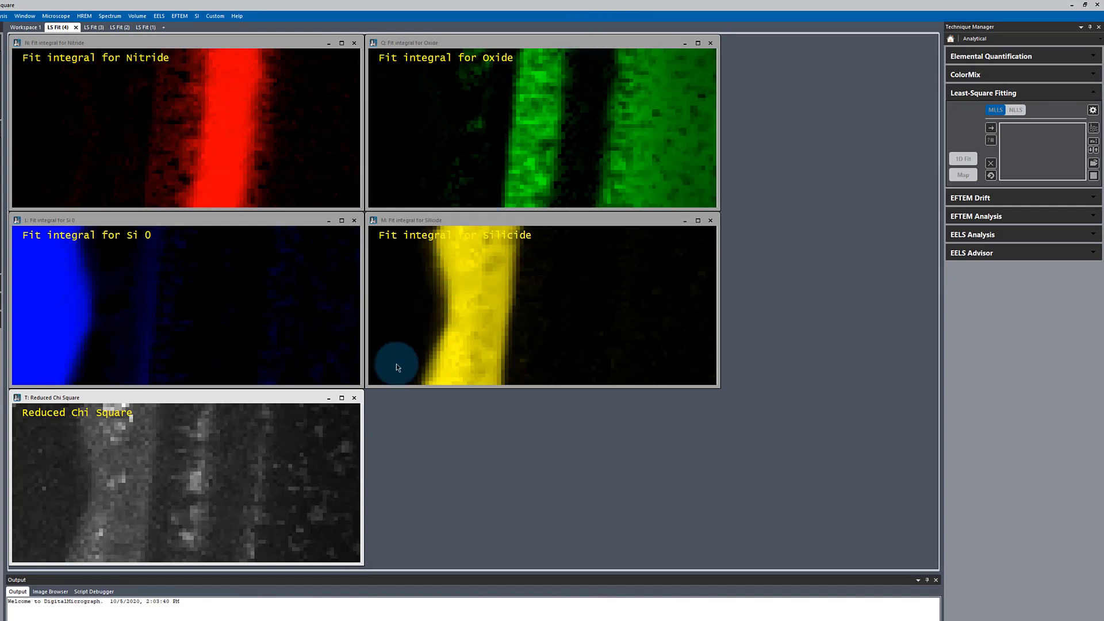
mouse_move(351, 448)
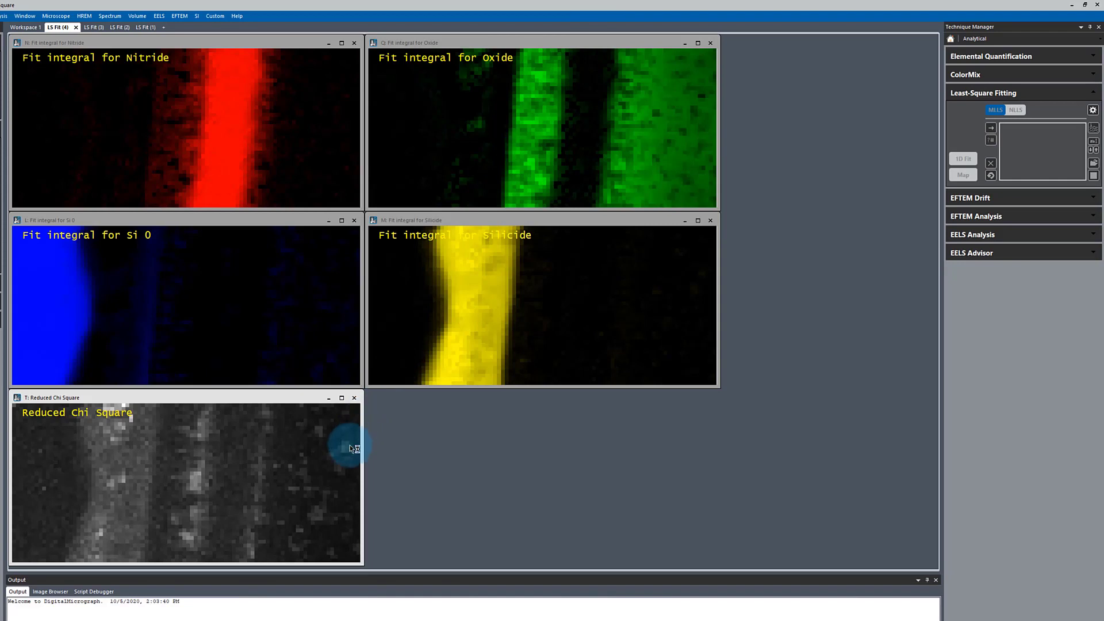
mouse_move(349, 448)
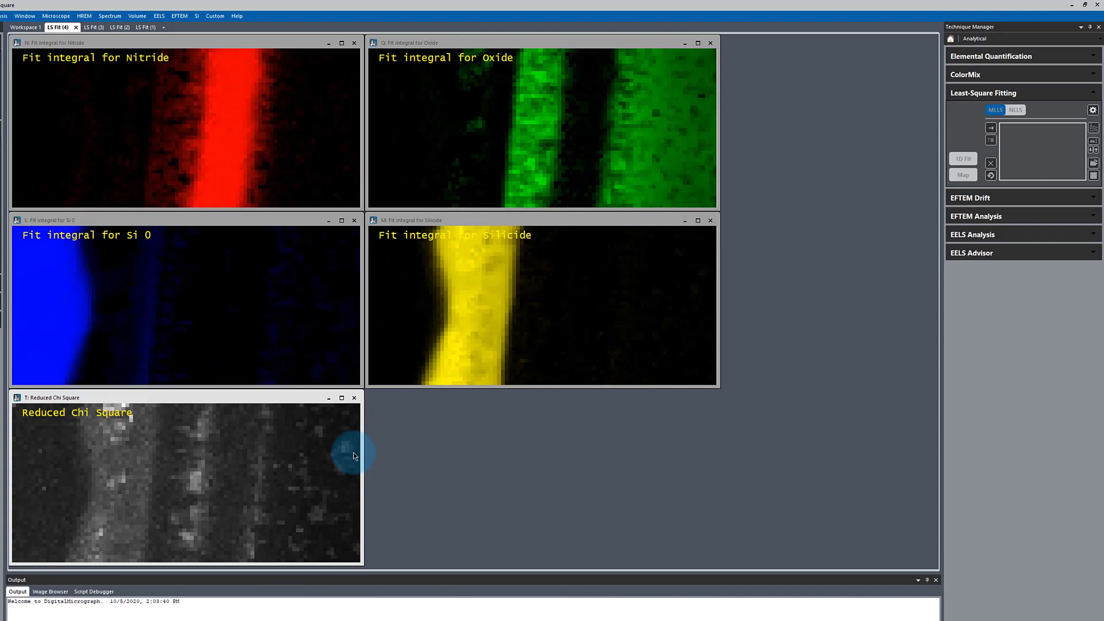
mouse_move(195, 478)
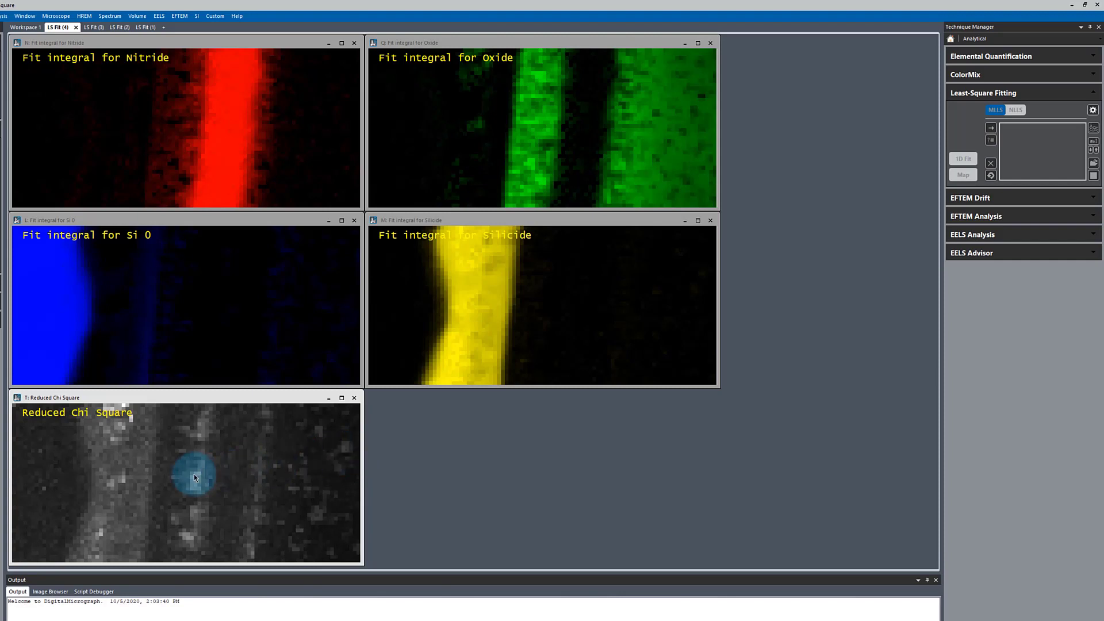
left_click_drag(194, 471, 195, 518)
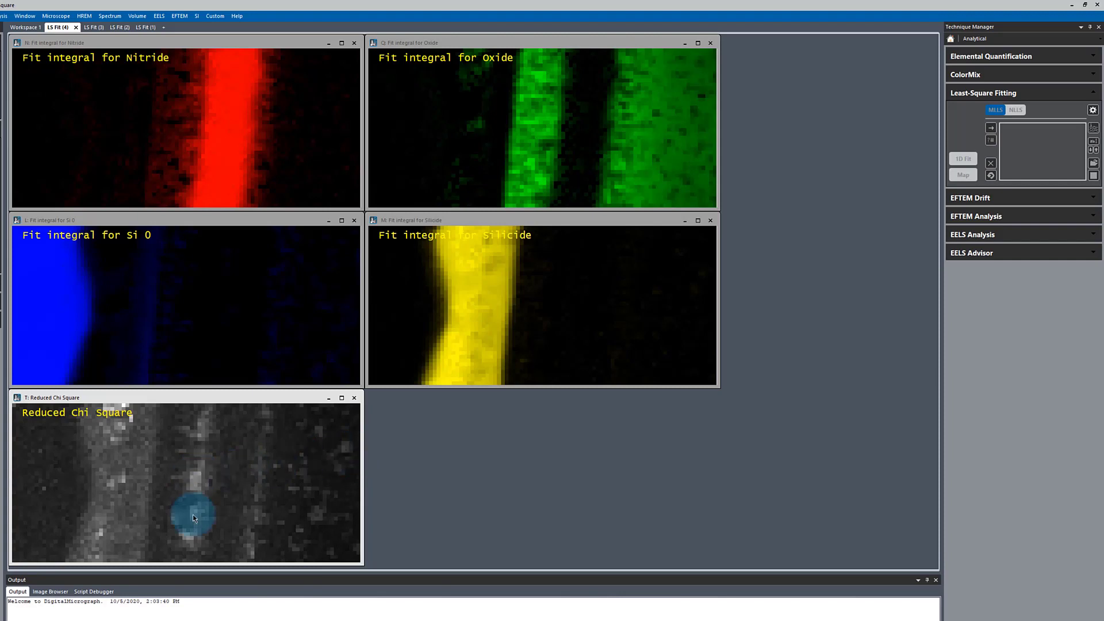
mouse_move(435, 313)
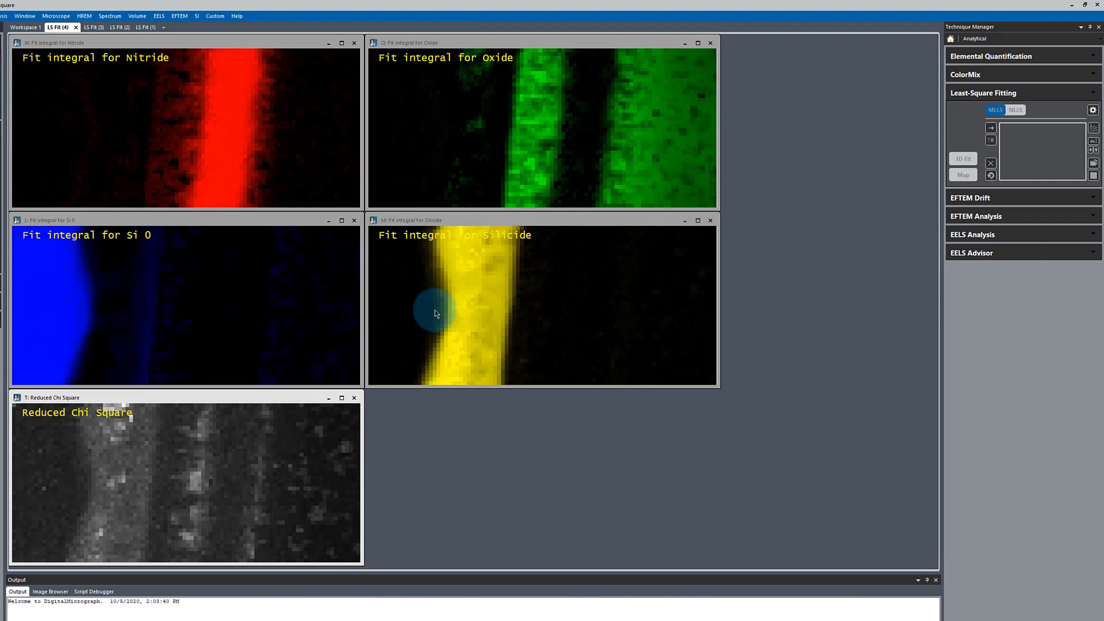
Step: Return to Workspace 1, clear the MLLS fit and set a background window of about 78–96 eV before the Si edge
left_click(24, 27)
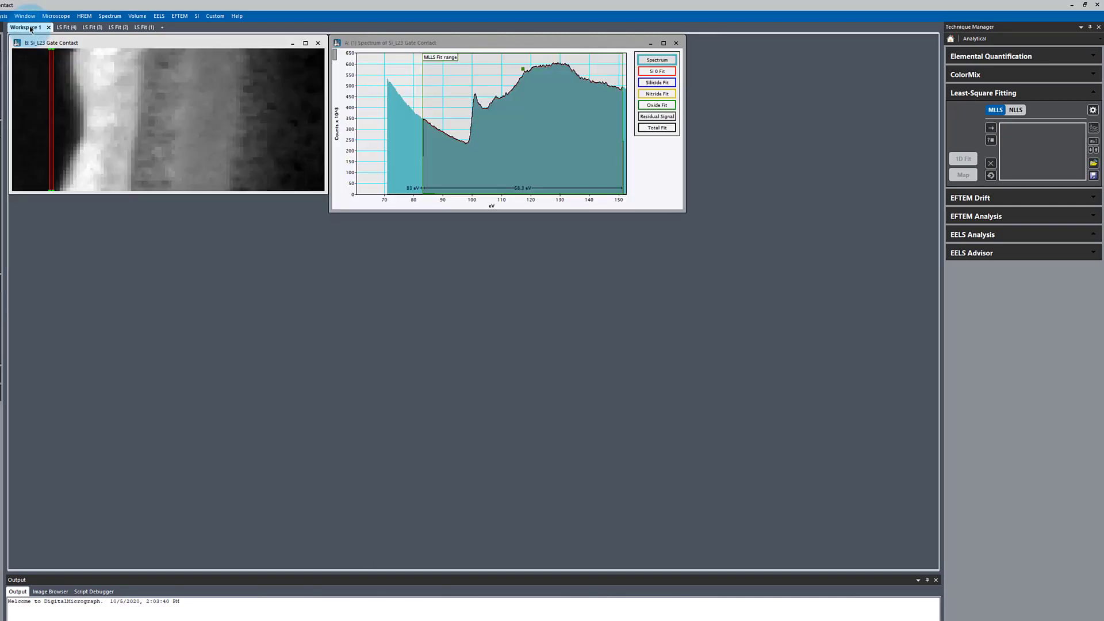
left_click(973, 234)
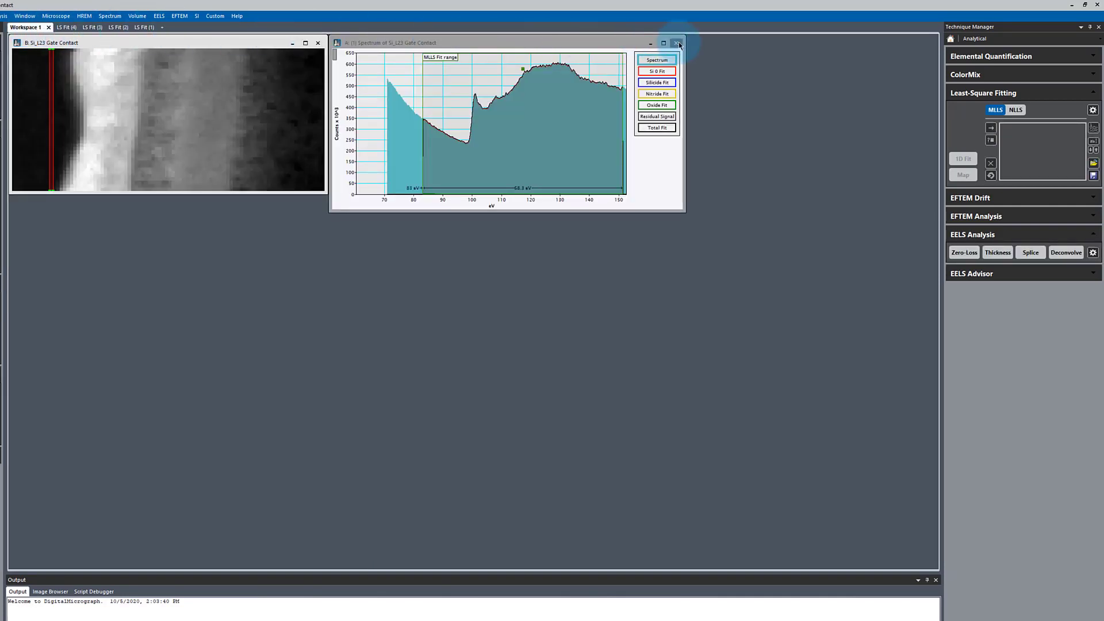
left_click(677, 42)
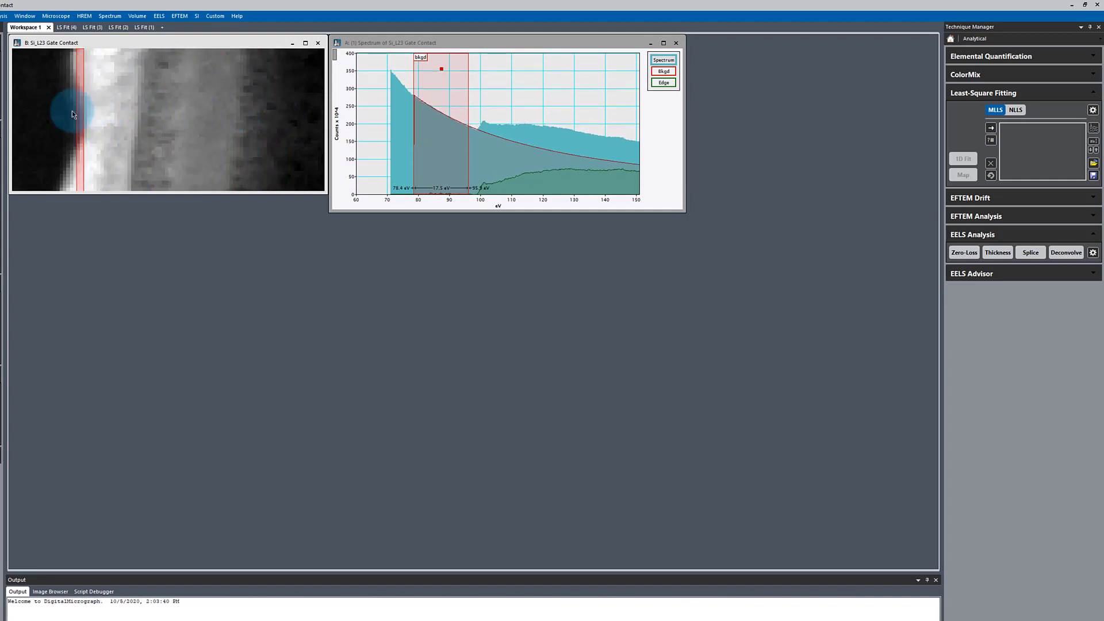
Step: Check the 80–97 eV background fit at columns across the image, then bring up the SI commands
left_click_drag(70, 115, 241, 118)
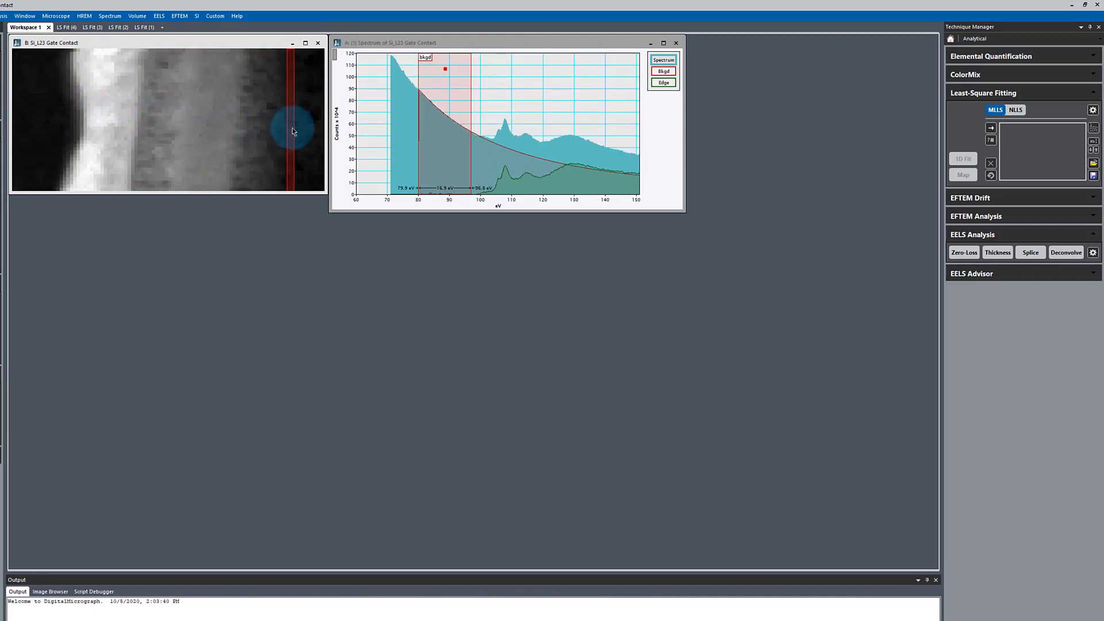
left_click_drag(292, 132, 70, 121)
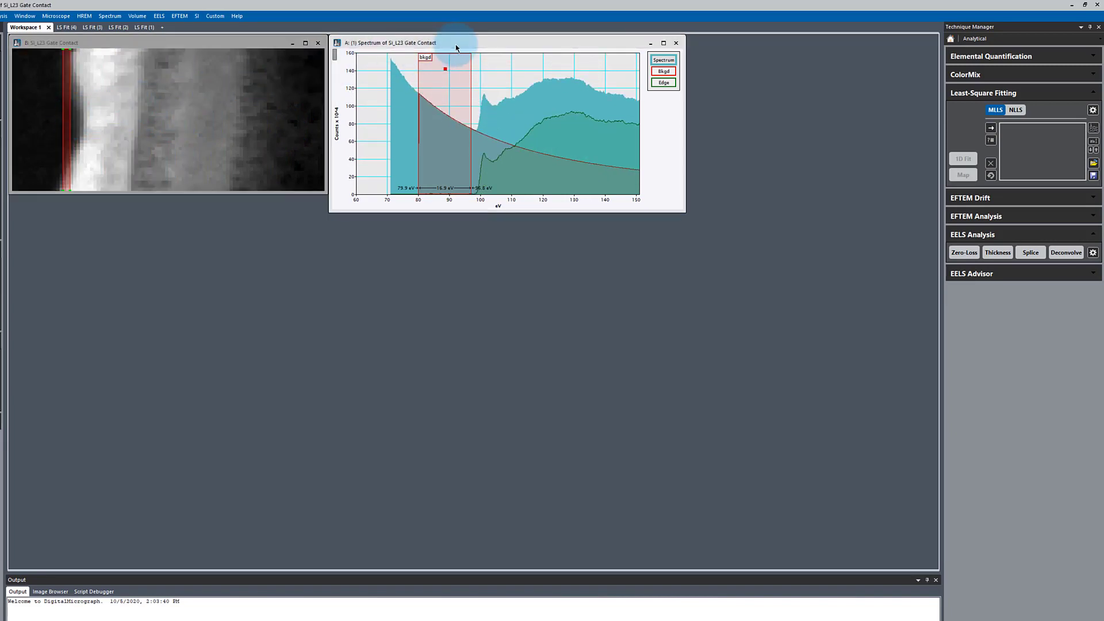
left_click(196, 15)
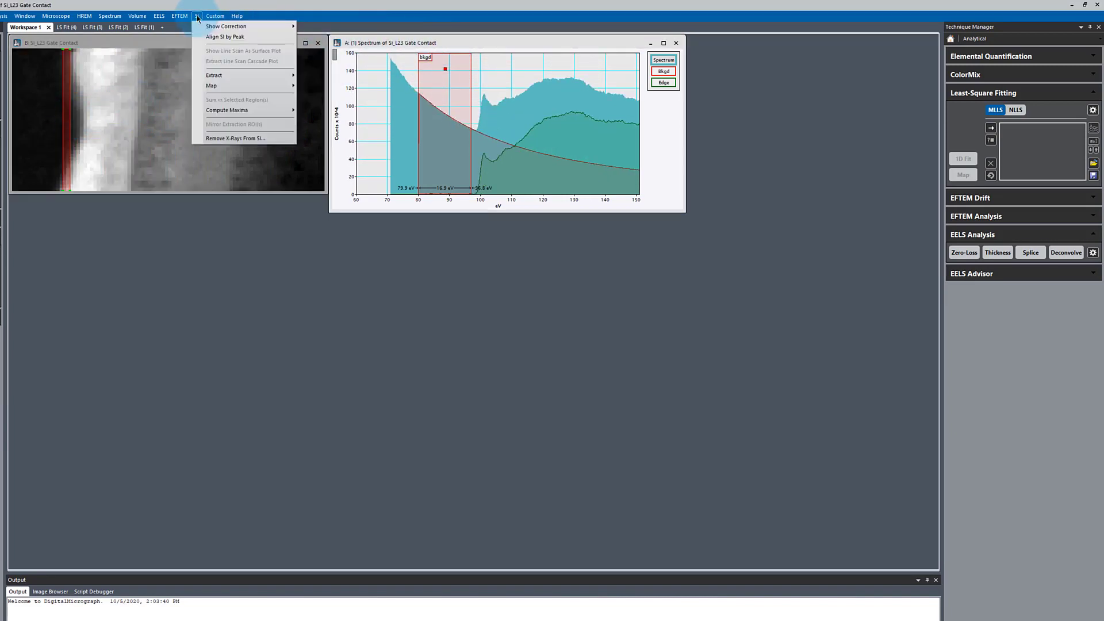
mouse_move(225, 36)
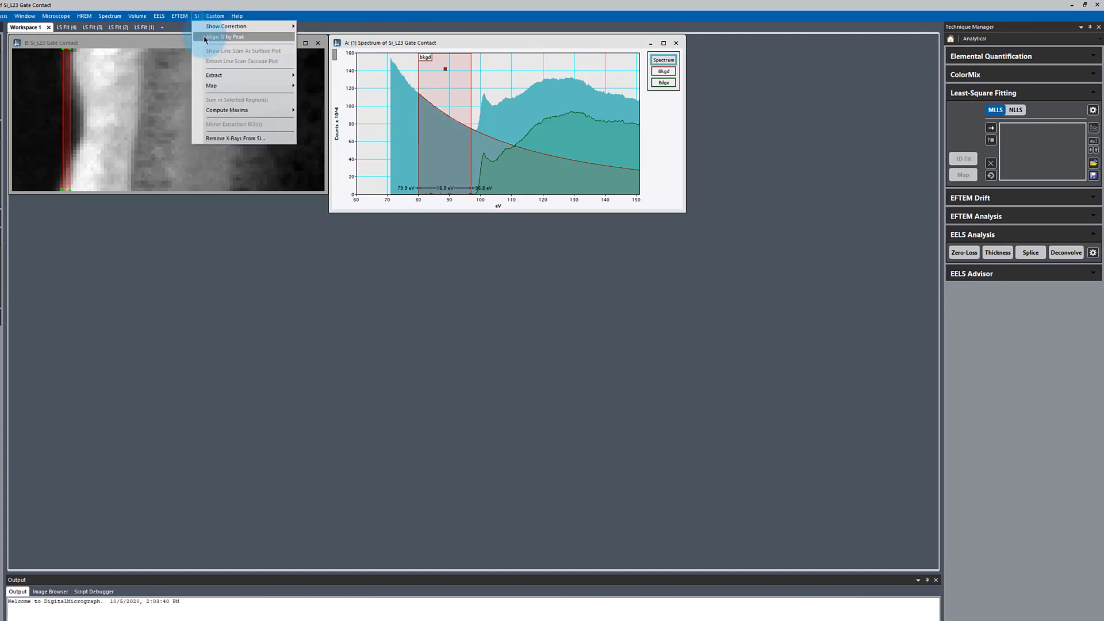
mouse_move(214, 76)
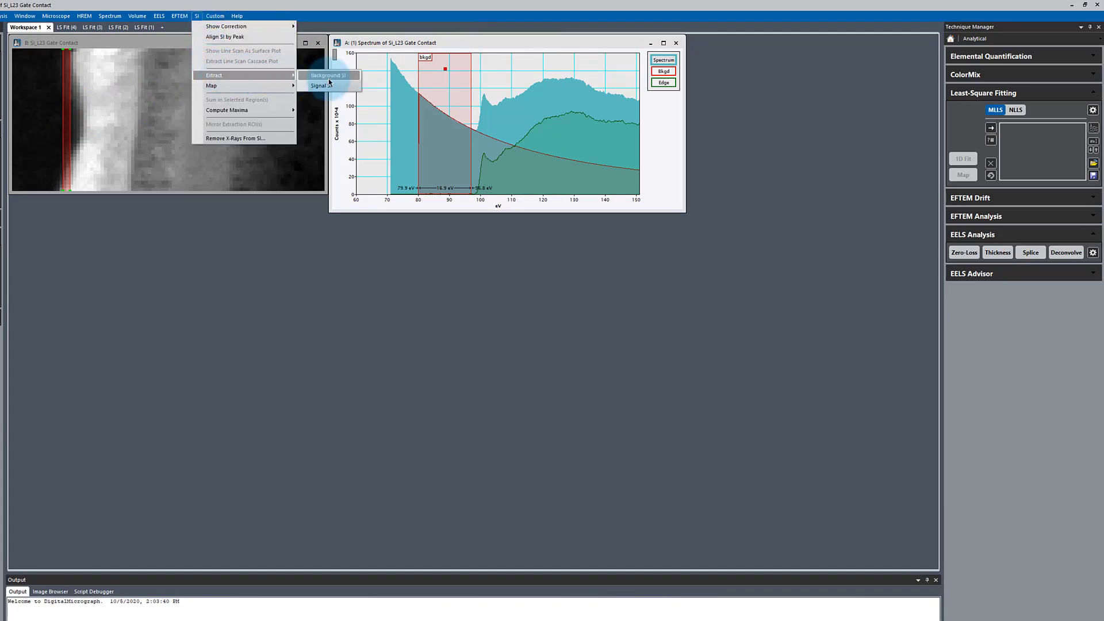
mouse_move(318, 85)
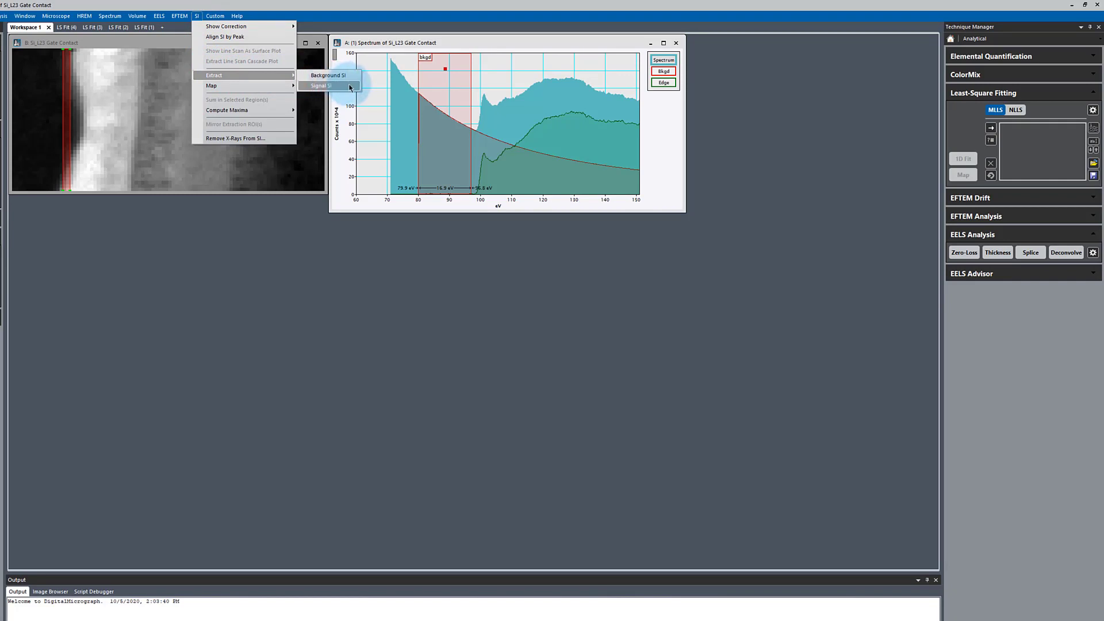
Step: Extract a background-subtracted Signal SI from the spectrum image as a new data set
left_click(320, 85)
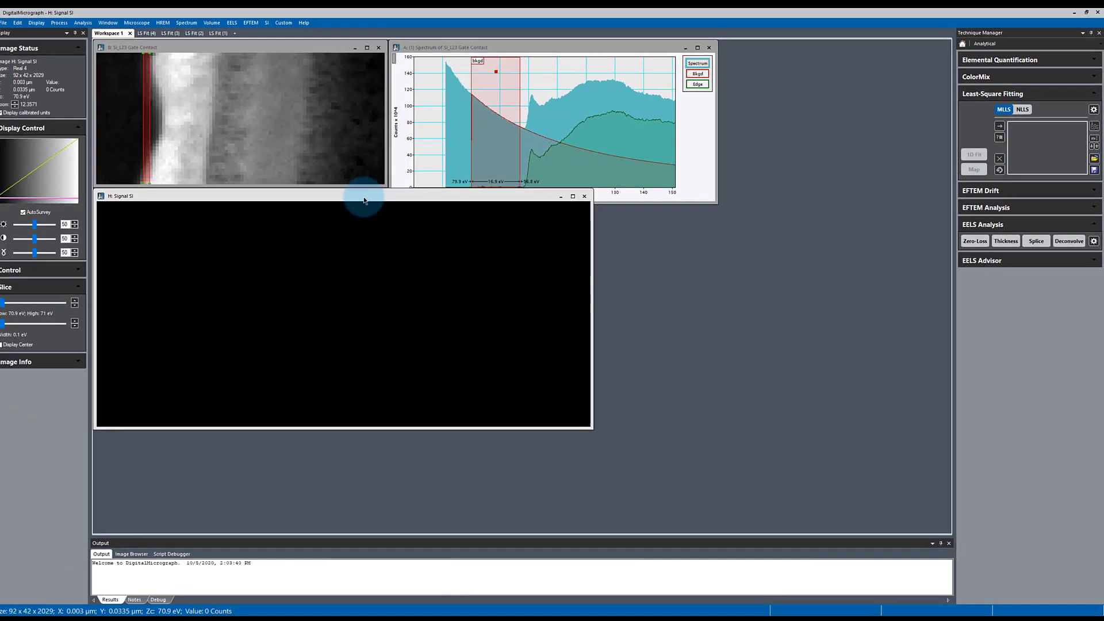
Step: Show the Signal SI slice at about 138–172 eV, shrink its window and sample a column near the left edge
left_click_drag(35, 302, 21, 301)
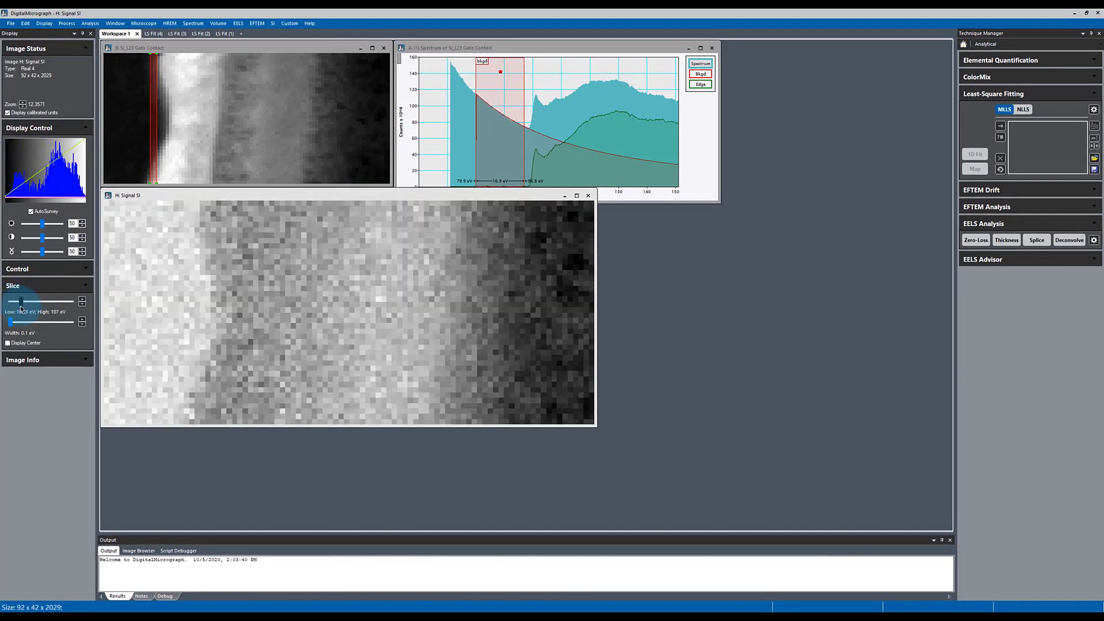
left_click_drag(21, 301, 30, 301)
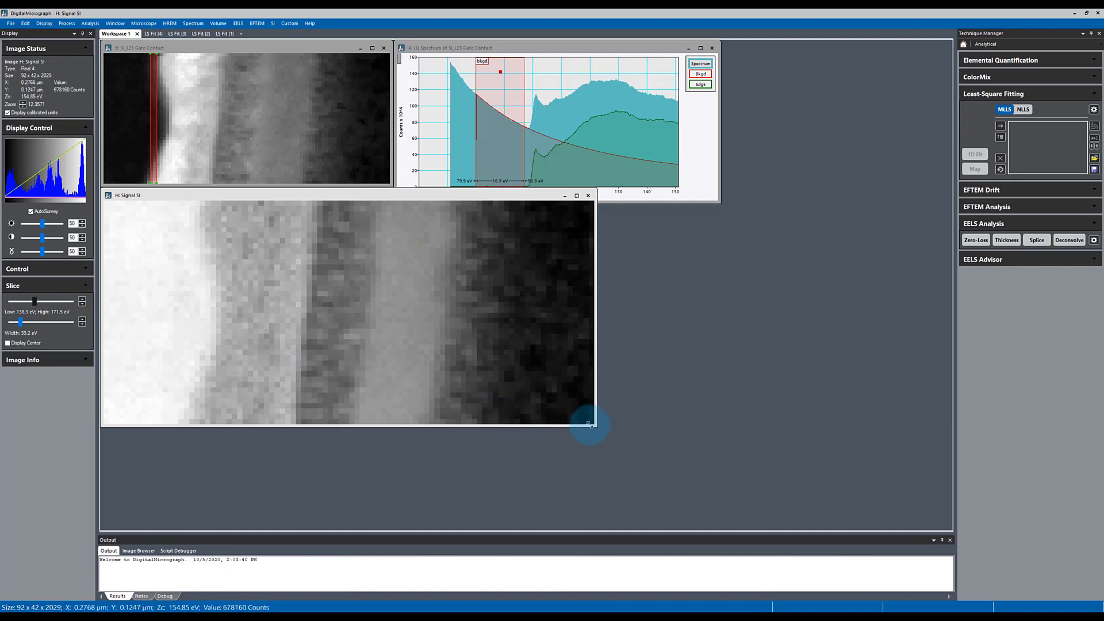
left_click_drag(590, 425, 441, 333)
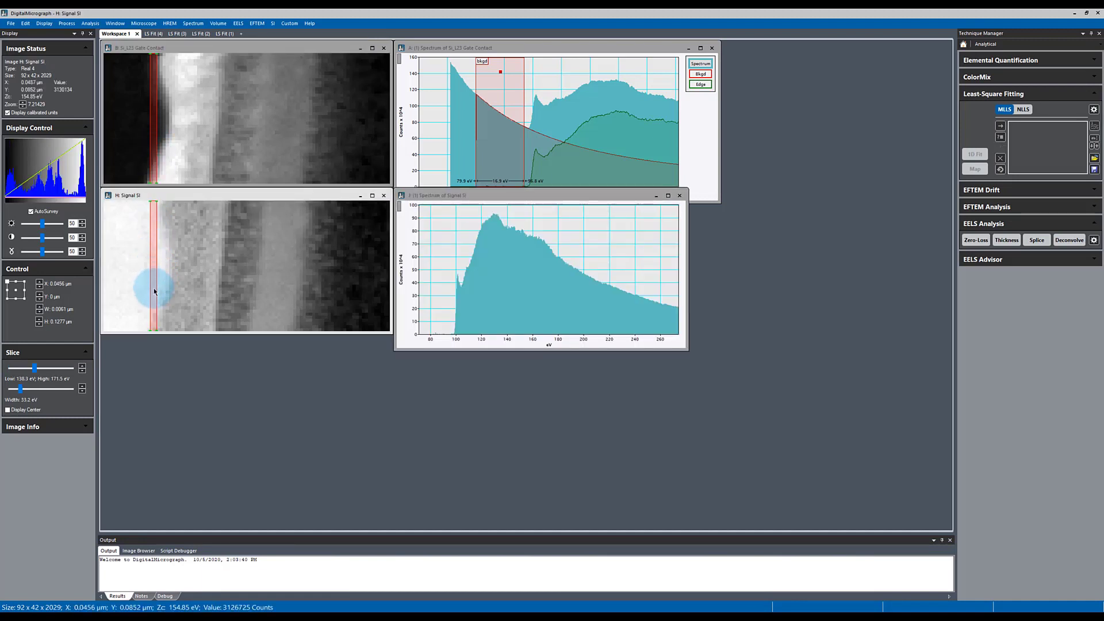
left_click_drag(153, 291, 140, 288)
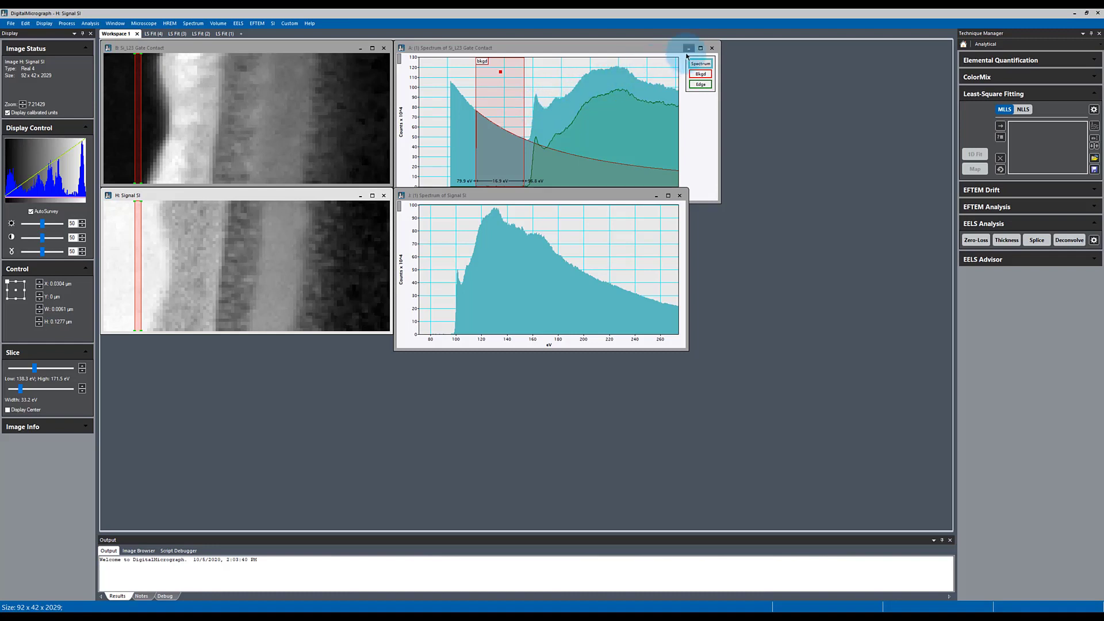
Step: Minimize the original SI windows and build the Signal SI reference list with Si 0, Silicide, Nitride and Oxide
left_click(687, 47)
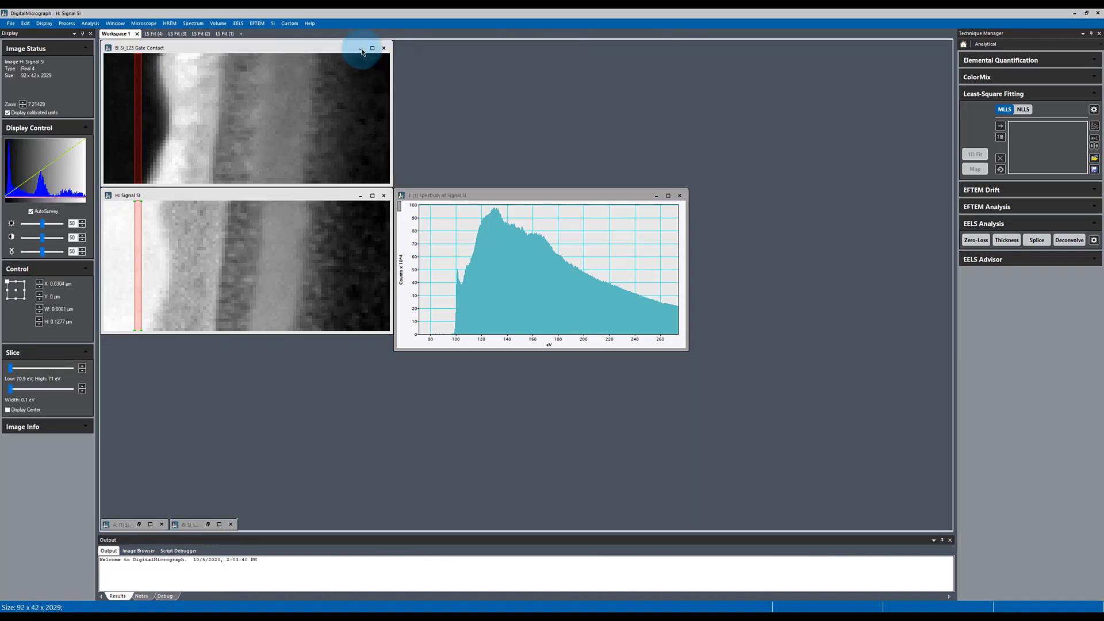
left_click(384, 48)
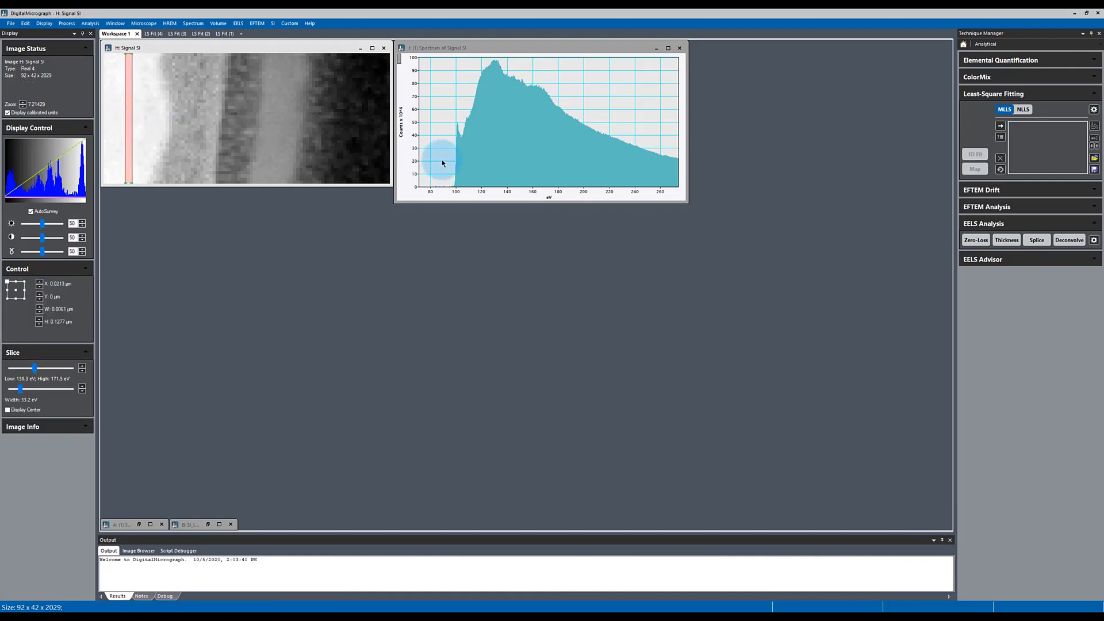
mouse_move(461, 165)
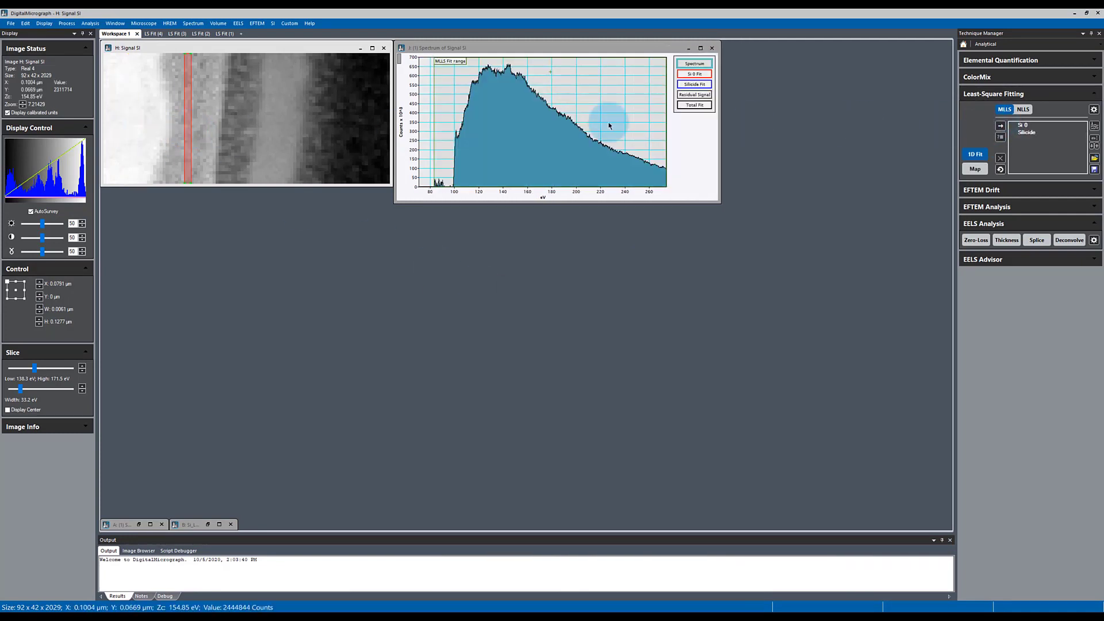
left_click(999, 125)
type("Oxide")
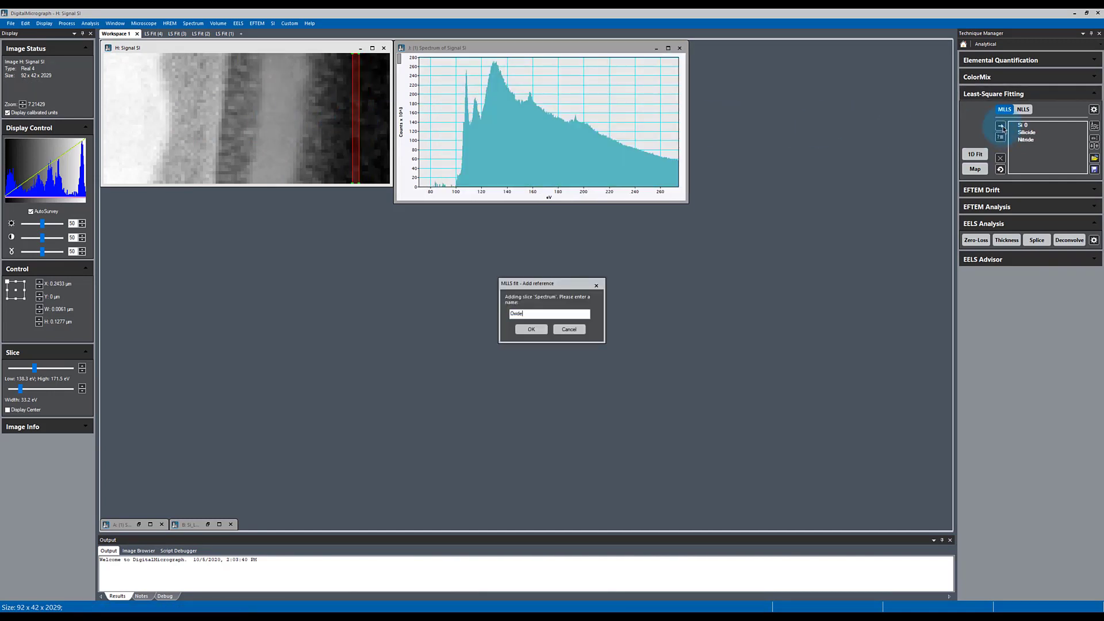
left_click(531, 329)
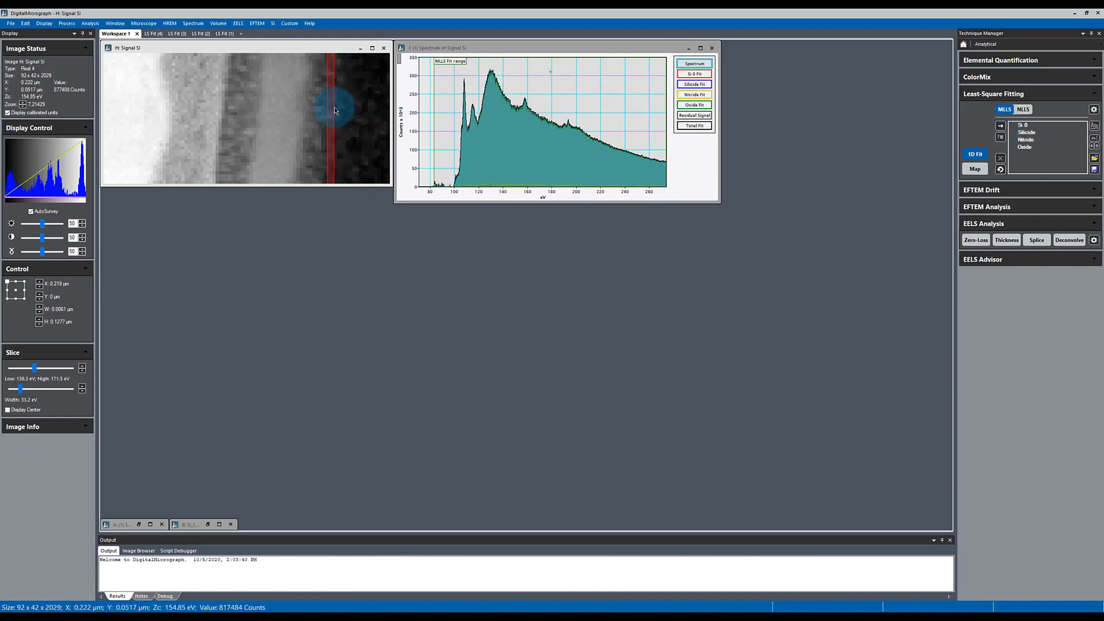
left_click_drag(328, 109, 130, 109)
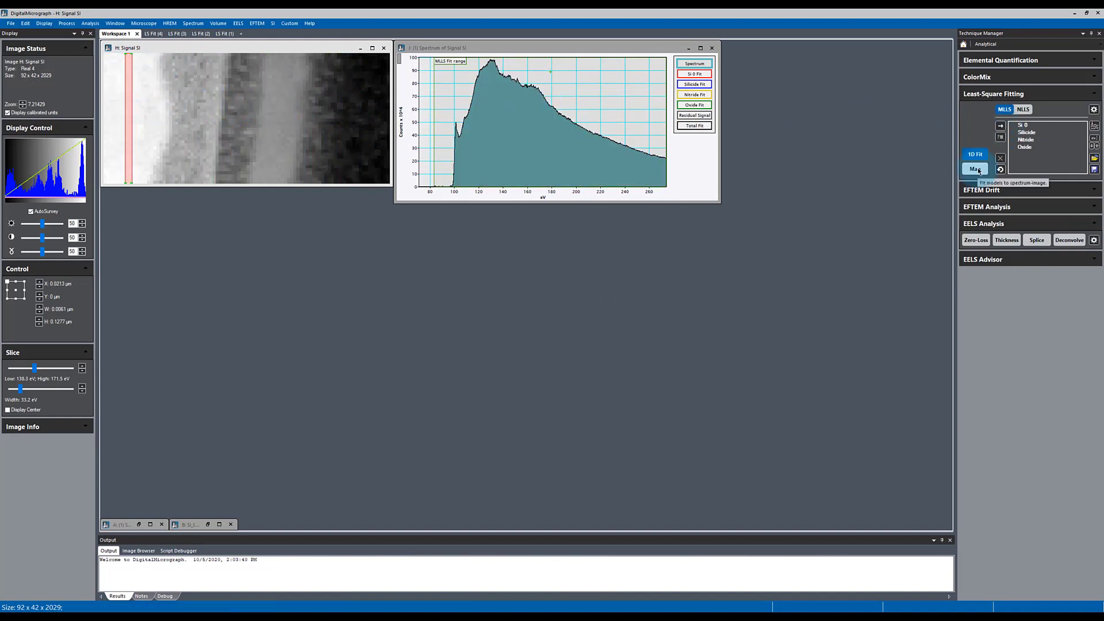
Step: Compute MLLS maps of the Signal SI, producing Nitride, Oxide, Si 0, Silicide and chi-square maps
left_click(974, 168)
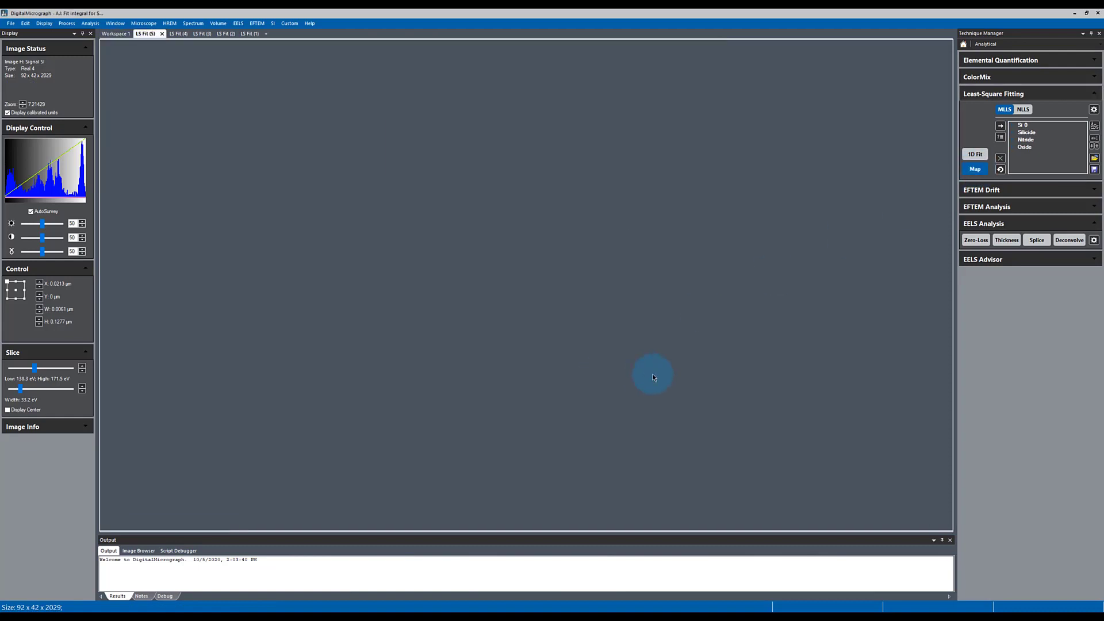
left_click(974, 168)
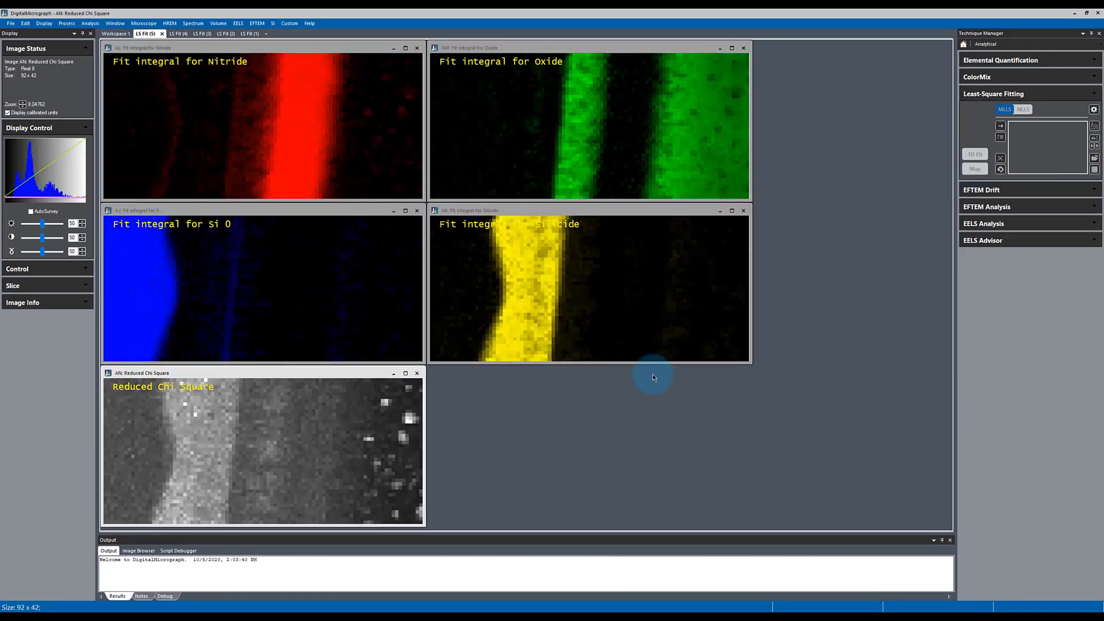
mouse_move(691, 397)
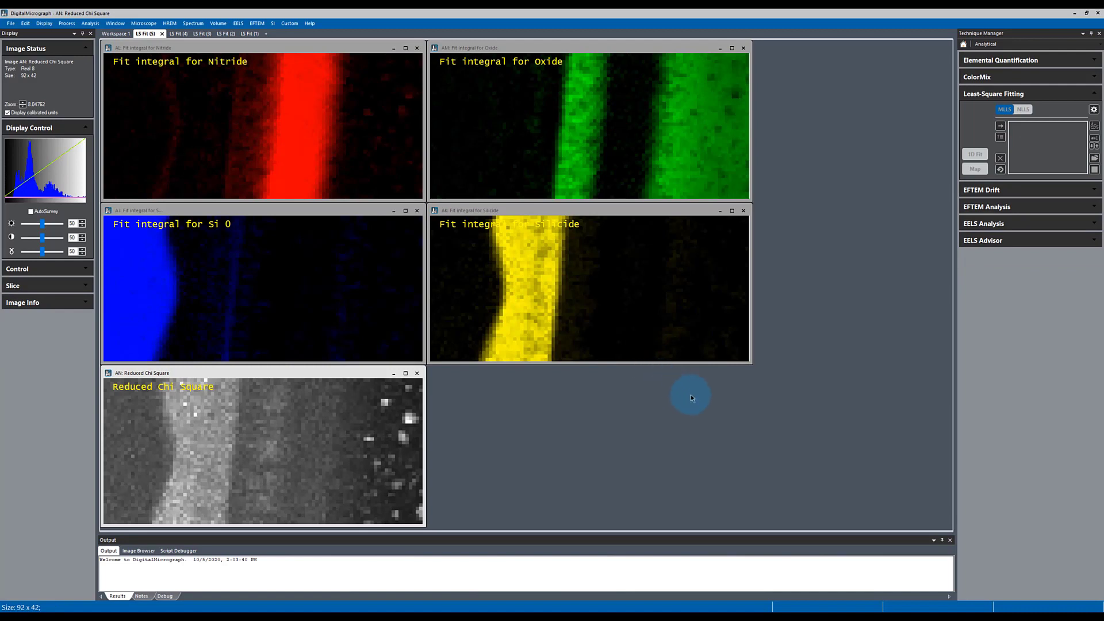
mouse_move(607, 405)
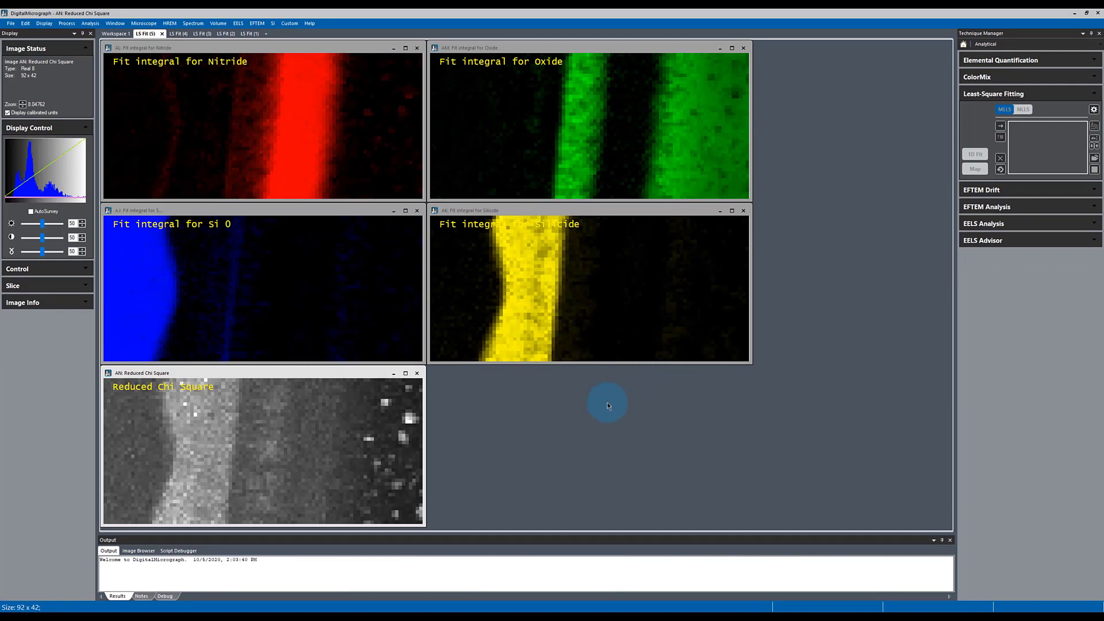
mouse_move(405, 418)
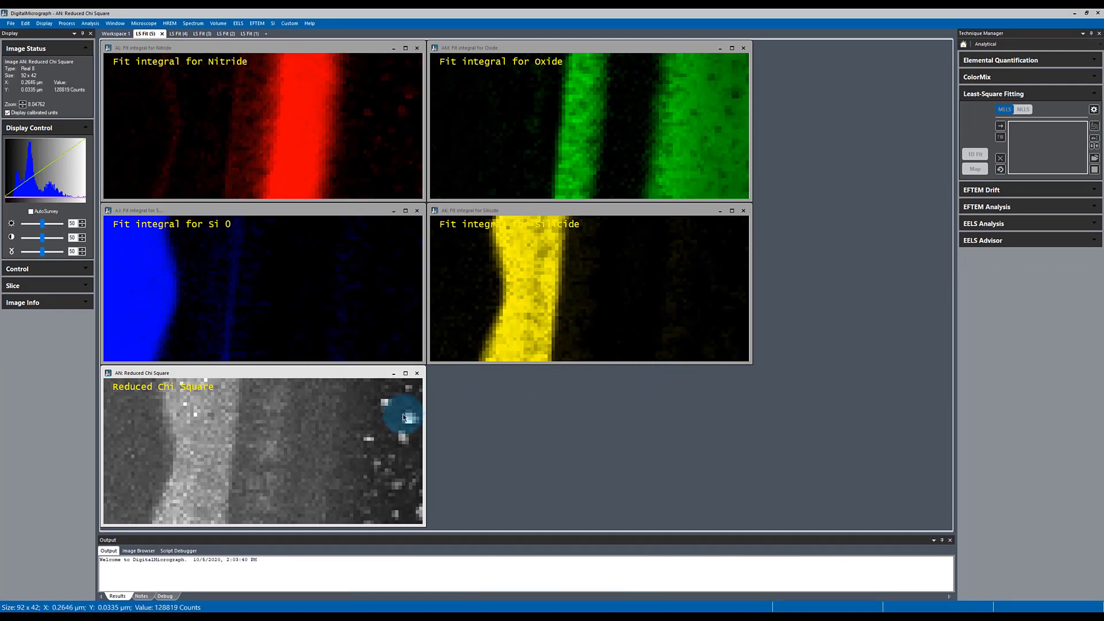
mouse_move(247, 338)
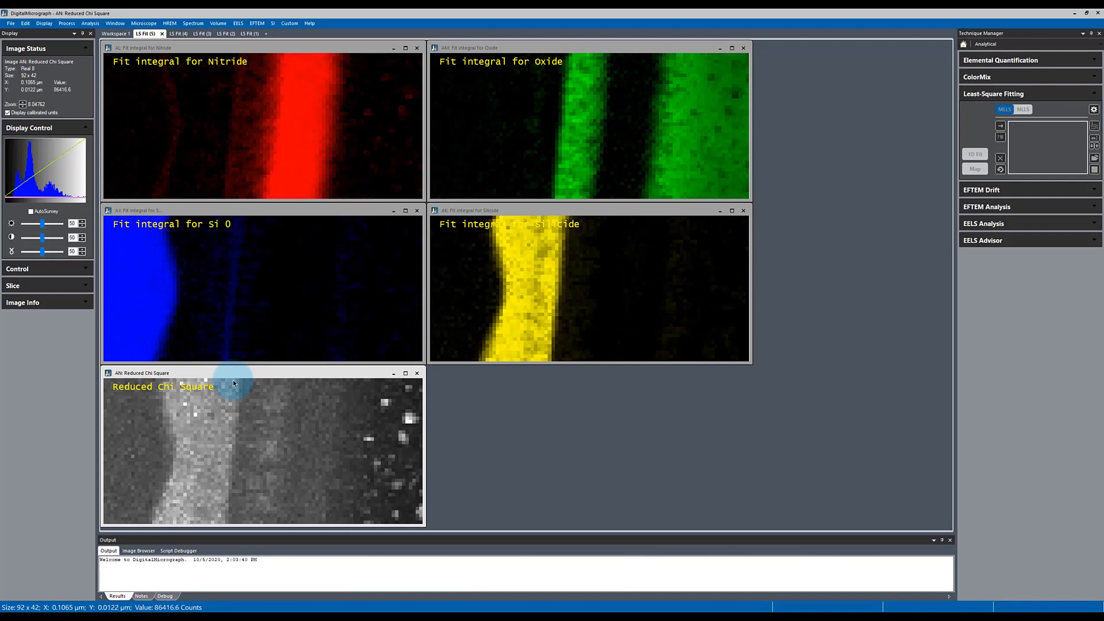
mouse_move(235, 380)
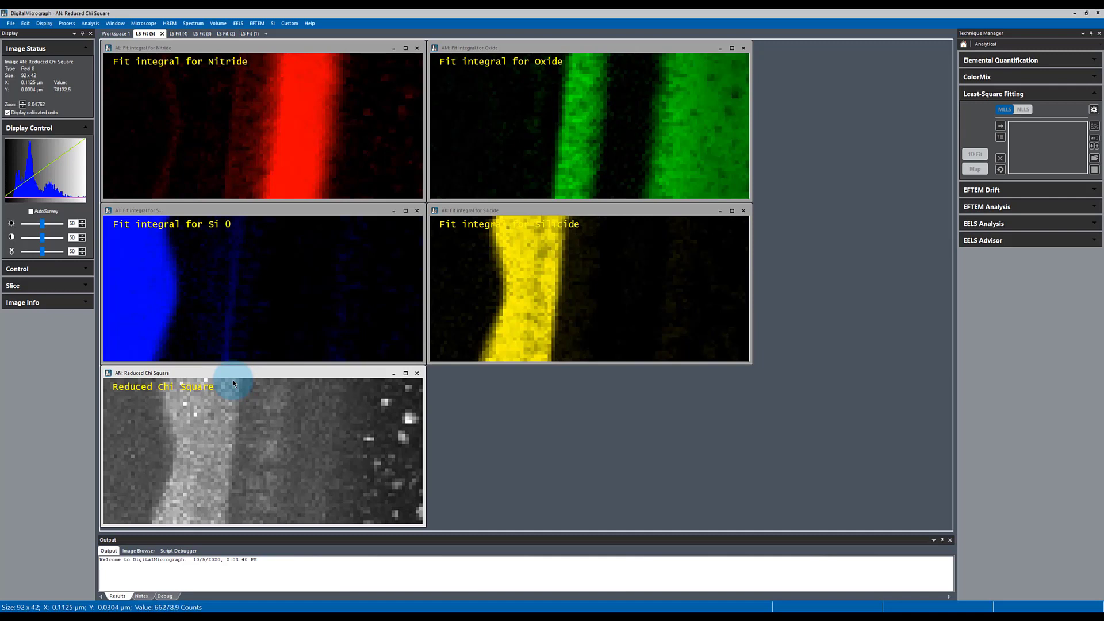
mouse_move(232, 414)
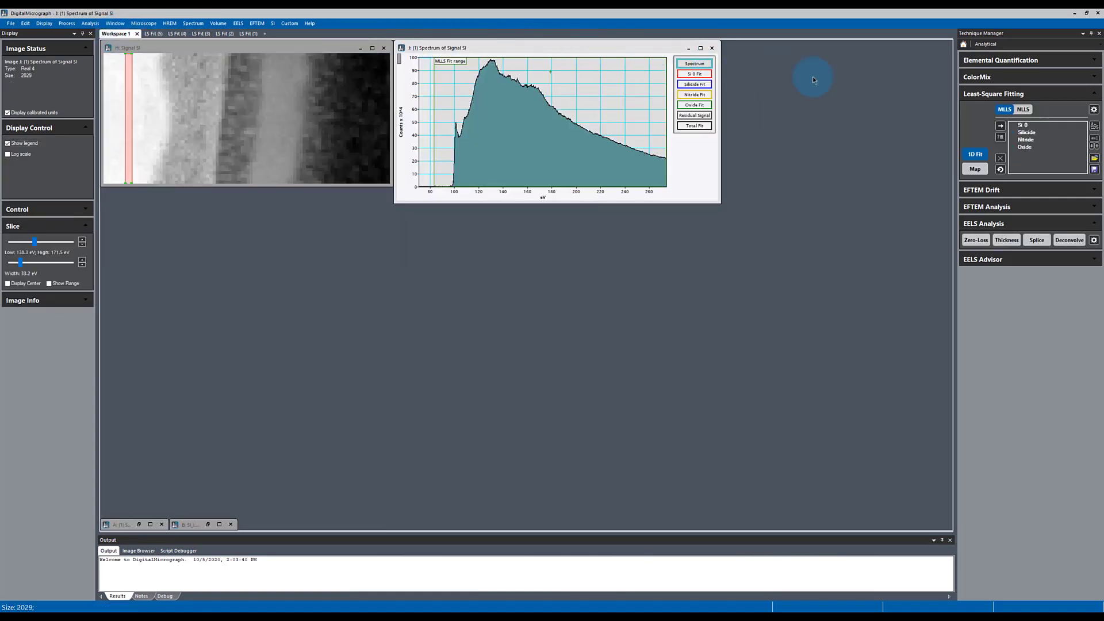
mouse_move(1093, 109)
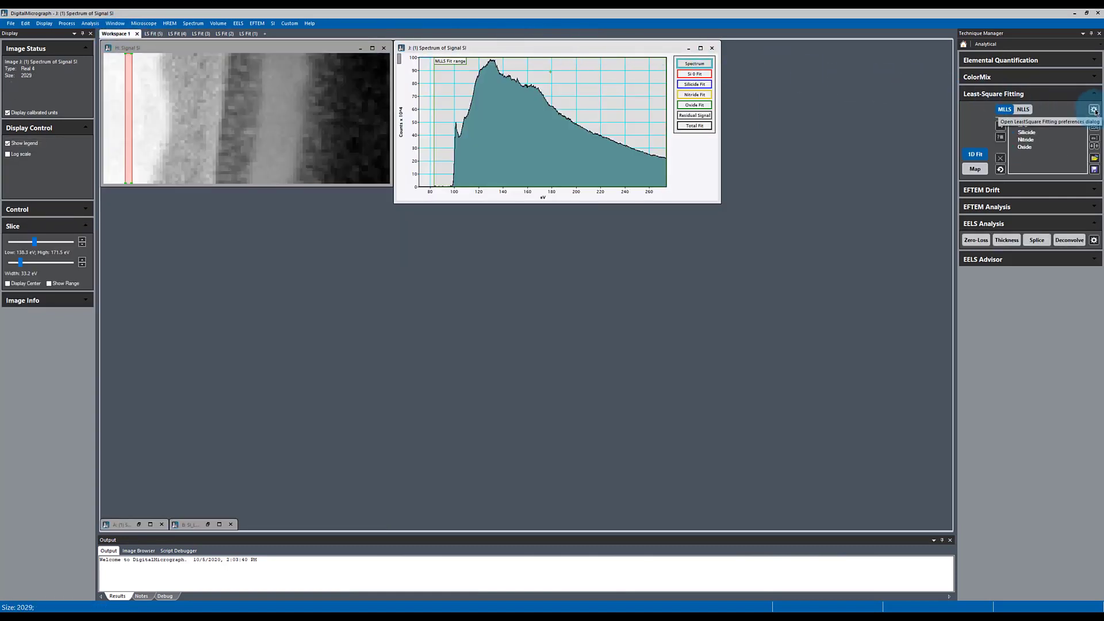
Step: In the Least-Square Fitting settings, allow negative coefficients and use fit weights computed from data
left_click(1094, 110)
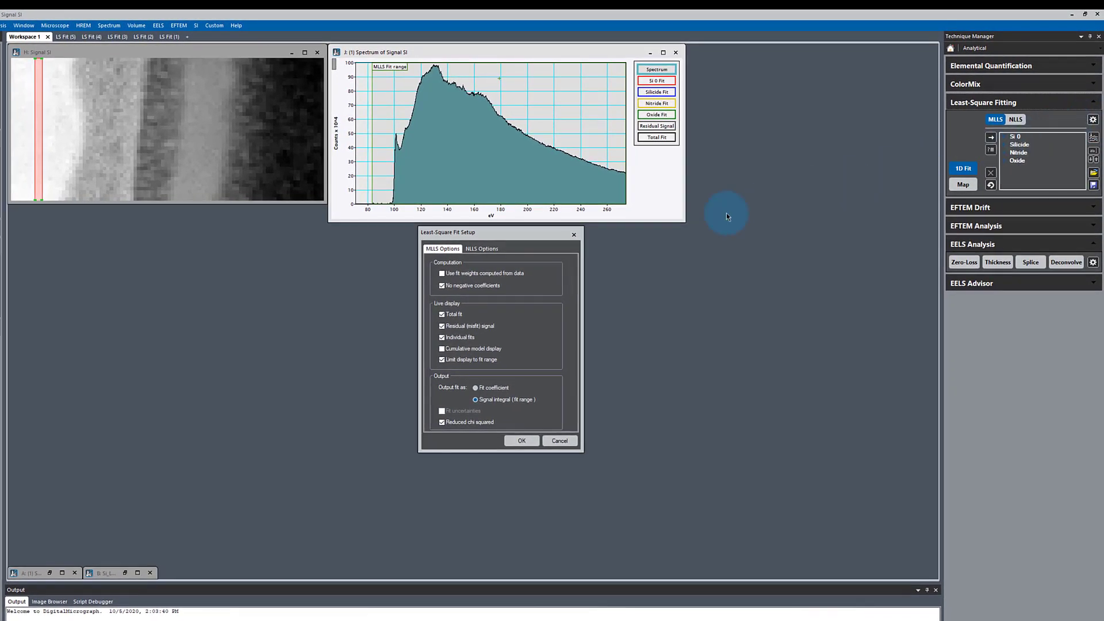
left_click(441, 285)
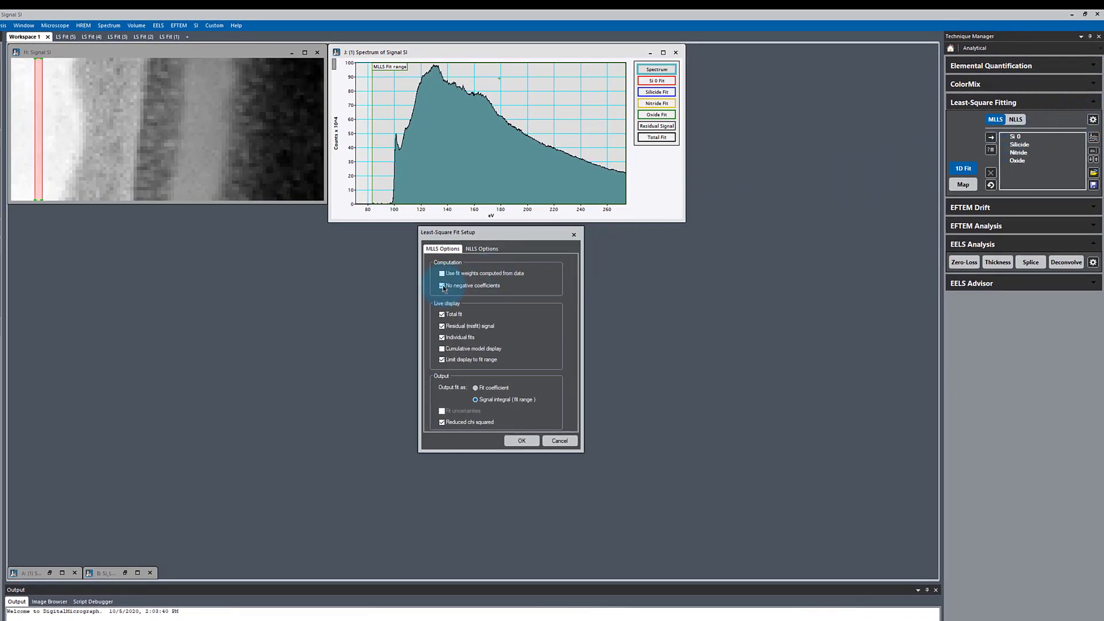
left_click(442, 274)
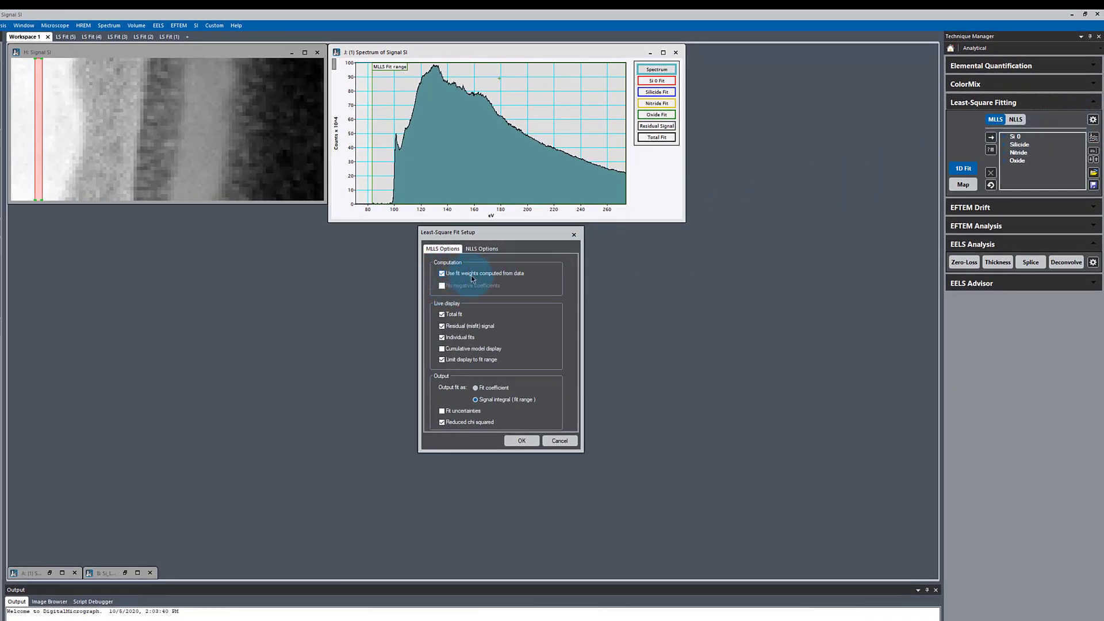
mouse_move(471, 278)
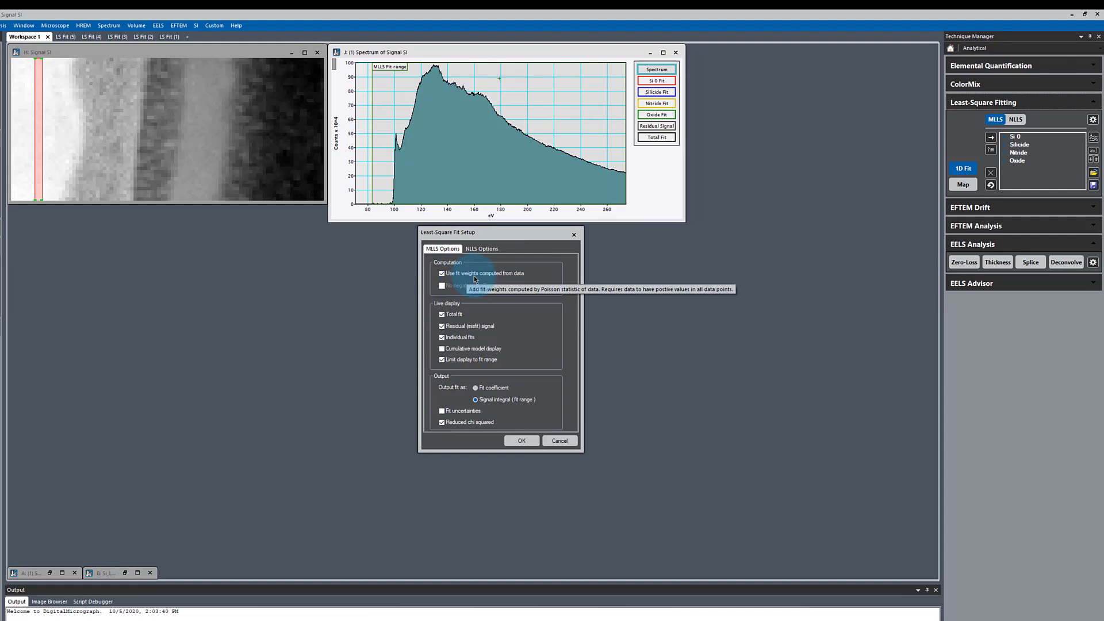
left_click(521, 441)
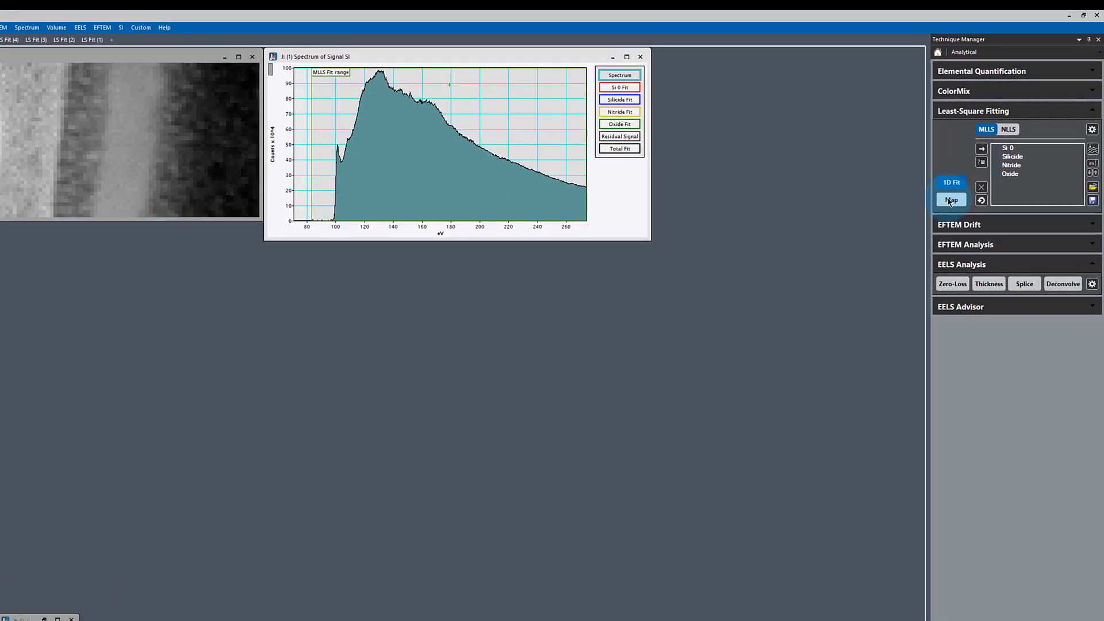
Step: Run MLLS mapping again, continuing with equal fit weights and the default map output options
left_click(951, 200)
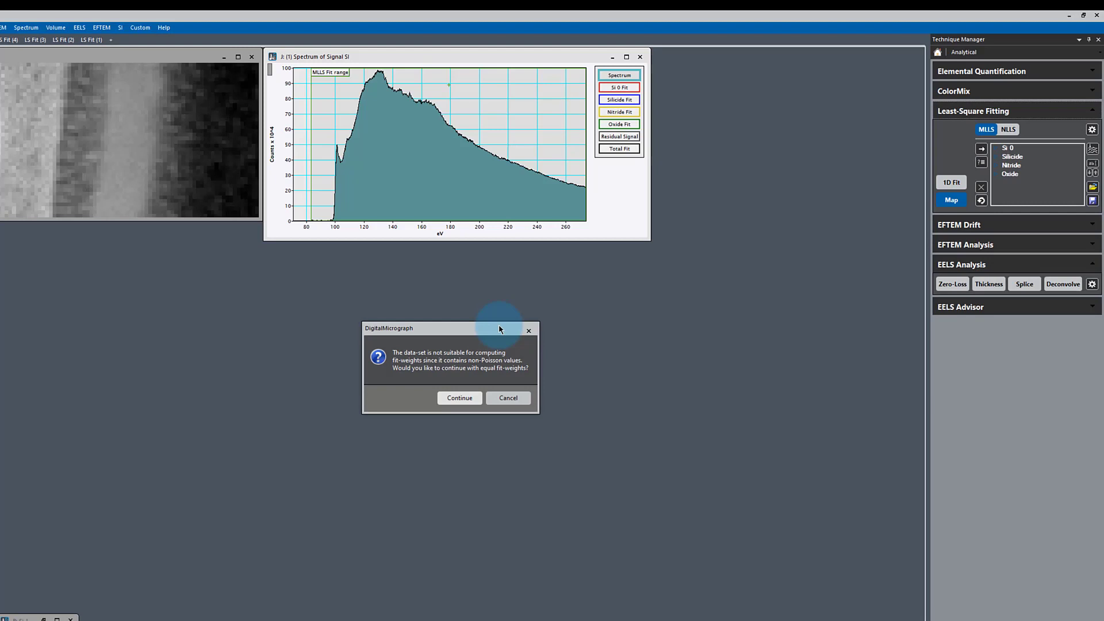
mouse_move(444, 123)
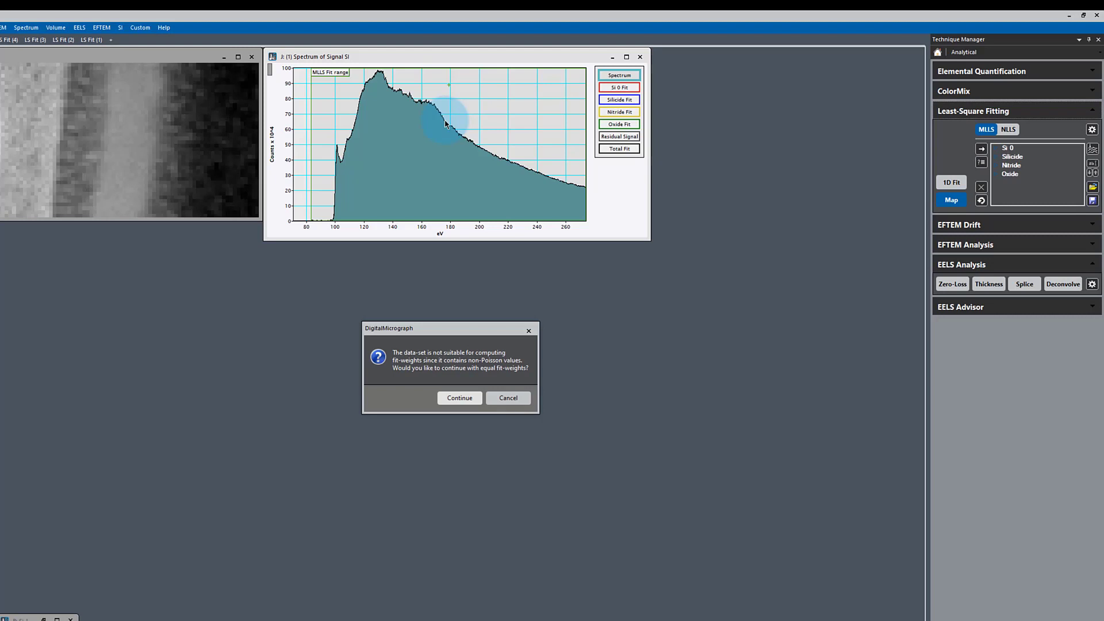
mouse_move(437, 131)
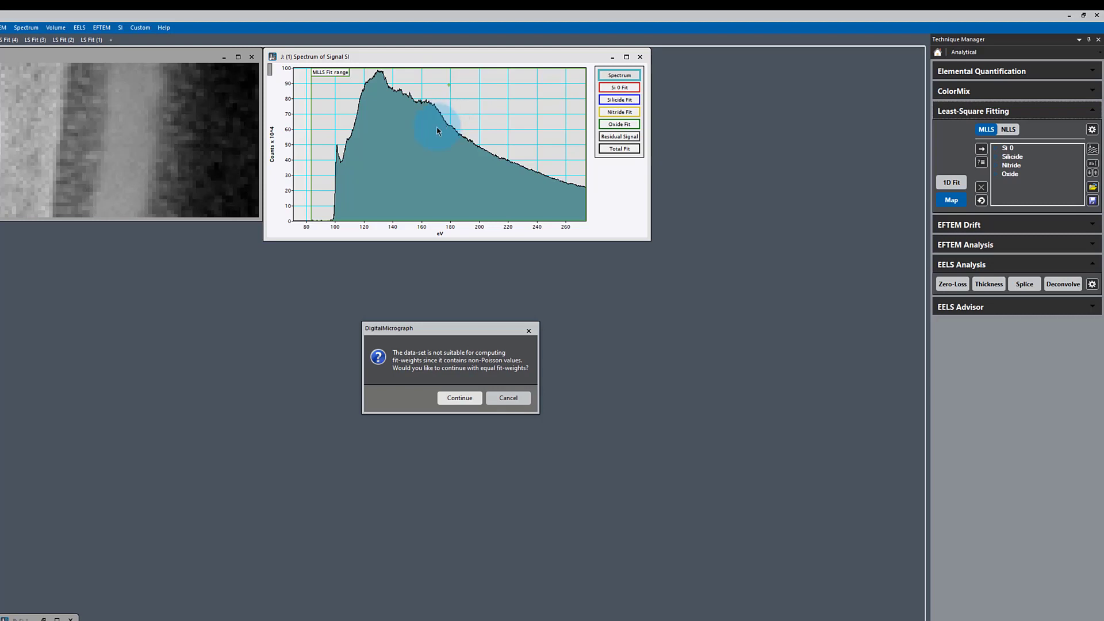
mouse_move(324, 228)
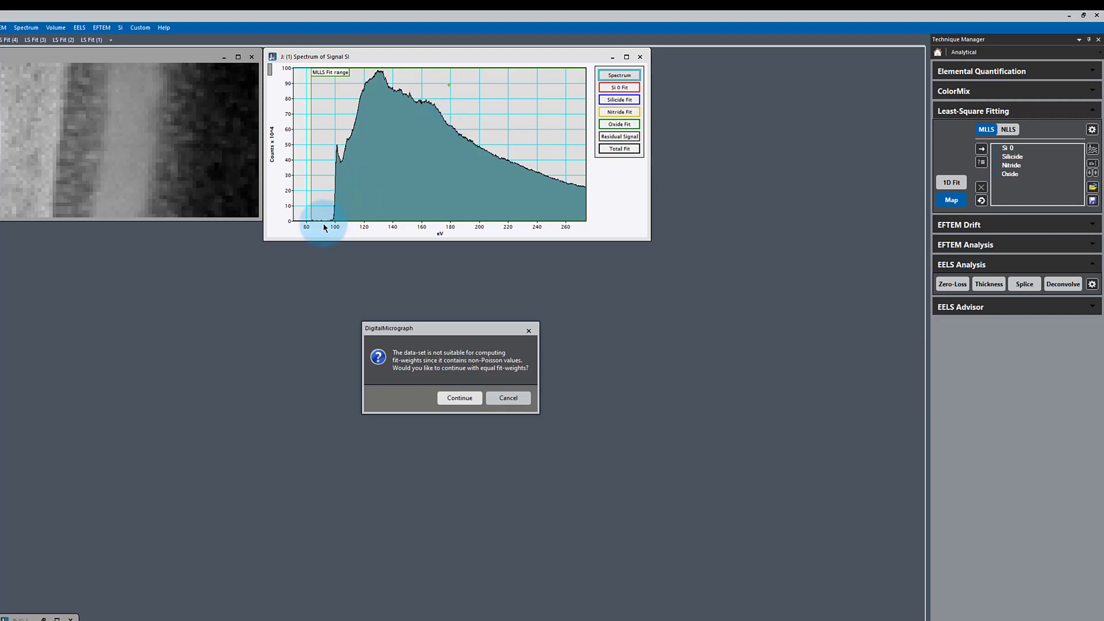
mouse_move(334, 236)
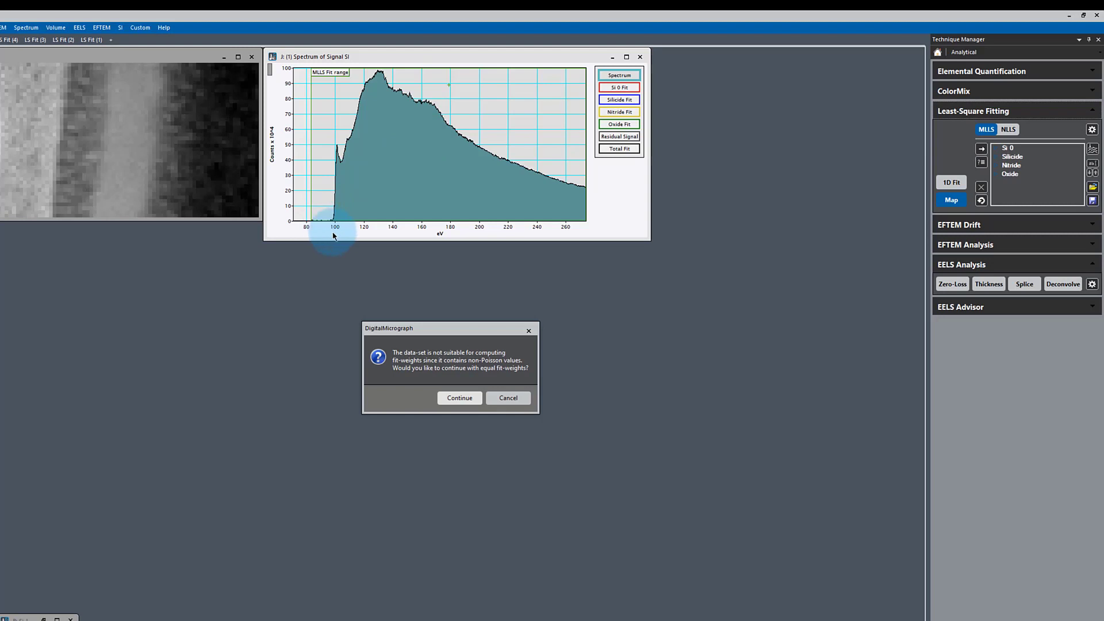
mouse_move(491, 378)
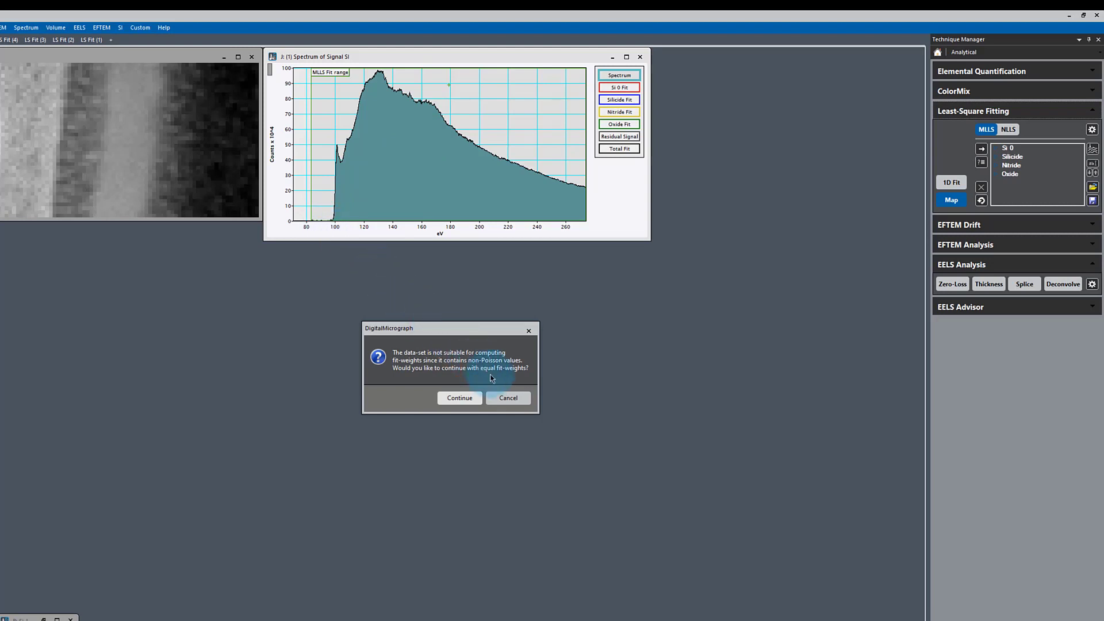
left_click(458, 397)
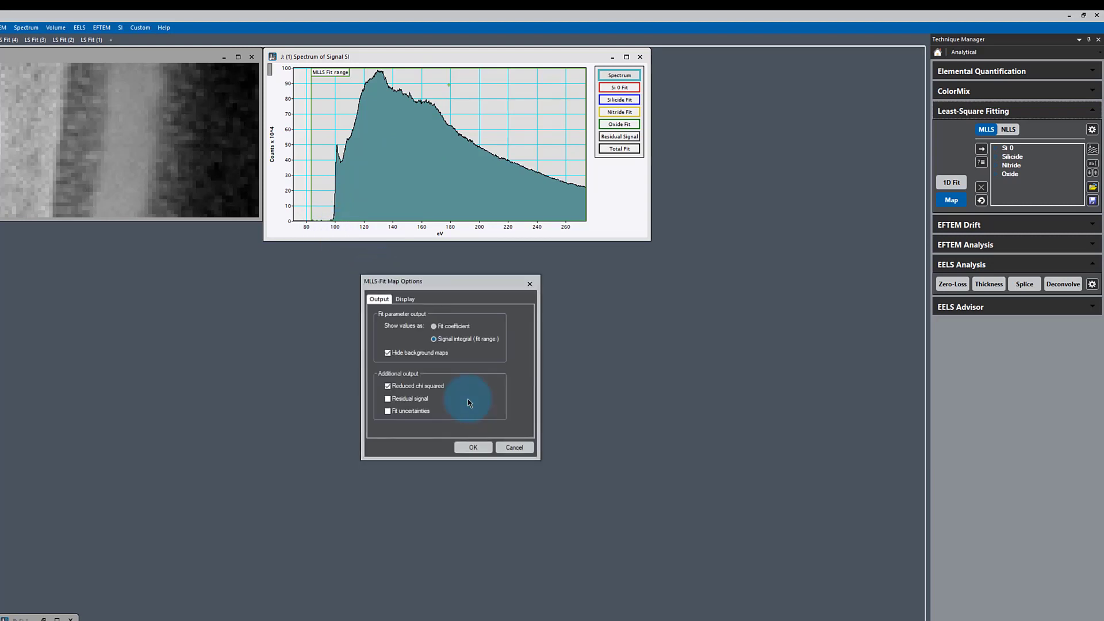
left_click(473, 447)
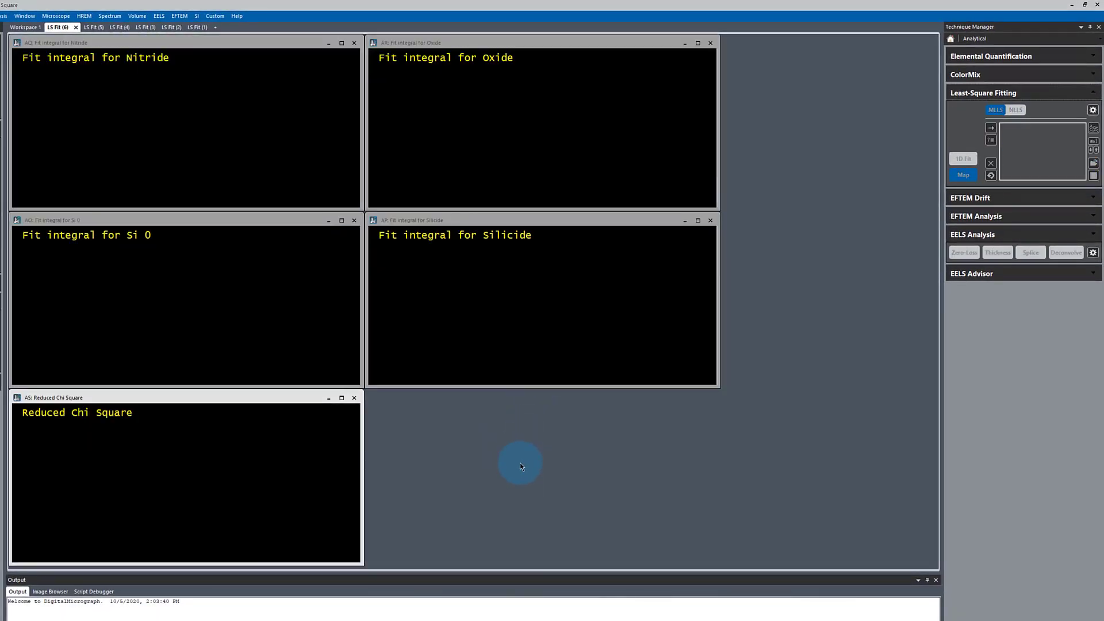
Step: Compare the new noisier LS Fit (6) maps with the earlier smoother LS Fit (5) set
left_click(961, 174)
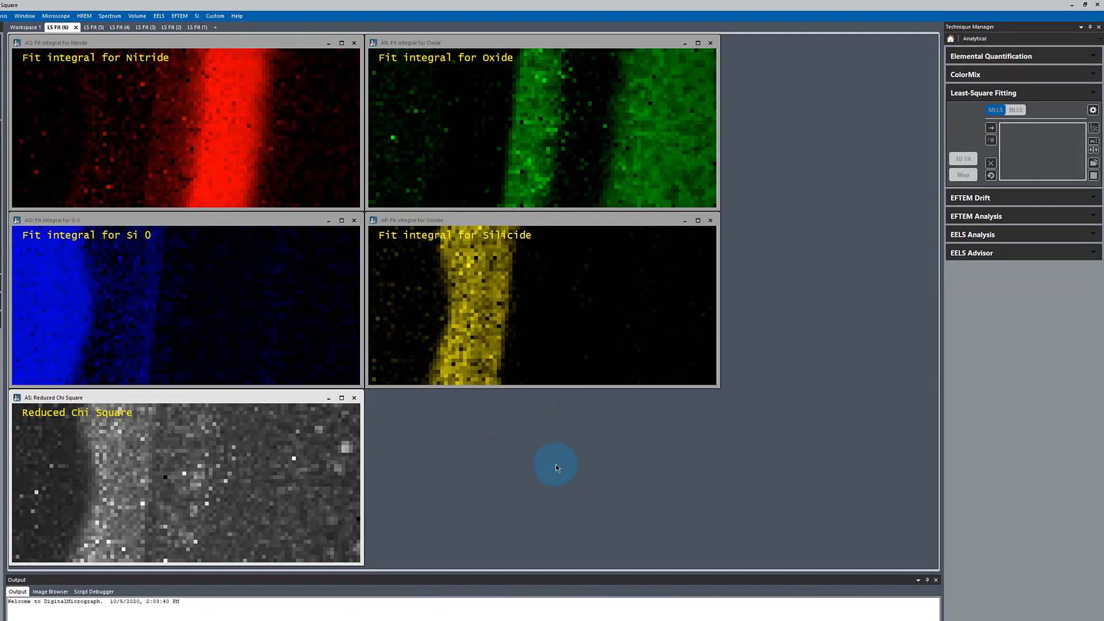
mouse_move(331, 451)
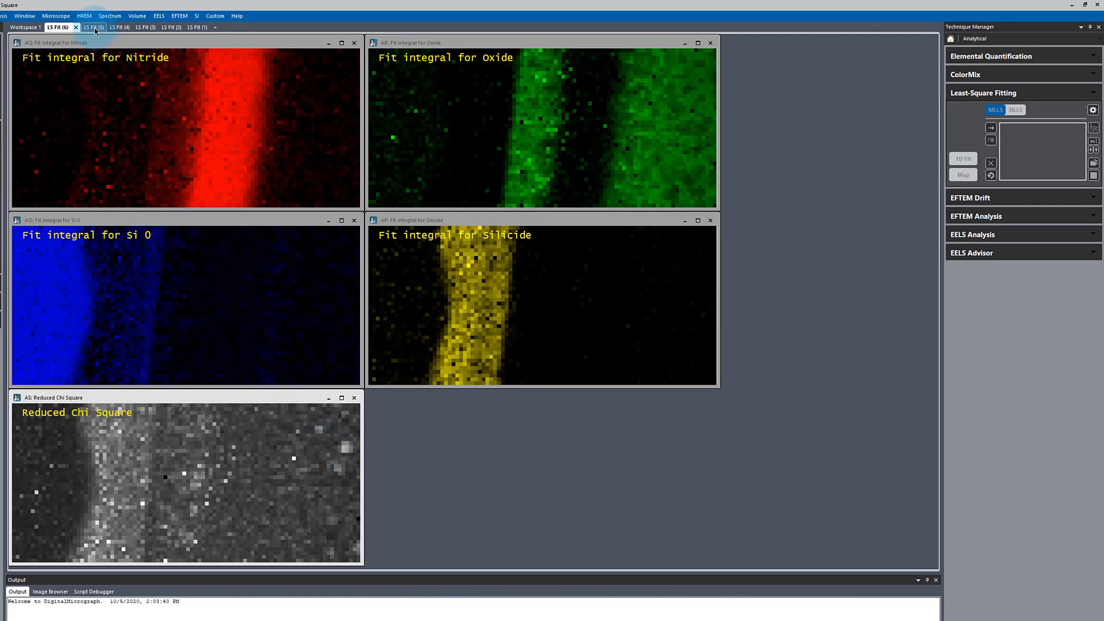
left_click(83, 26)
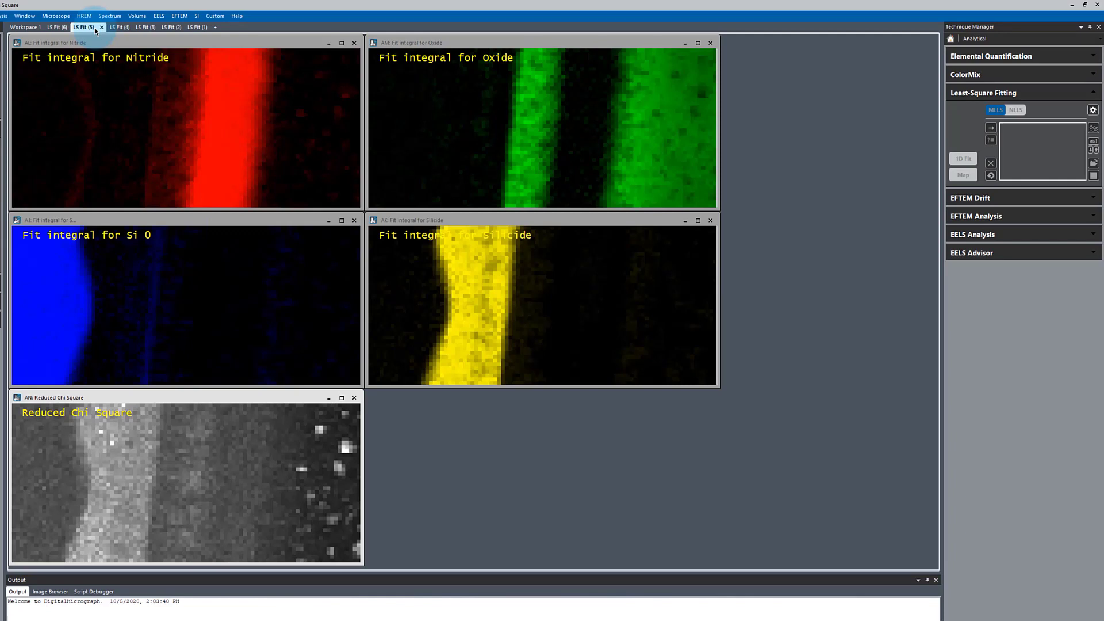
left_click(57, 26)
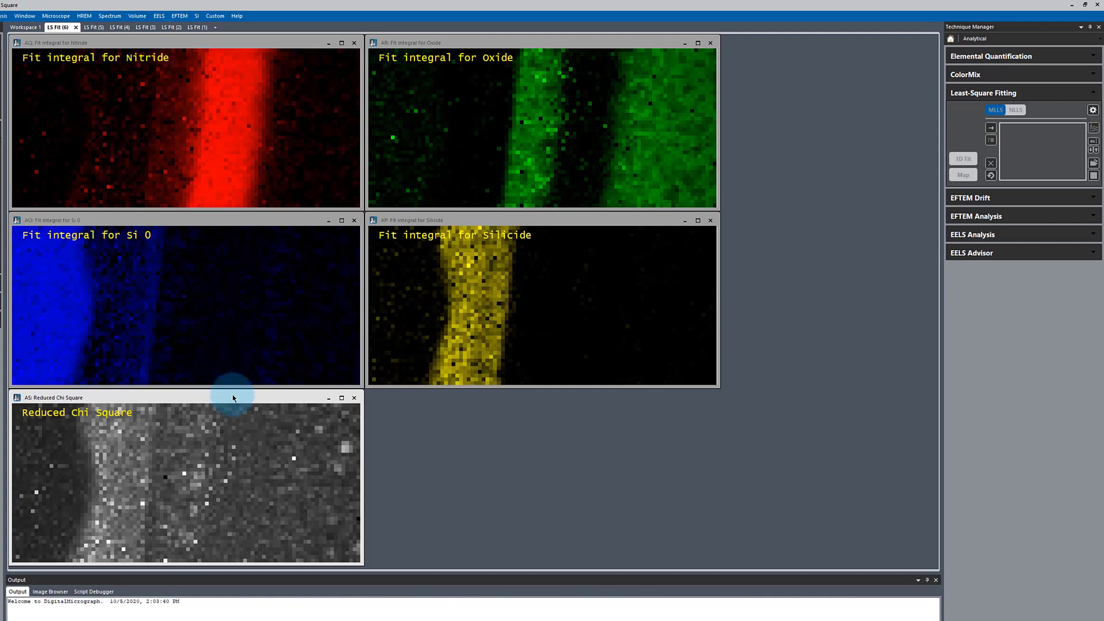
mouse_move(232, 397)
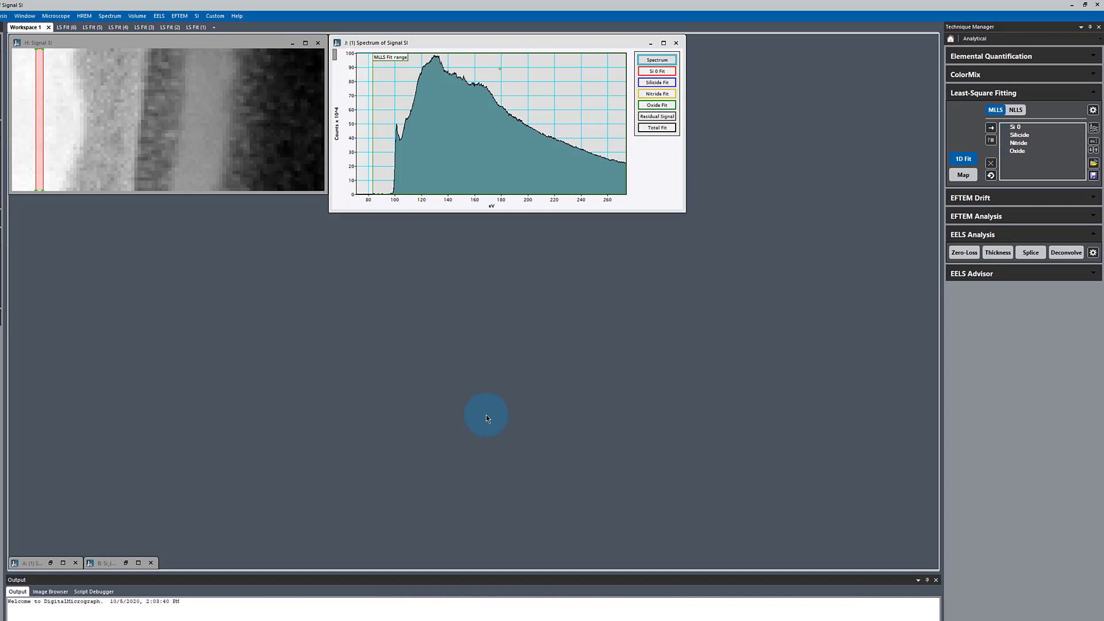
mouse_move(351, 461)
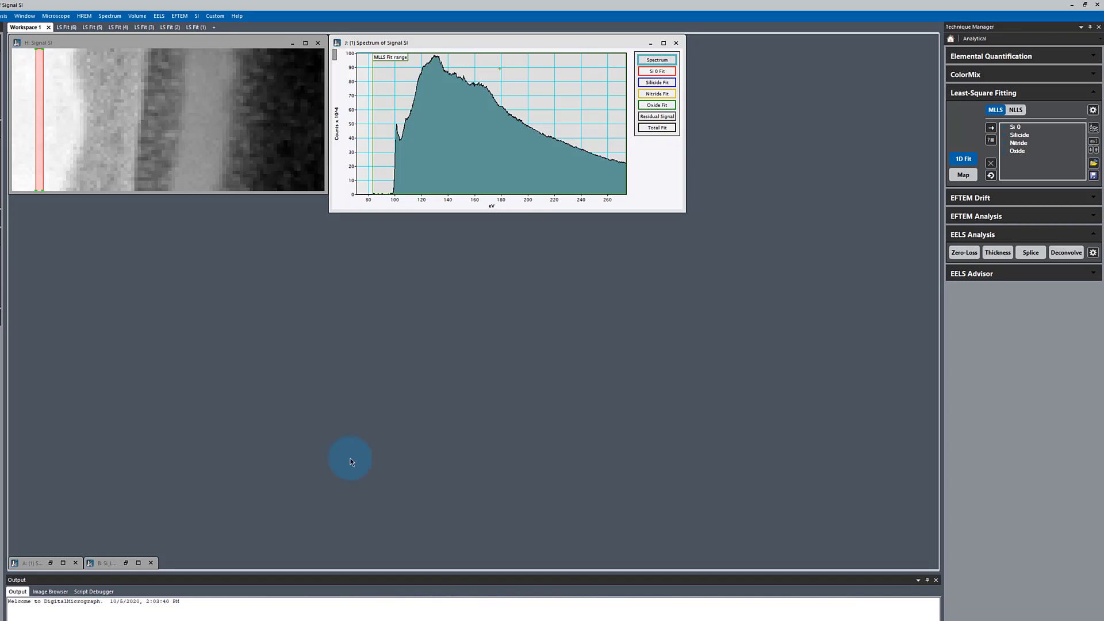